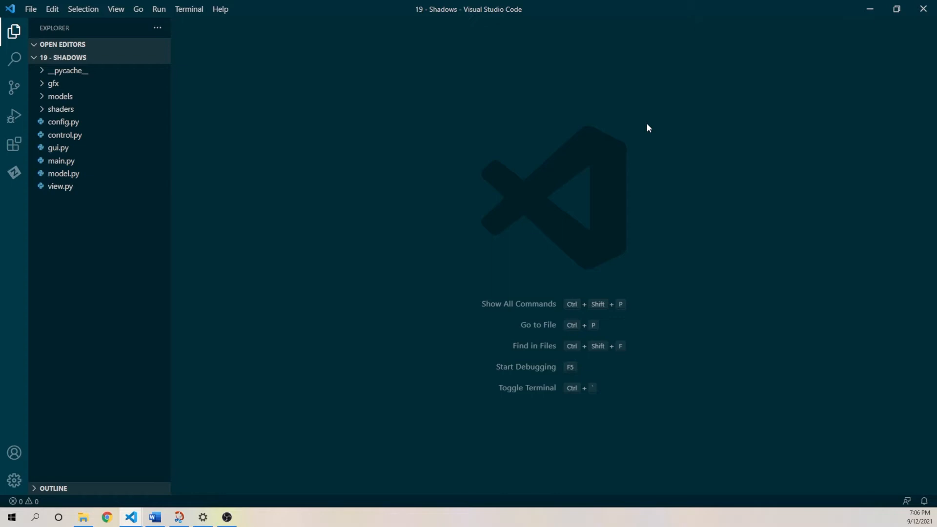
pyautogui.moveTo(426, 38)
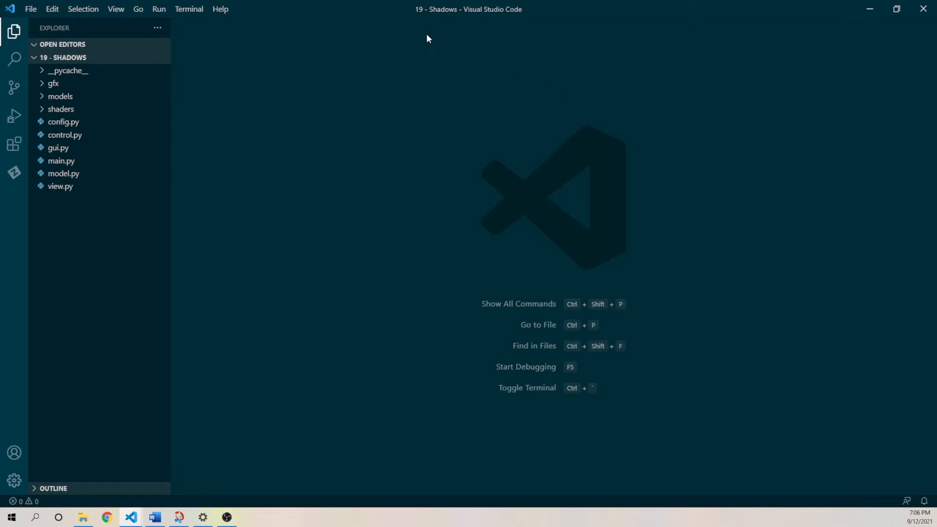
pyautogui.moveTo(469, 123)
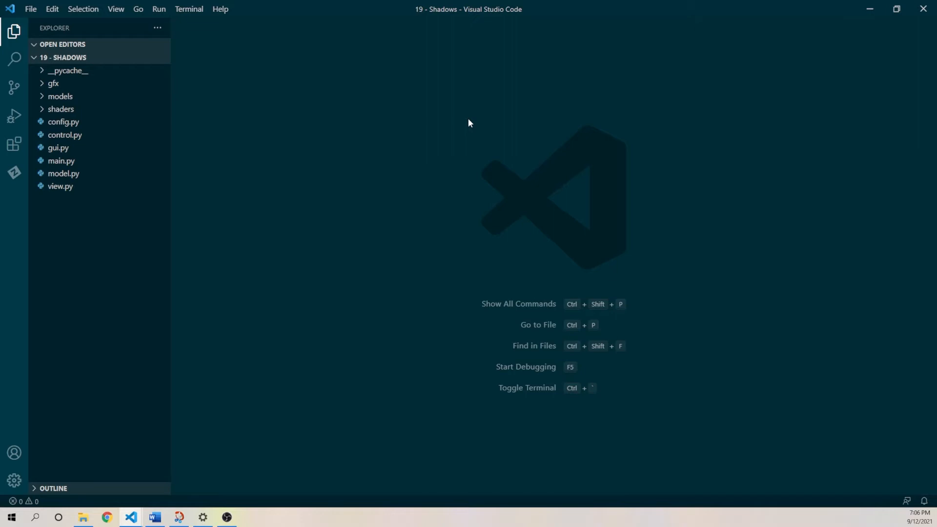
pyautogui.moveTo(467, 123)
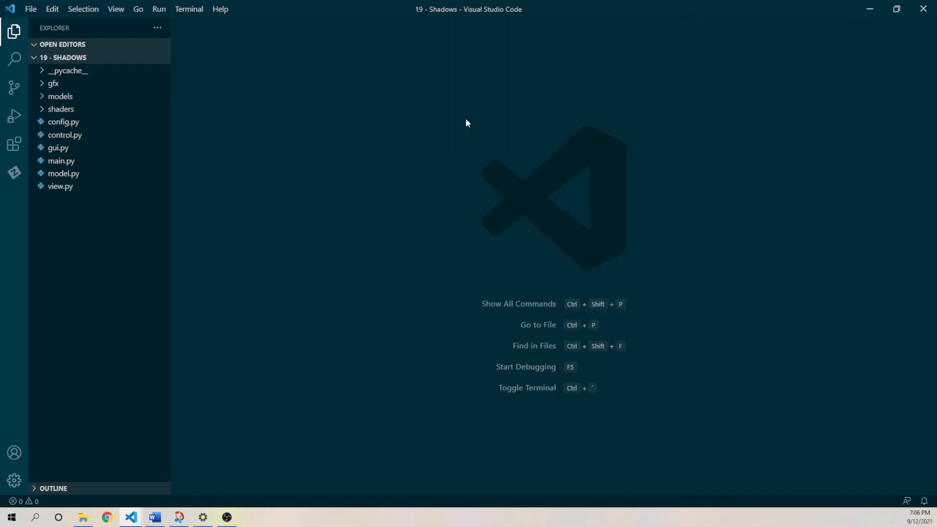
pyautogui.moveTo(433, 20)
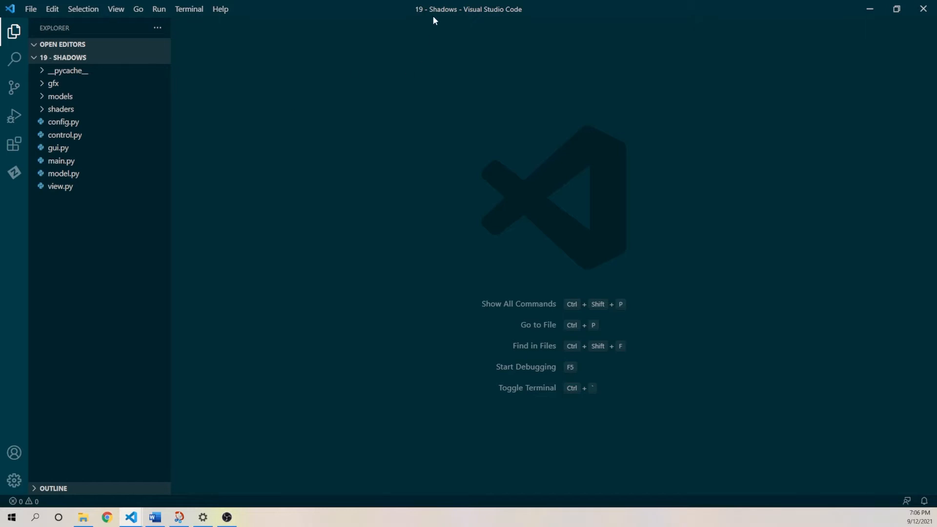
pyautogui.moveTo(445, 88)
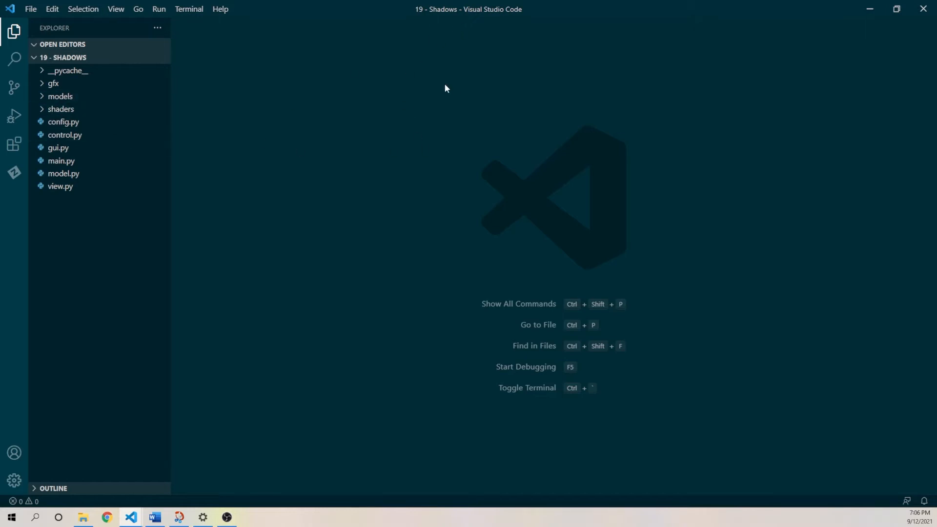
pyautogui.moveTo(427, 17)
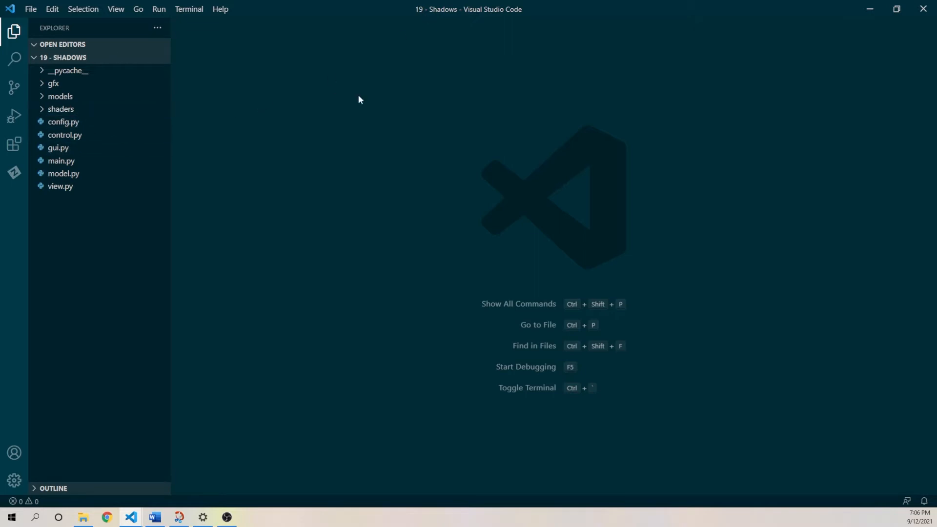
pyautogui.moveTo(449, 18)
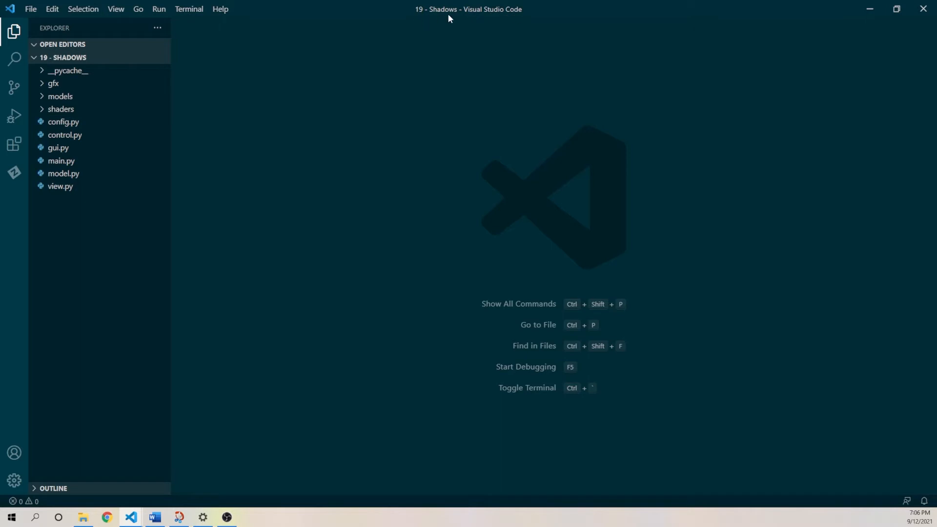
pyautogui.moveTo(190, 126)
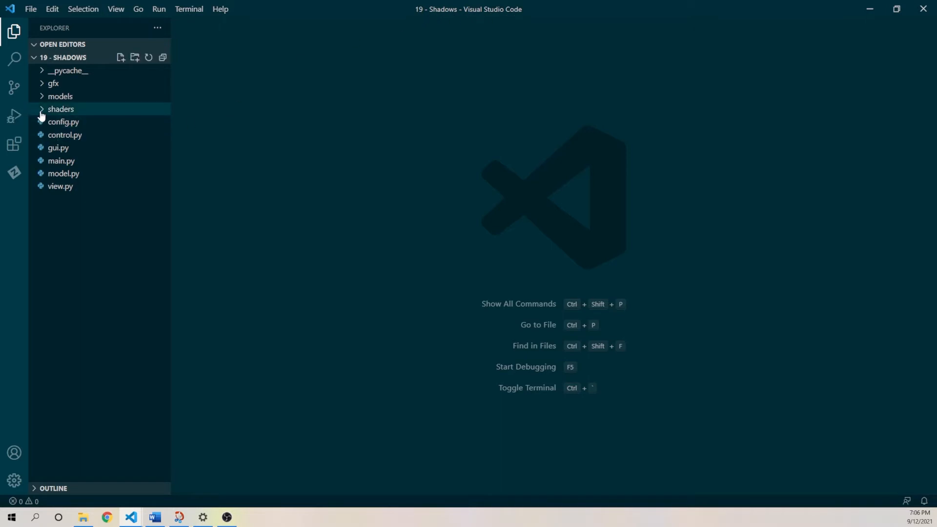
# - Create a new vertex_ed_outline.txt file inside the shaders folder
pyautogui.click(61, 108)
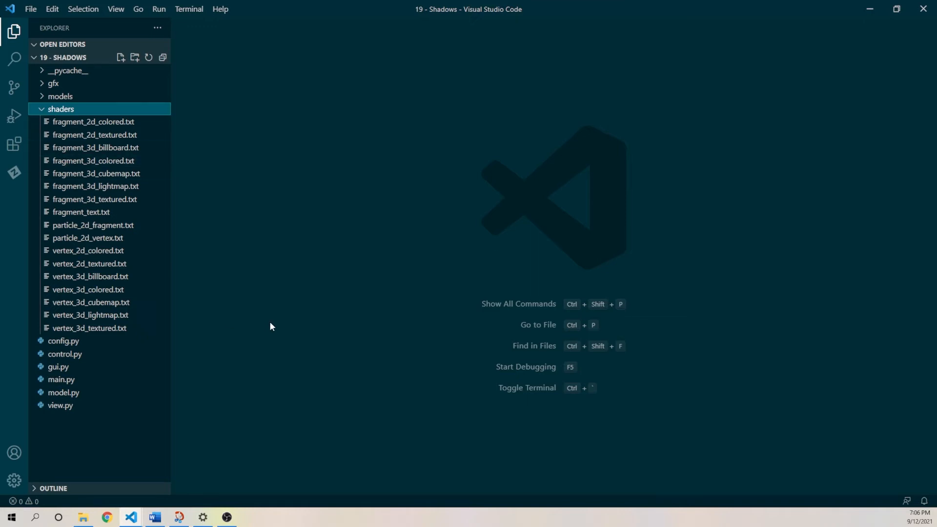
pyautogui.rightClick(61, 108)
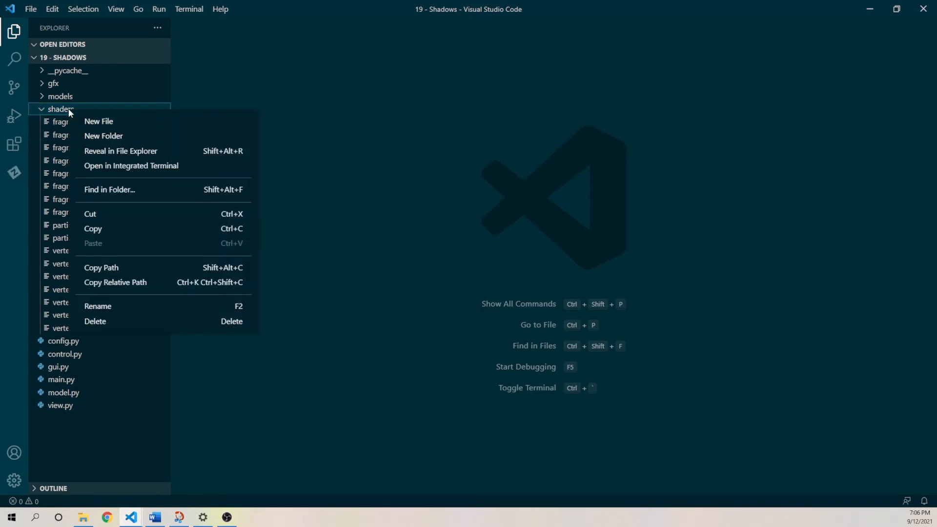
pyautogui.click(98, 122)
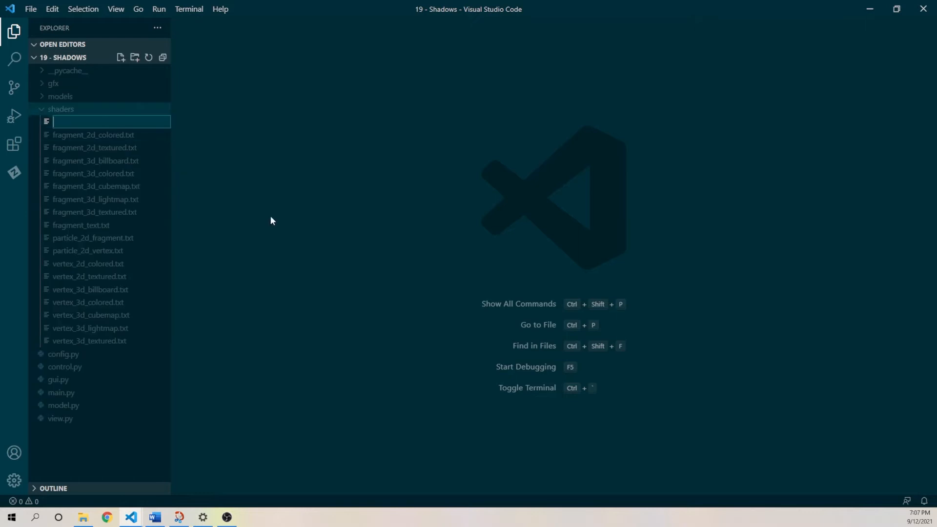
pyautogui.write('vertex_ed_outline.txt')
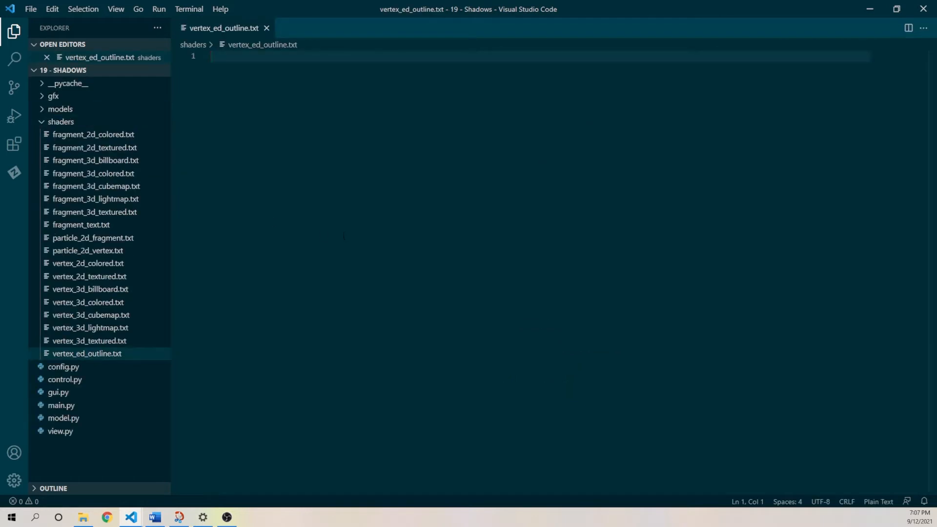
# - Write the GLSL 330 vertex shader: vec3 vertexPos input, gl_Position = projection * view * model * vertexPos, and save
pyautogui.write('#version 330 core')
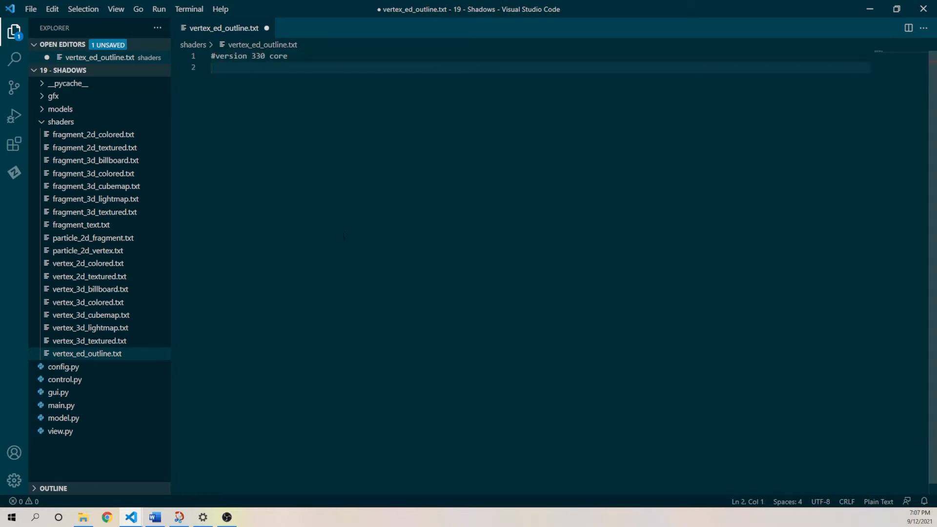
pyautogui.write('layout (location = )')
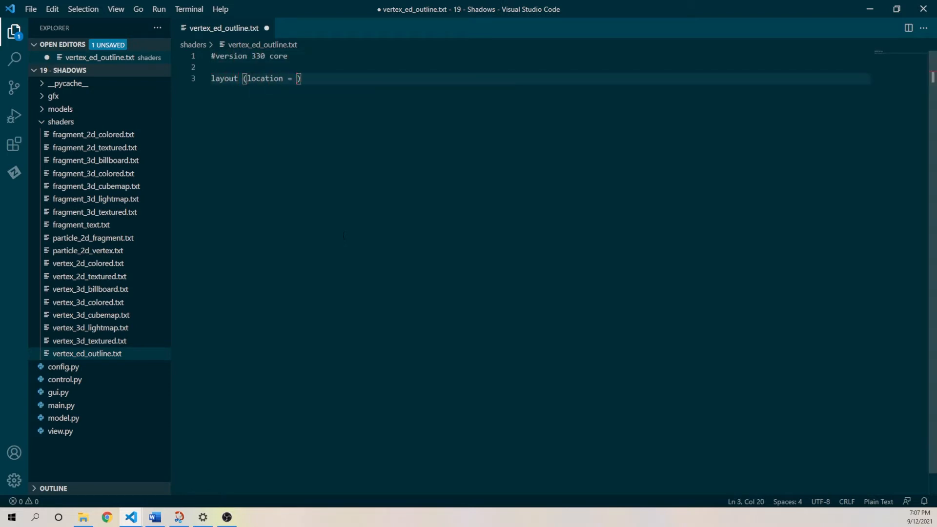
pyautogui.write('0) in')
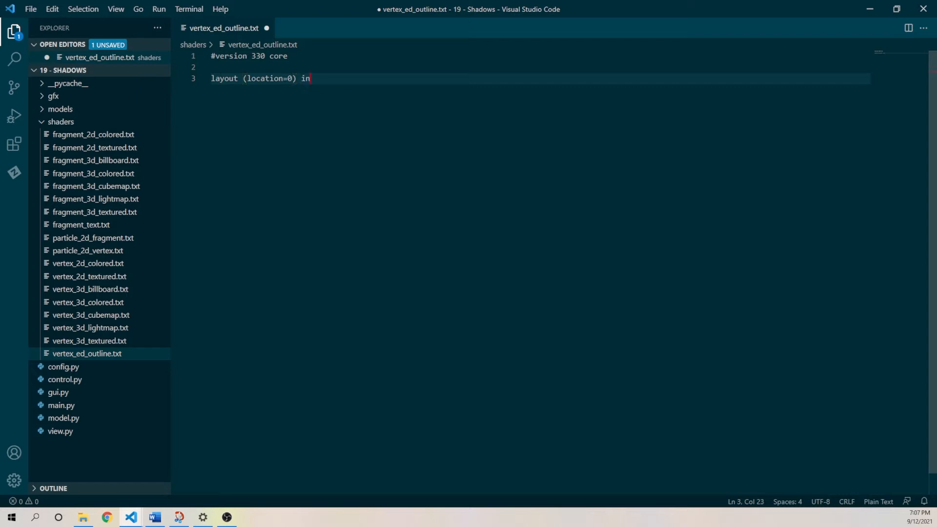
pyautogui.write('vec3 vertexPos')
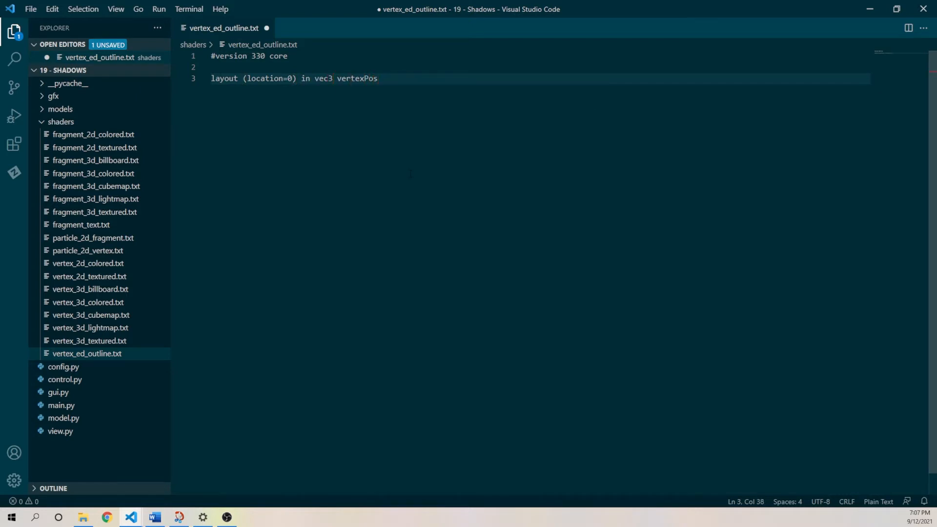
pyautogui.write(';')
pyautogui.write('uniform mat4')
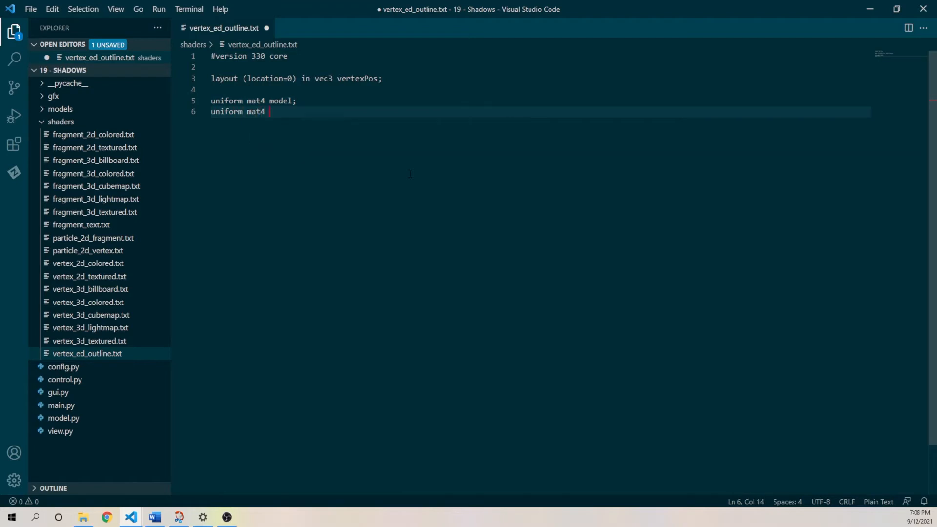
pyautogui.write('view;')
pyautogui.write('gl_Pos')
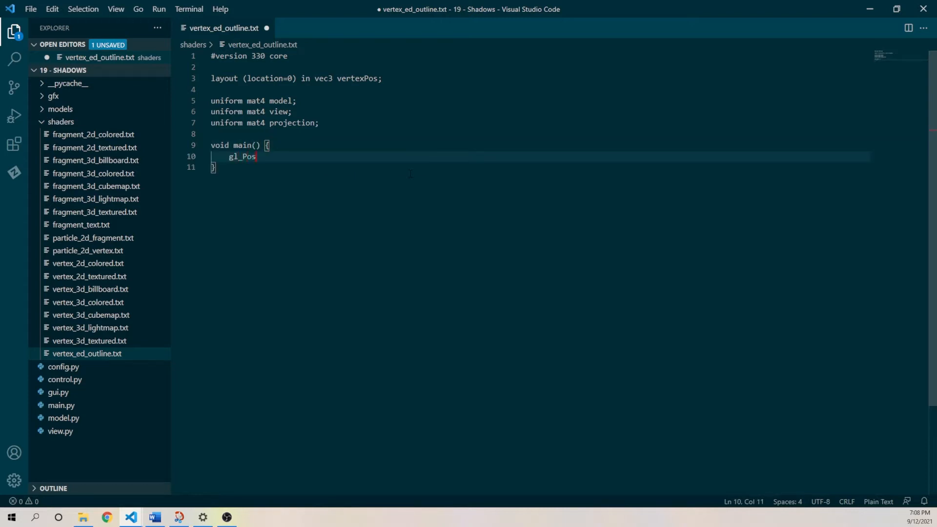
pyautogui.write('ition = projection * view * model * vec4()')
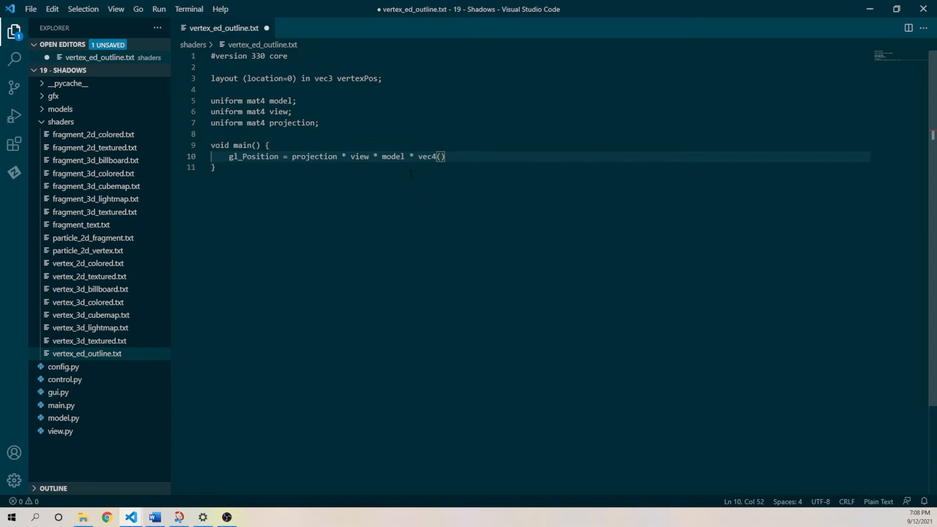
pyautogui.write('vertexPos, 1.0')
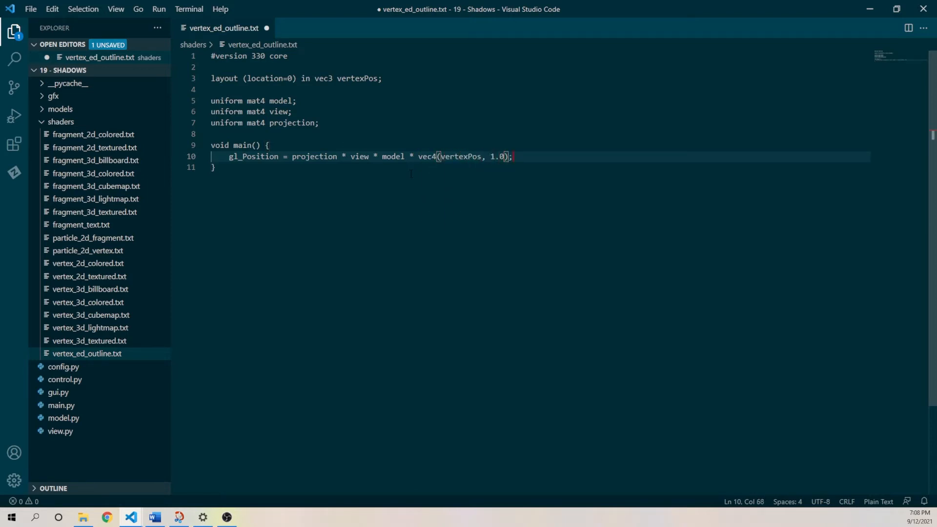
pyautogui.press('ctrl+s')
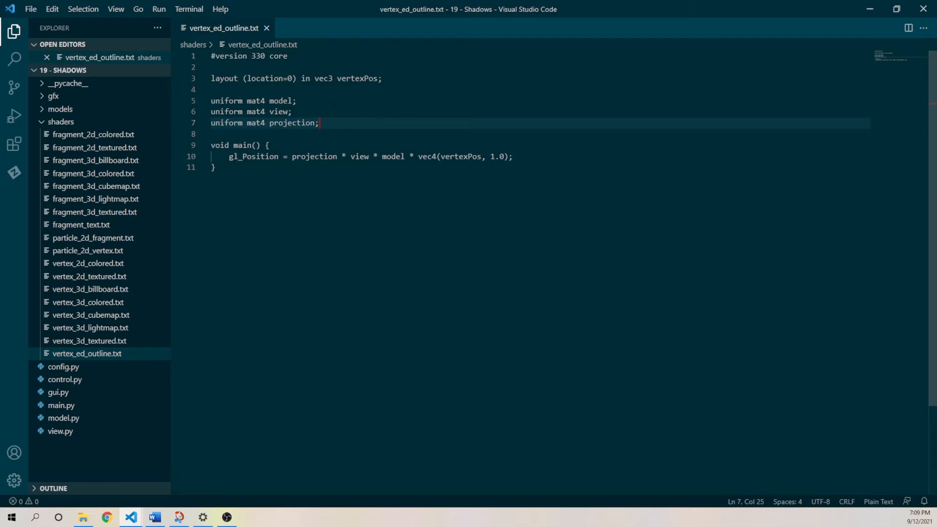
pyautogui.moveTo(144, 148)
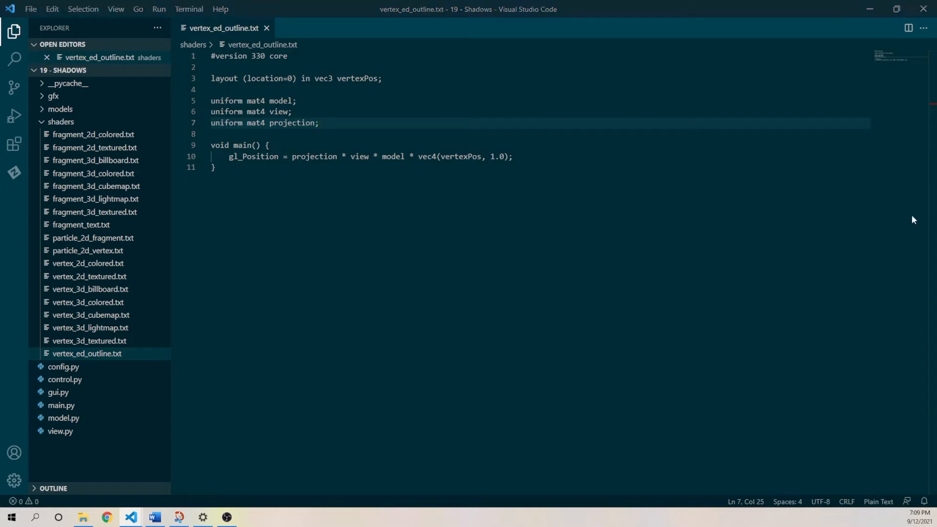
# - Create fragment_3d_outline.txt in shaders with the version and GL_ARB_separate_shader_objects extension header
pyautogui.click(353, 193)
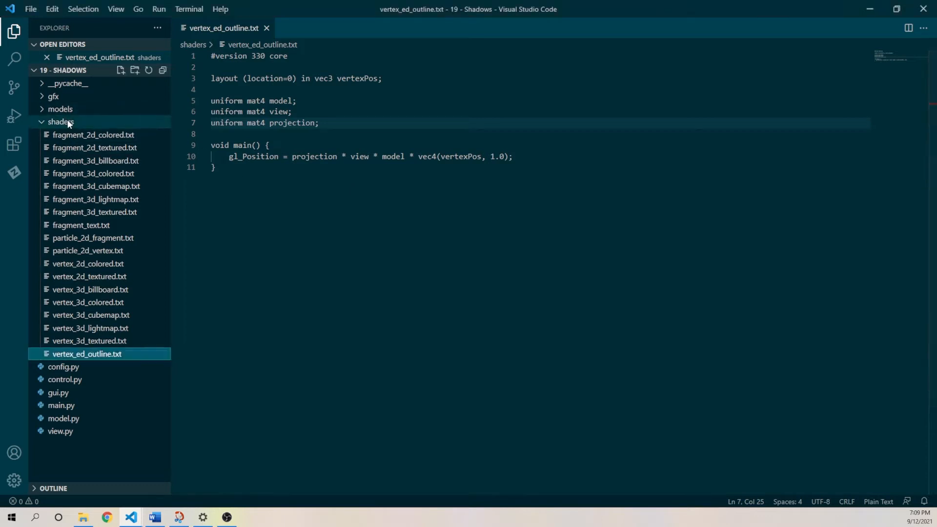
pyautogui.click(120, 70)
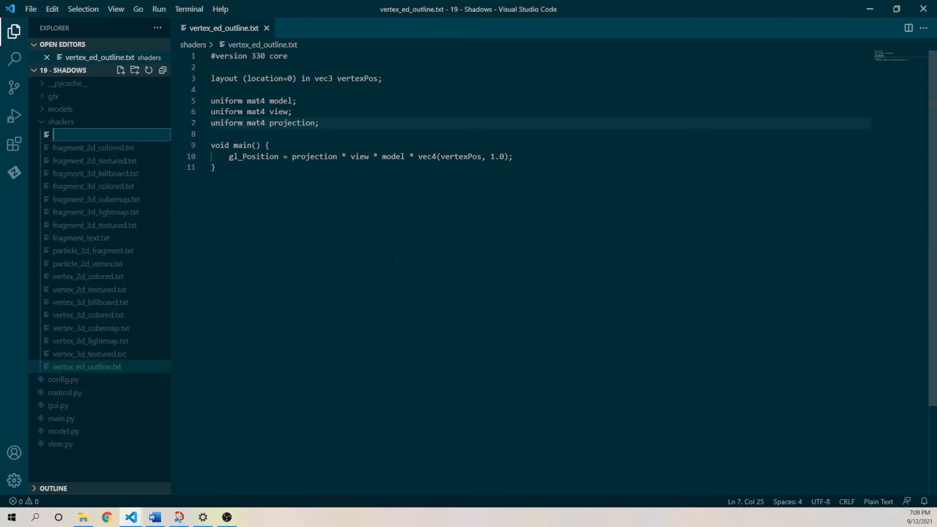
pyautogui.write('fragment_')
pyautogui.write('#')
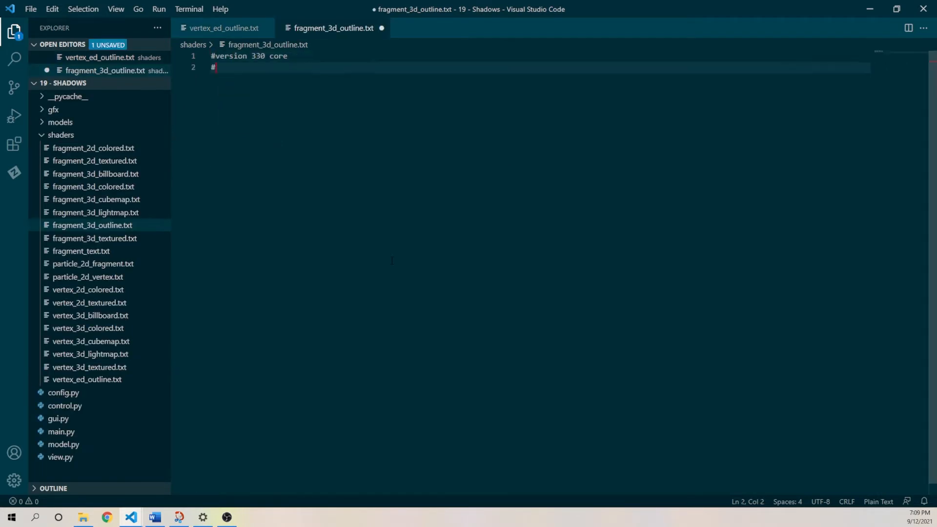
pyautogui.write('extension GL_ARB_')
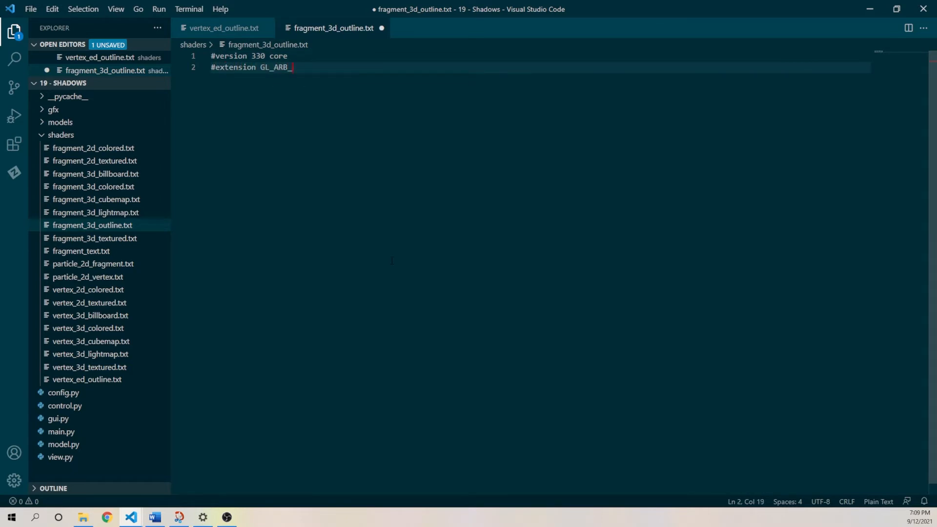
pyautogui.write('separate_shader_objects : enable')
pyautogui.write('uniform')
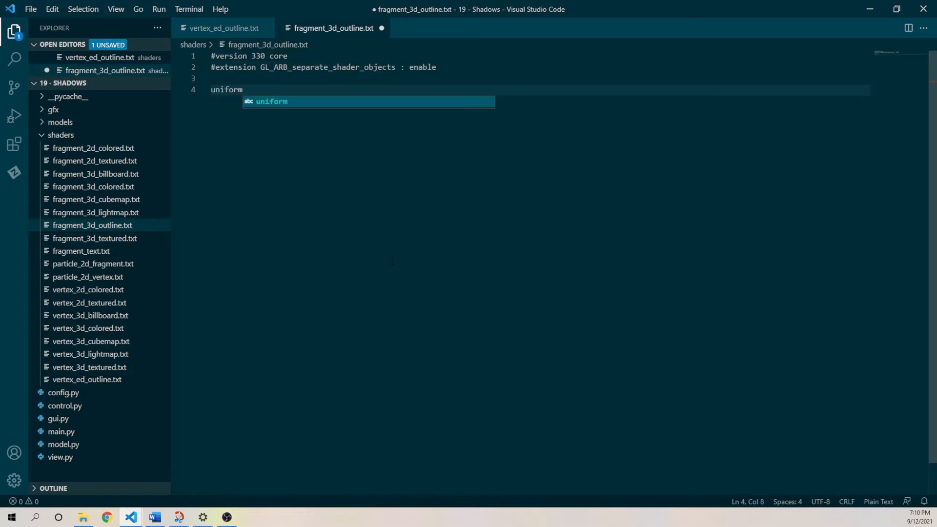
# - Declare the vec3 color uniform and outputs regular_color (location 0) and bright_color (location 1)
pyautogui.write('vec3 color;')
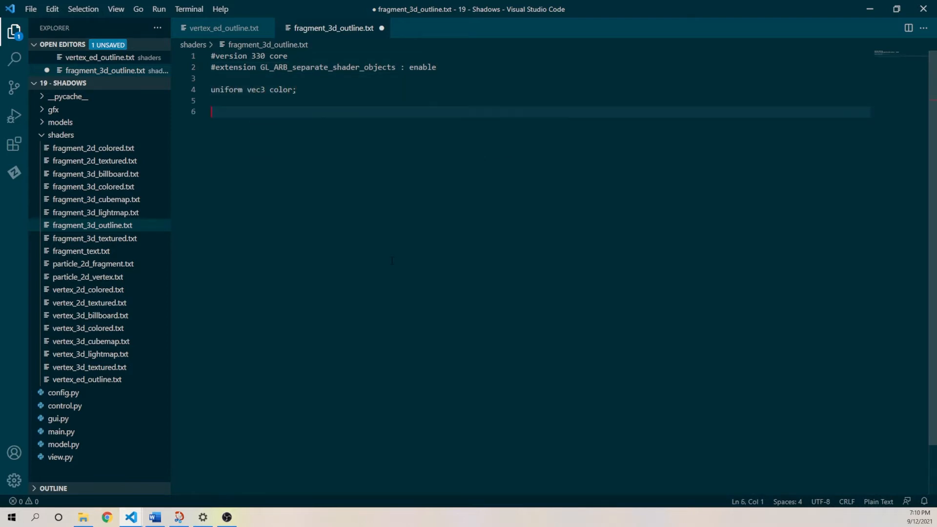
pyautogui.write('layout (location=')
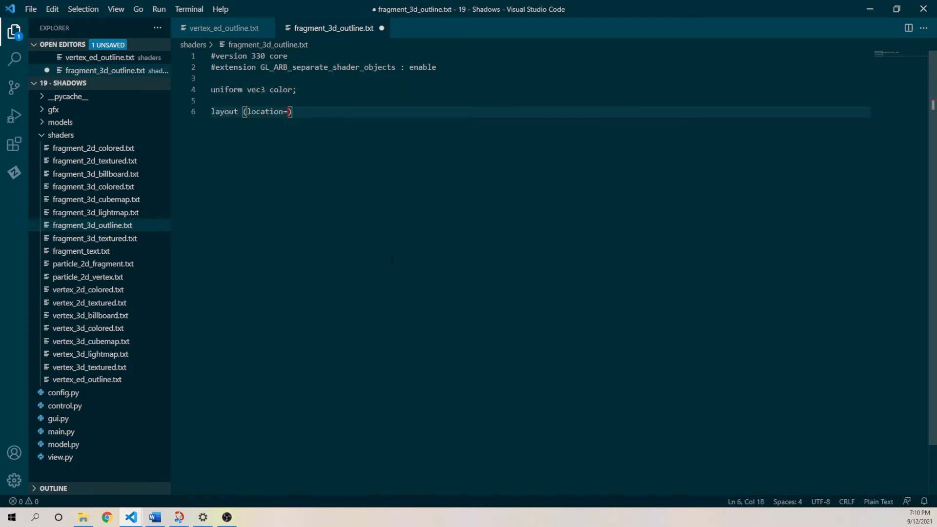
pyautogui.write('0) out vec4')
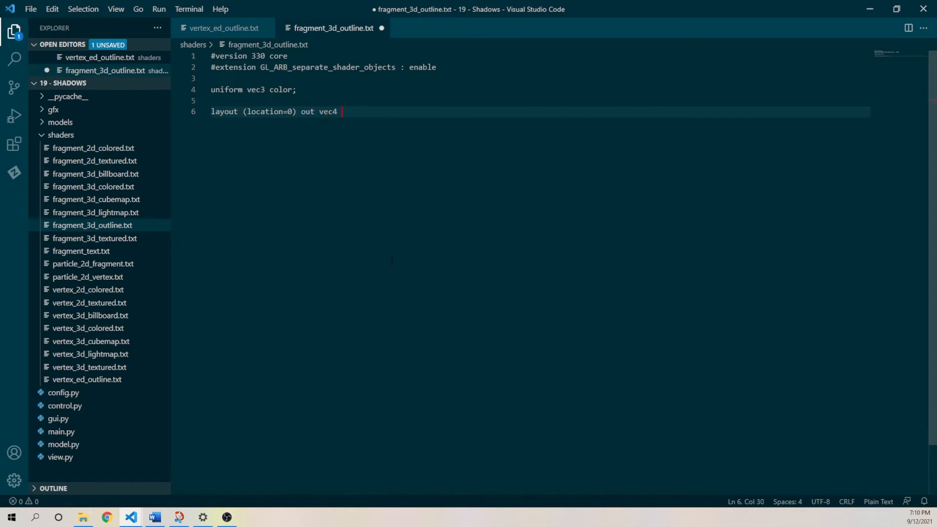
pyautogui.write('regular_color;')
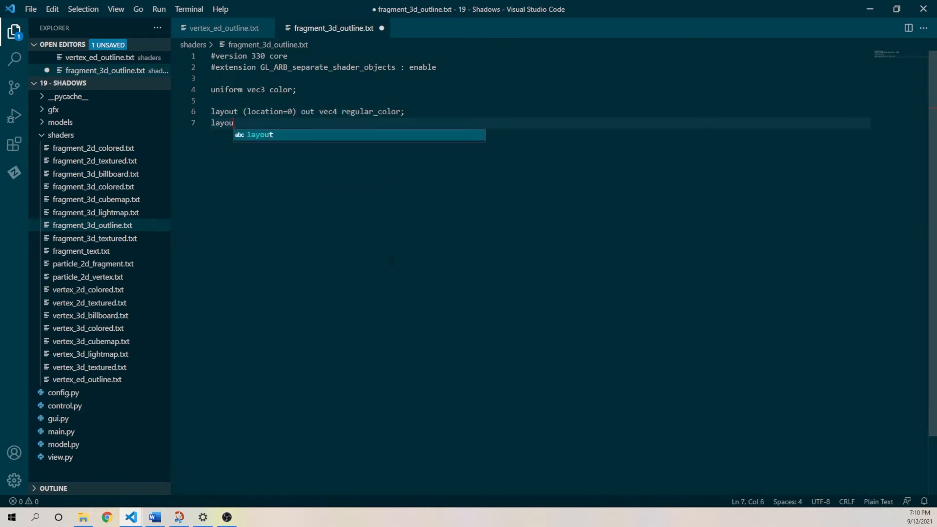
pyautogui.write('(location=1) out vec4 bright_color;')
pyautogui.write('re')
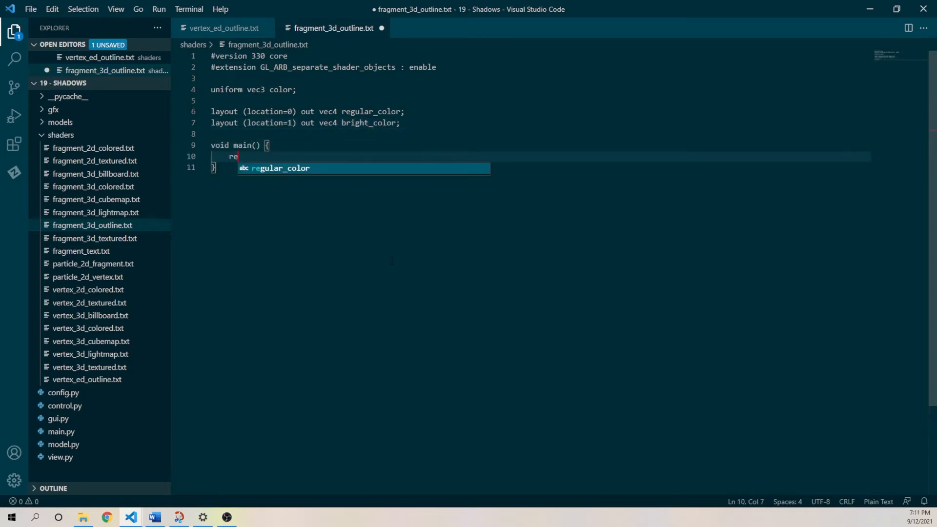
# - Write main() assigning regular_color = vec4(color, 1.0) and bright_color = vec4(vec3(0.0), 1.0)
pyautogui.write('gular_color = vec4')
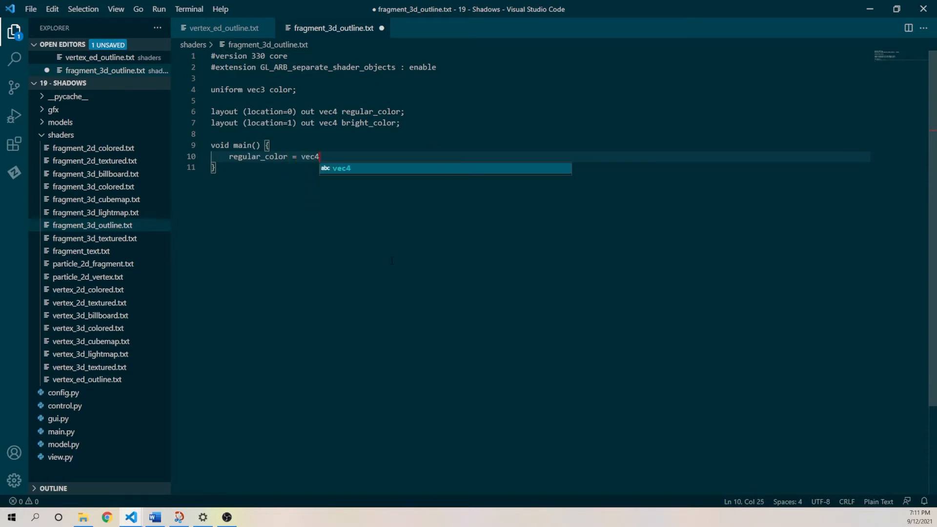
pyautogui.write('(color, 1.0);')
pyautogui.write('bright_color = vec4(')
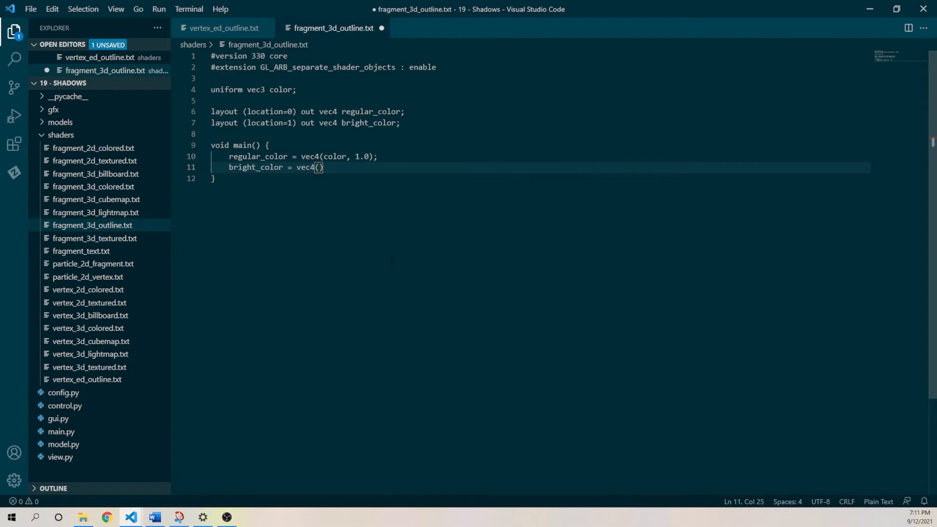
pyautogui.write('vec3(0.0), 1.0);')
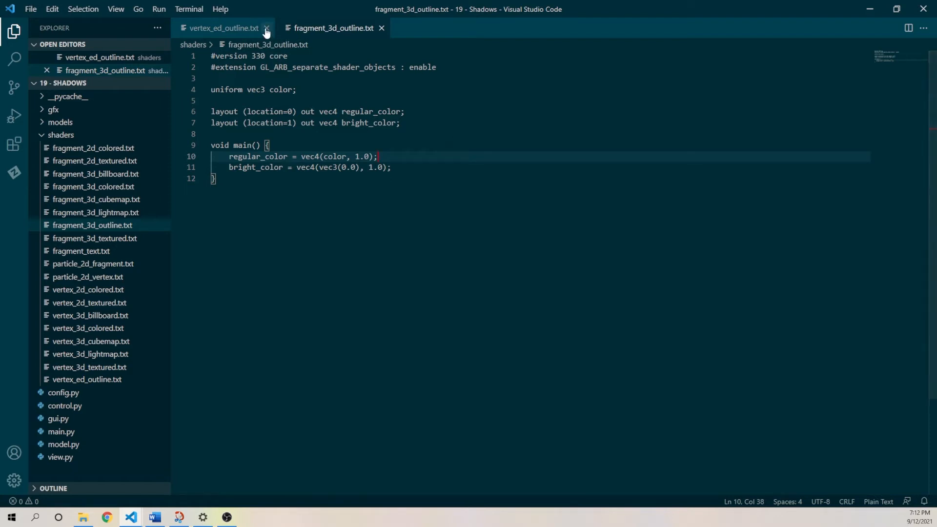
pyautogui.moveTo(266, 28)
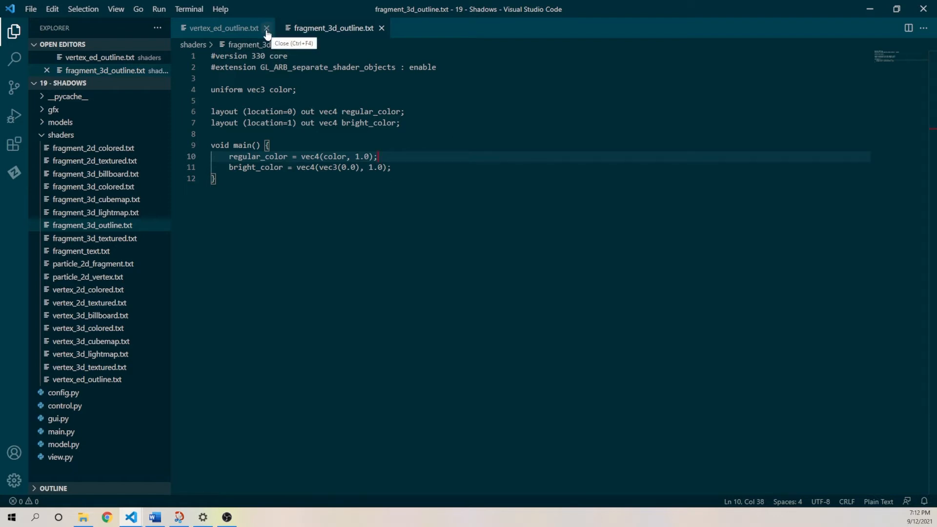
# - In config.py create shader3DOutline from the outline vertex/fragment files and append it to the shader list
pyautogui.click(266, 29)
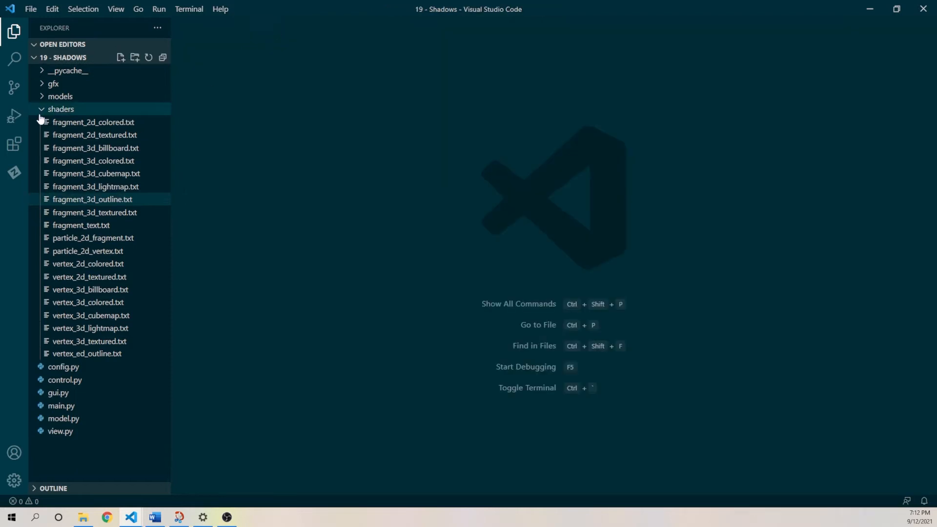
pyautogui.click(60, 109)
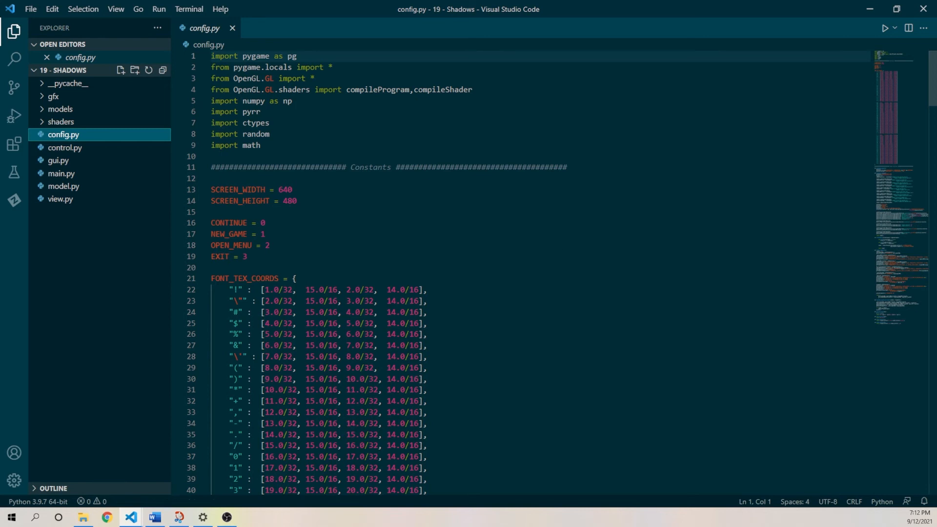
pyautogui.scroll(-3)
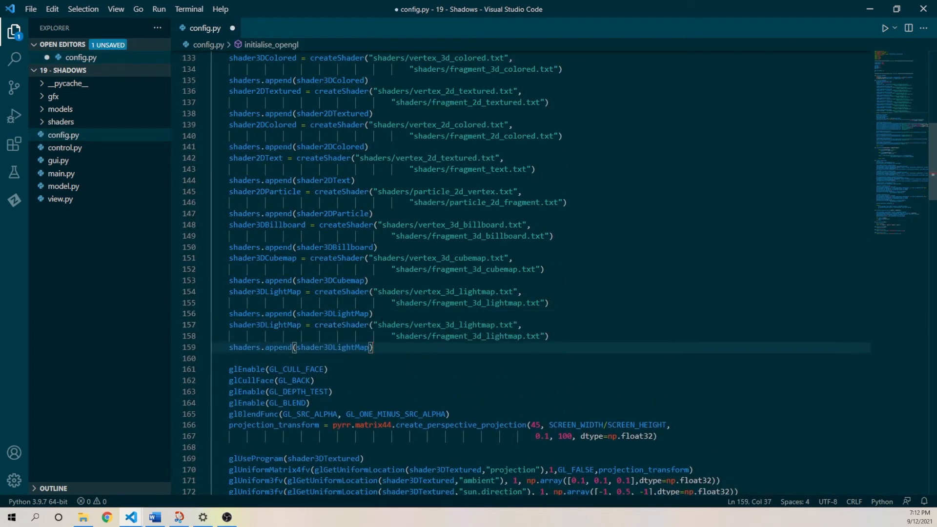
pyautogui.write('shader3DOutline')
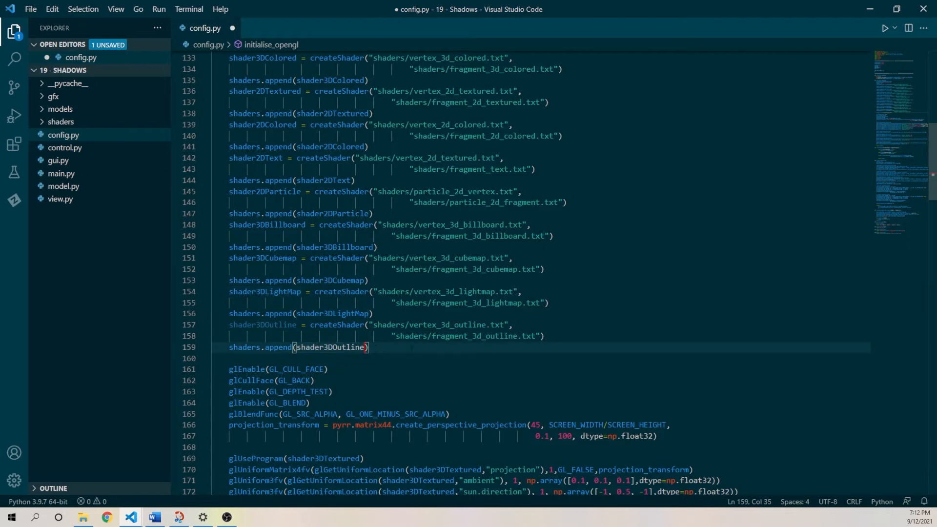
pyautogui.scroll(-3)
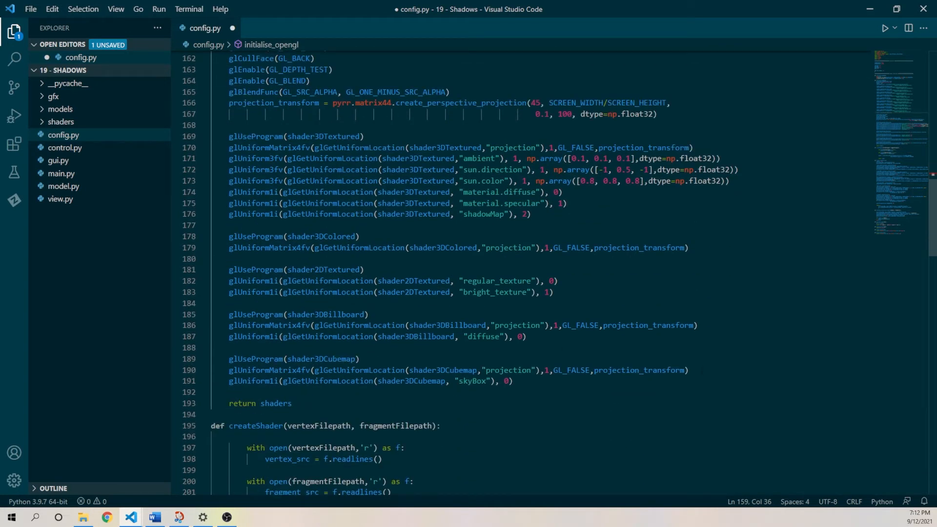
pyautogui.moveTo(229, 359); pyautogui.dragTo(688, 370)
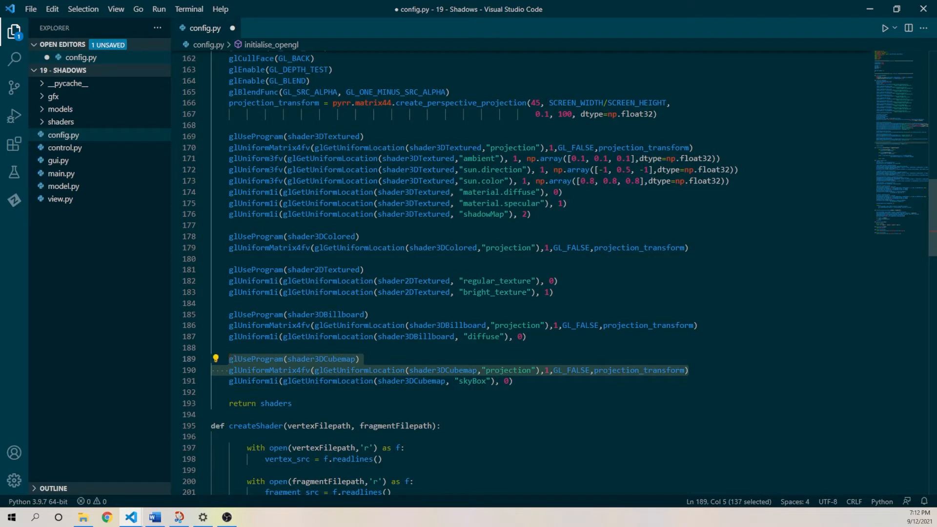
pyautogui.click(511, 381)
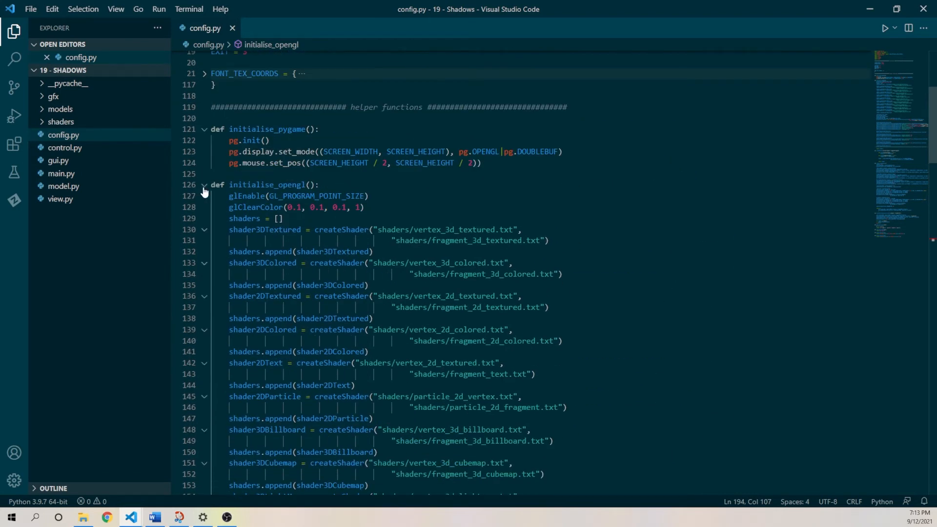
# - Add pg.display.gl_set_attribute(GL_STENCIL_SIZE, 8) to initialise_pygame
pyautogui.click(203, 185)
pyautogui.write('pg.')
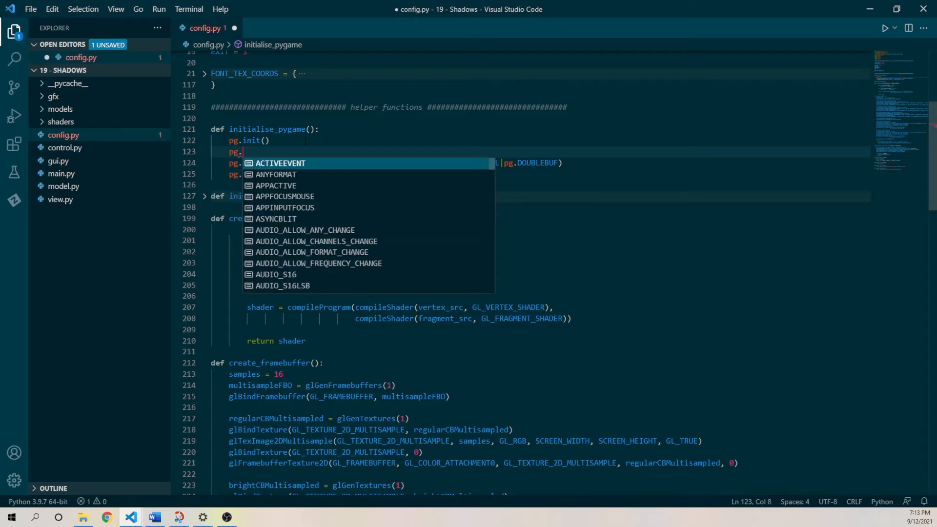
pyautogui.write('dispal')
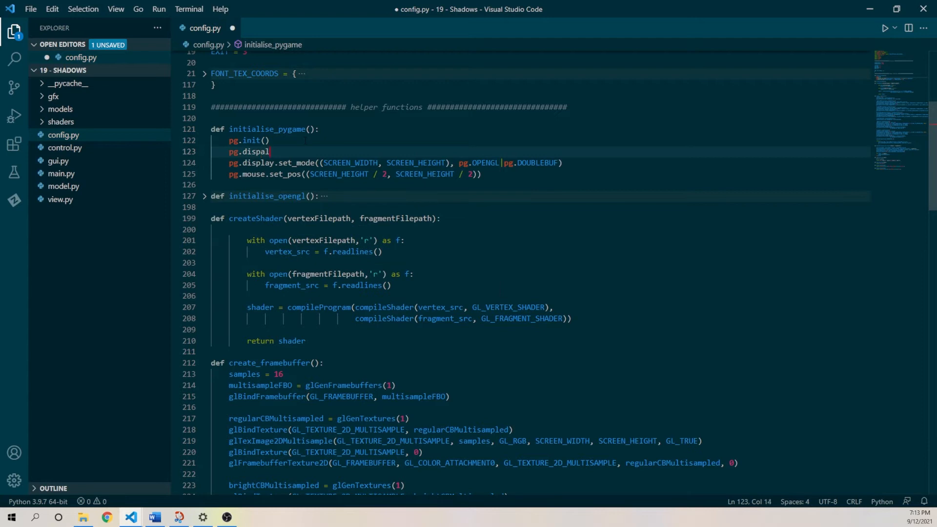
pyautogui.press('BackSpace')
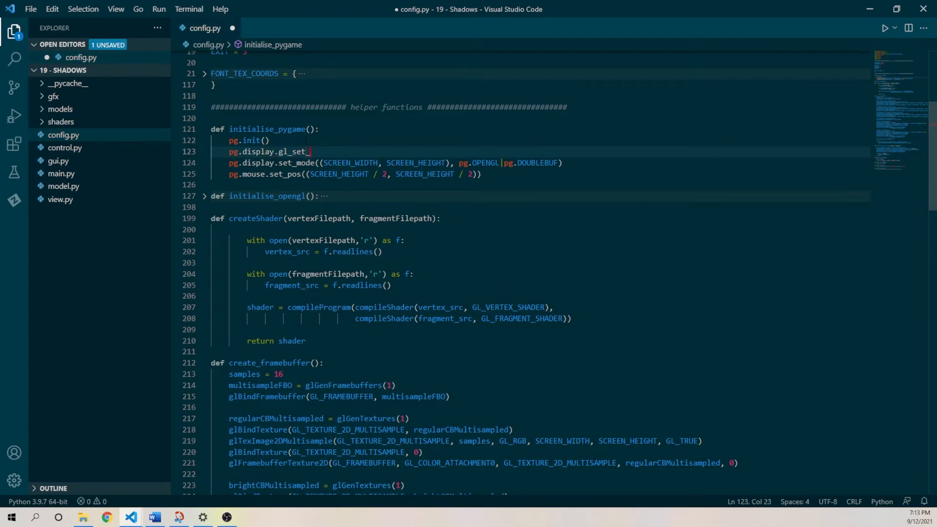
pyautogui.write('attribute(GL_STENCIL_SIZE')
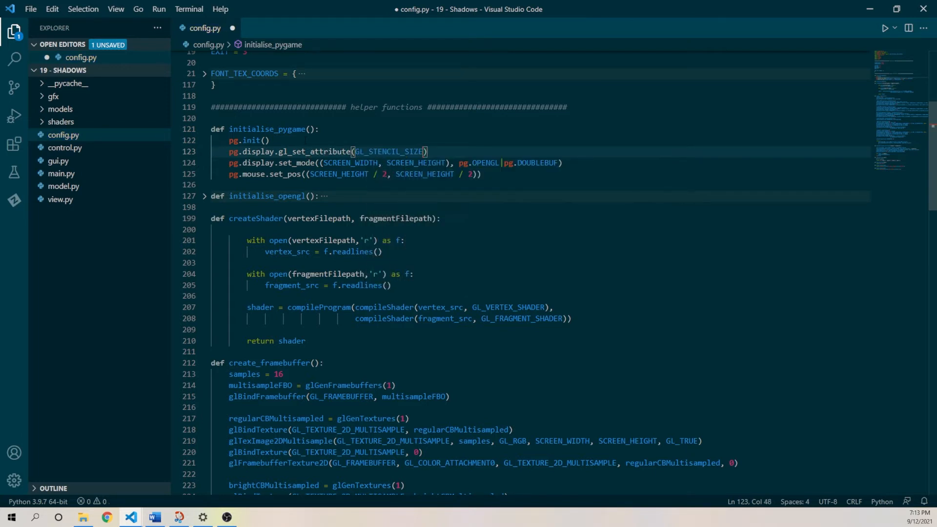
pyautogui.write(', 8')
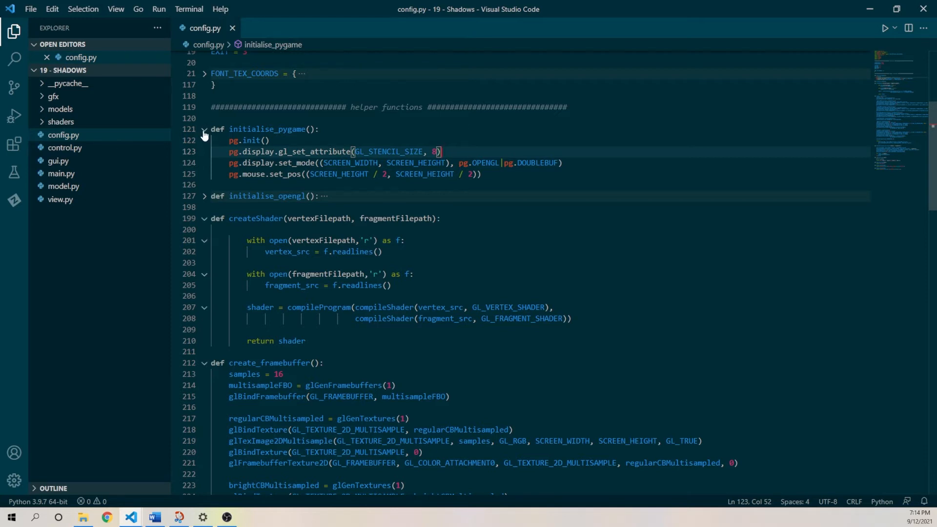
# - Fold config.py's helper functions and switch to control.py
pyautogui.click(204, 129)
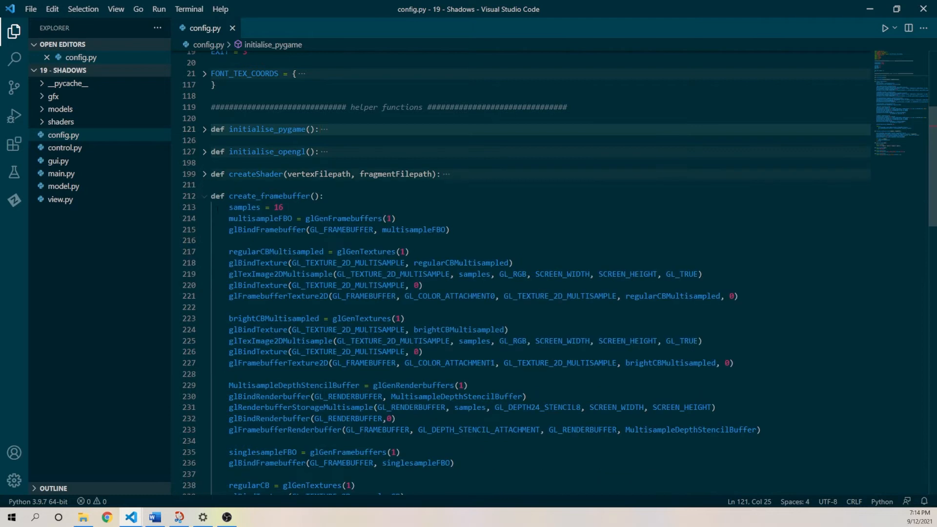
pyautogui.click(205, 196)
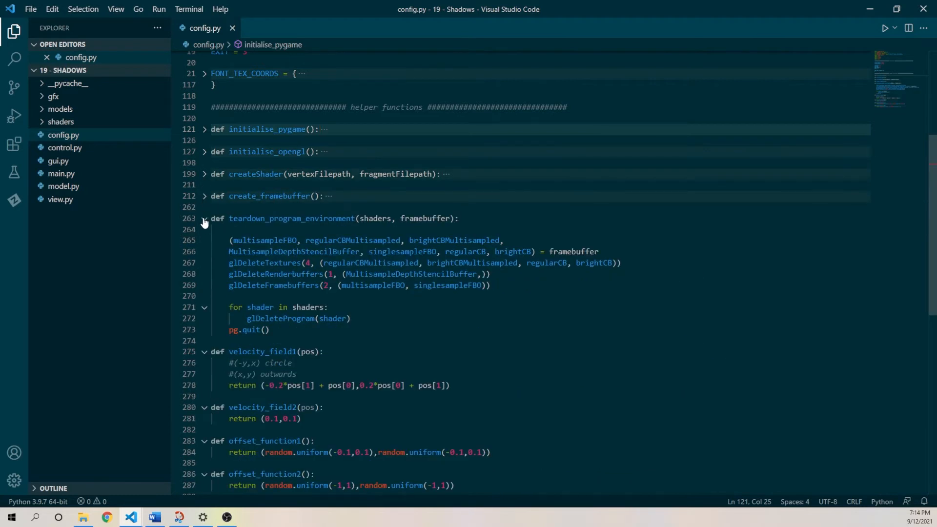
pyautogui.click(204, 217)
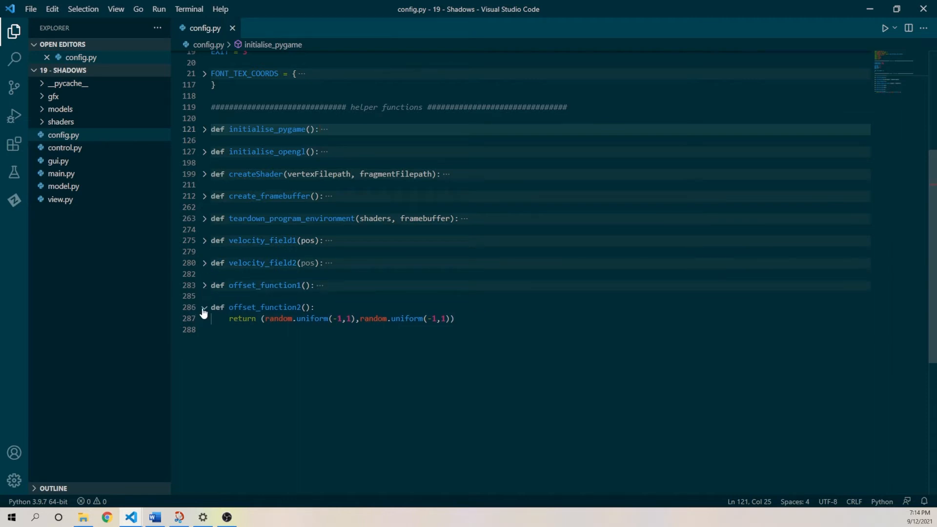
pyautogui.click(204, 307)
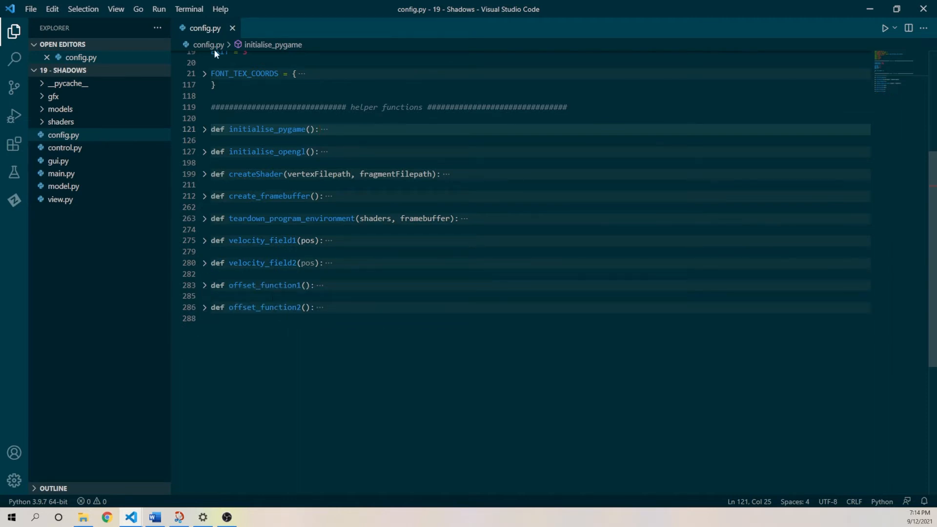
pyautogui.click(233, 28)
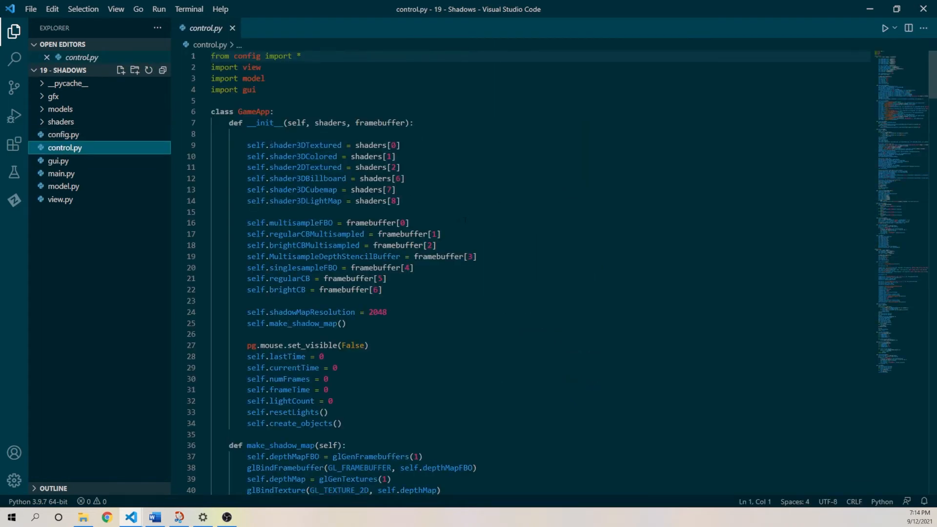
# - Add self.shader3DOutline = shaders[9] to GameApp's constructor and start a line after make_shadow_map()
pyautogui.scroll(-3)
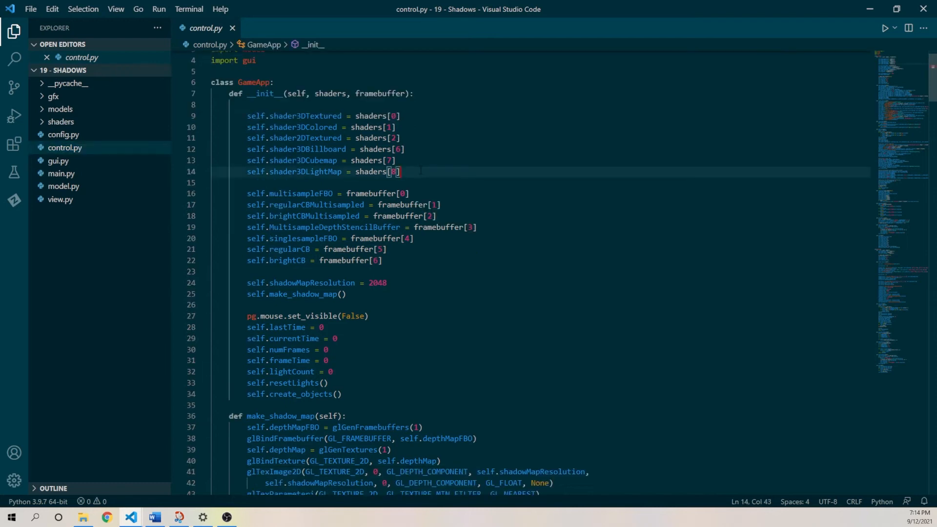
pyautogui.write('self.shader3DOutline = shaders[9')
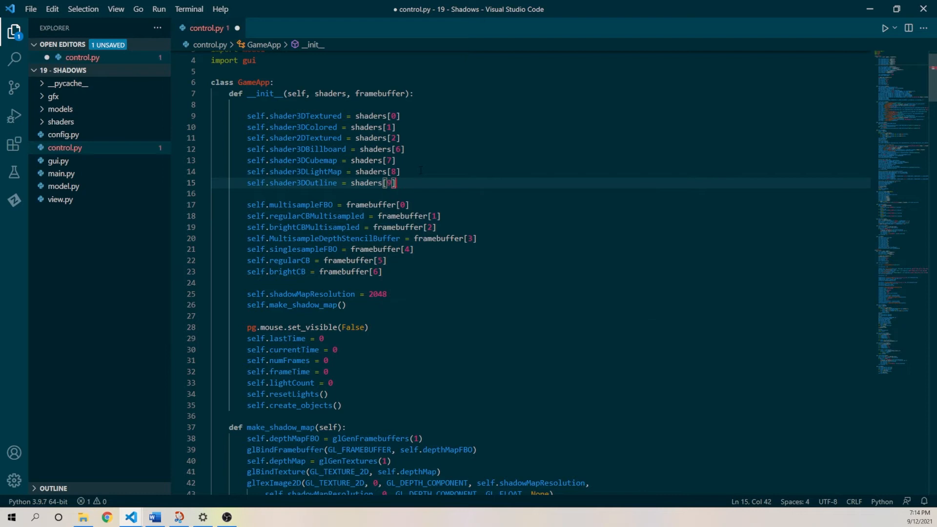
pyautogui.press('ctrl+s')
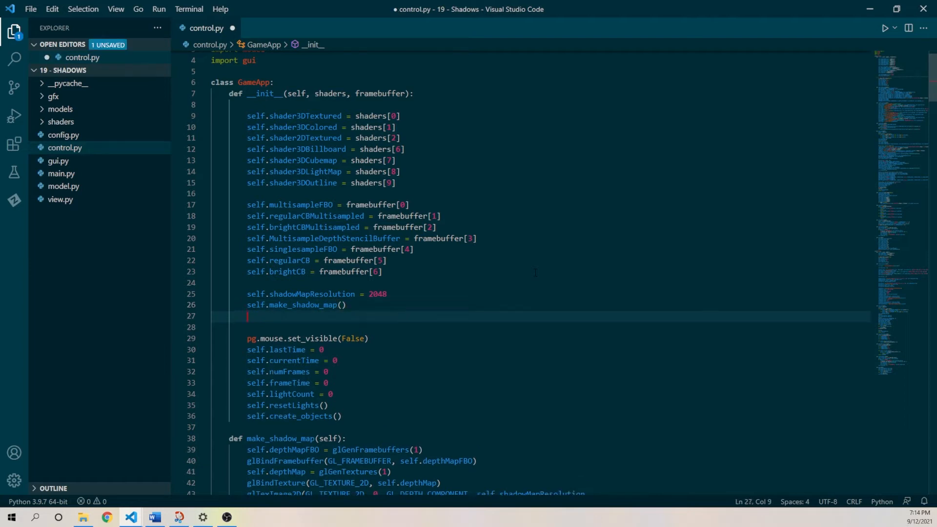
pyautogui.press('Enter')
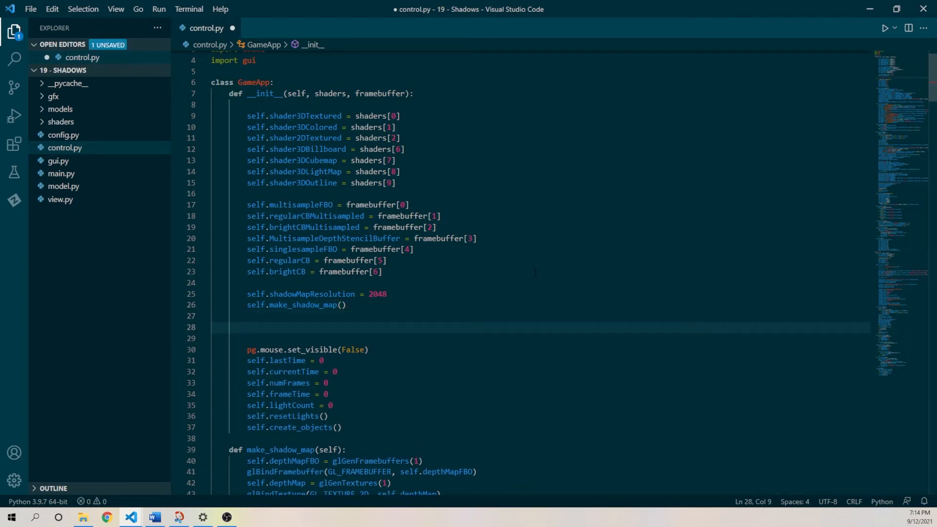
# - Add glEnable(GL_STENCIL_TEST) to the constructor
pyautogui.write('gl')
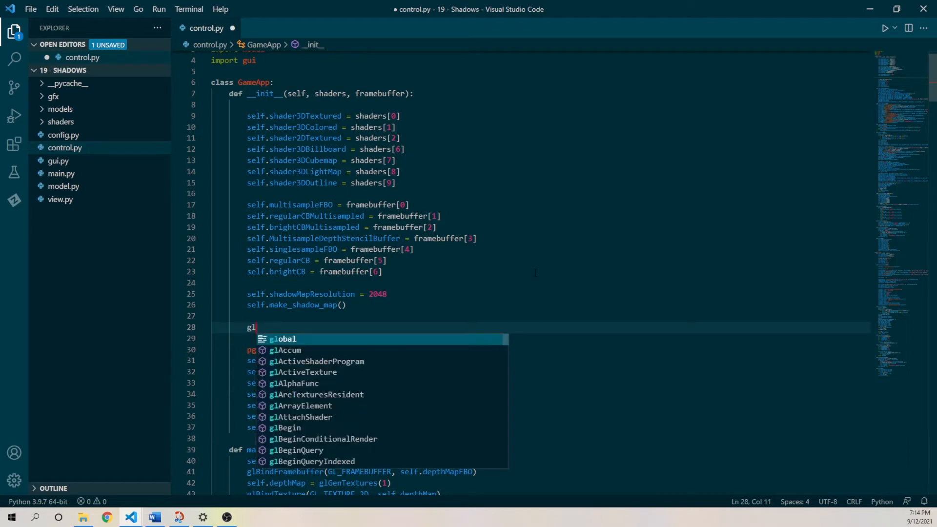
pyautogui.write('Enable(')
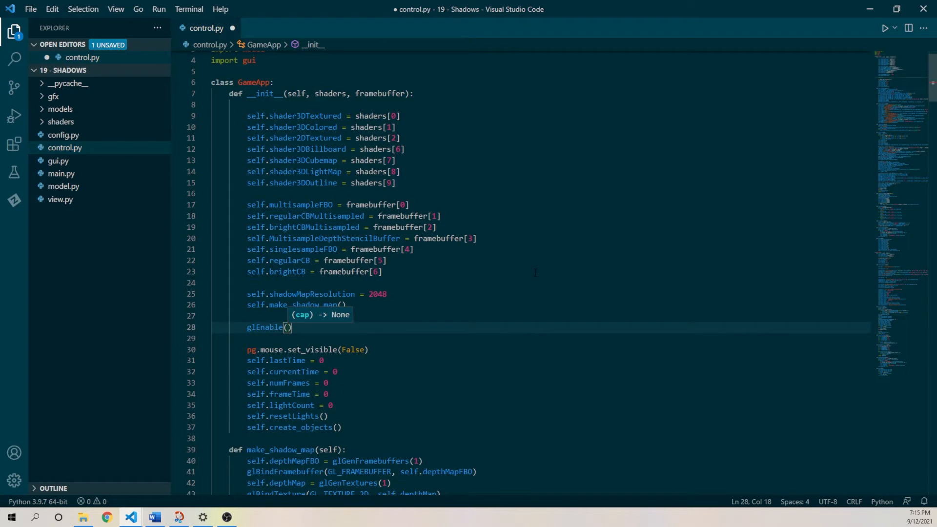
pyautogui.write('GL_S')
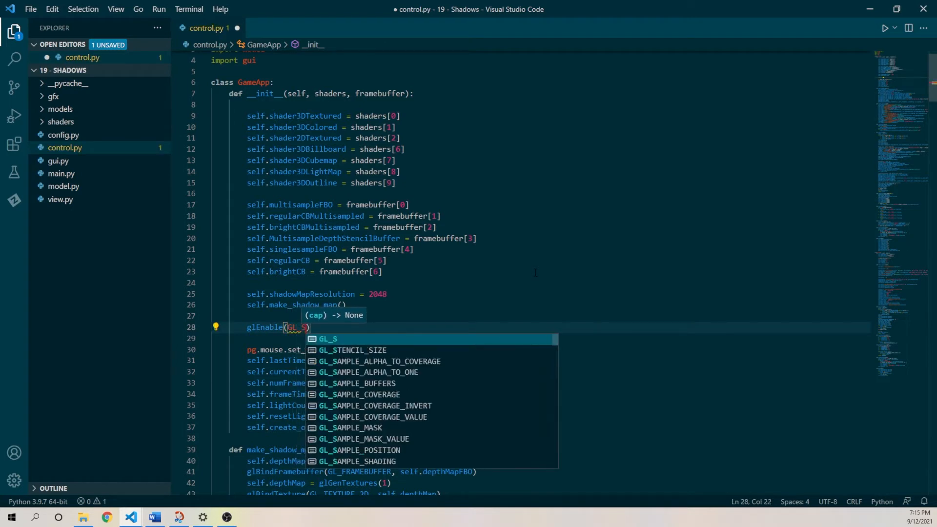
pyautogui.write('TENCIL')
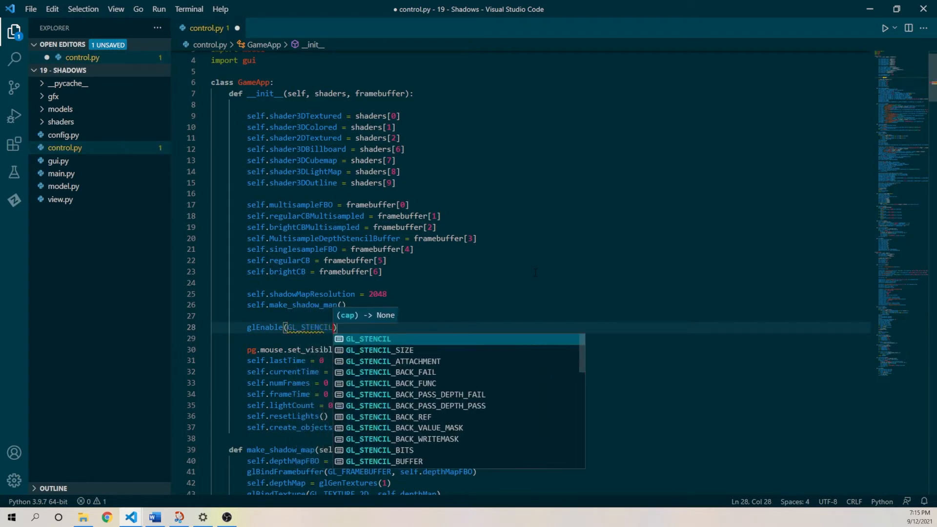
pyautogui.write('_TEST')
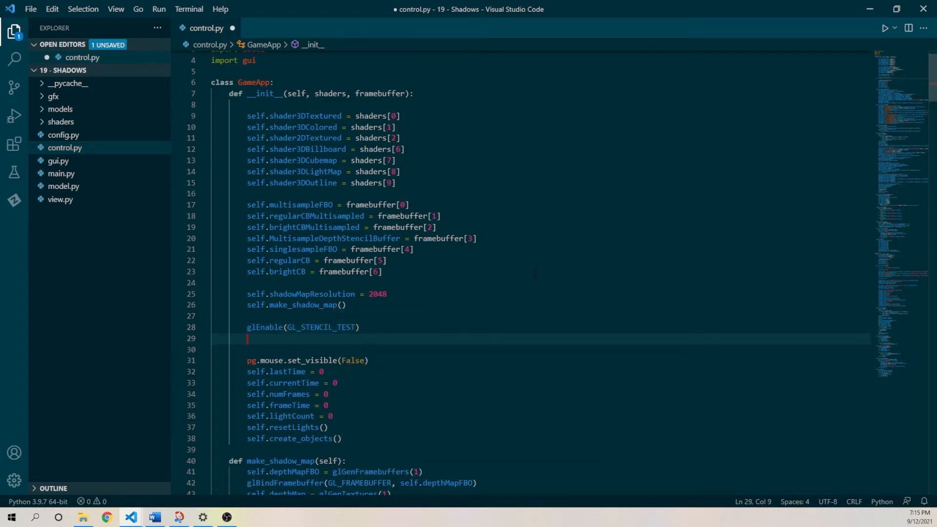
# - Follow it with glStencilMask(255)
pyautogui.write('gl')
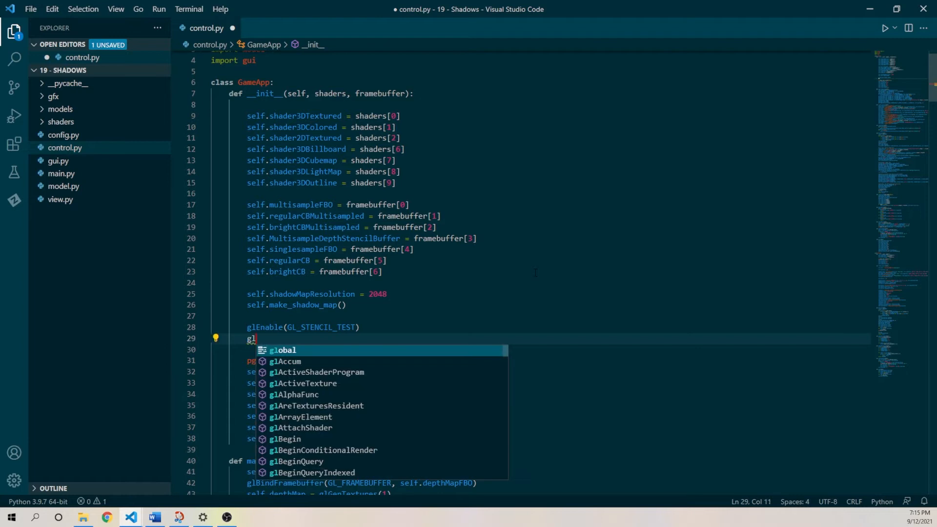
pyautogui.write('Se')
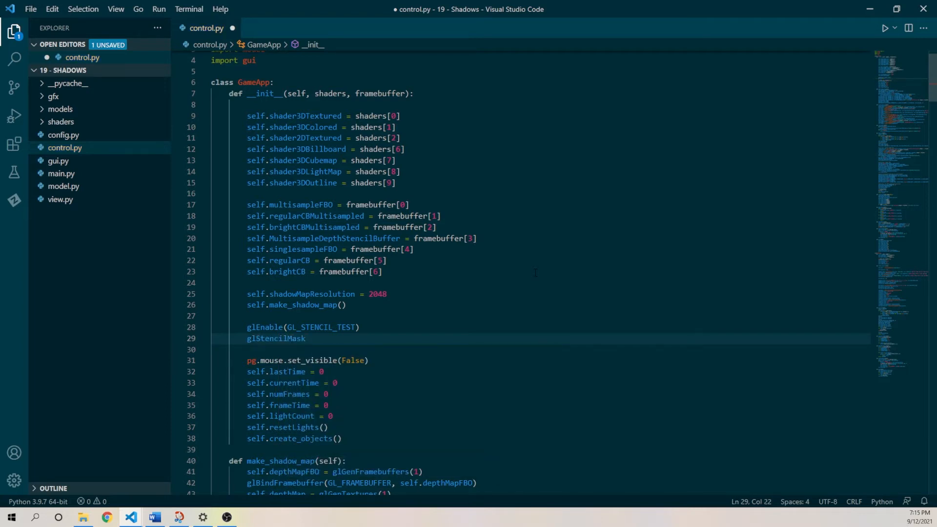
pyautogui.write('(')
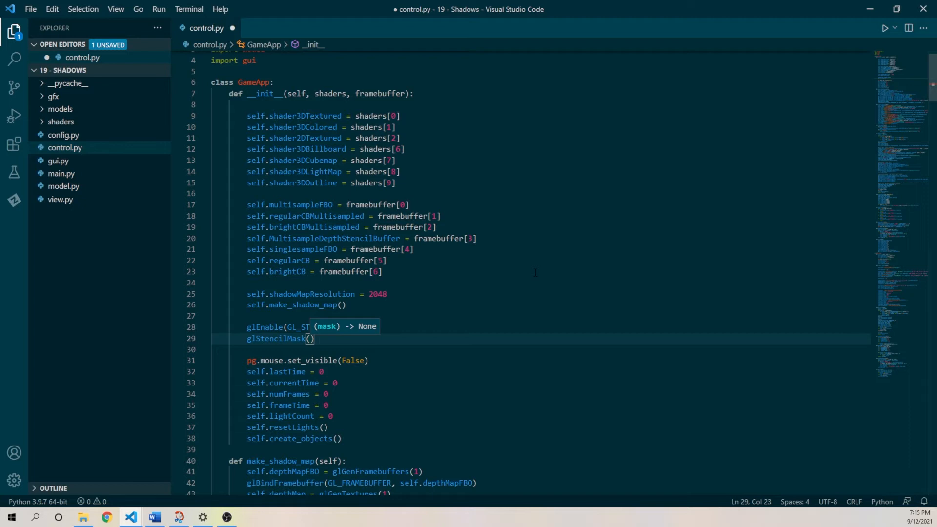
pyautogui.write('255')
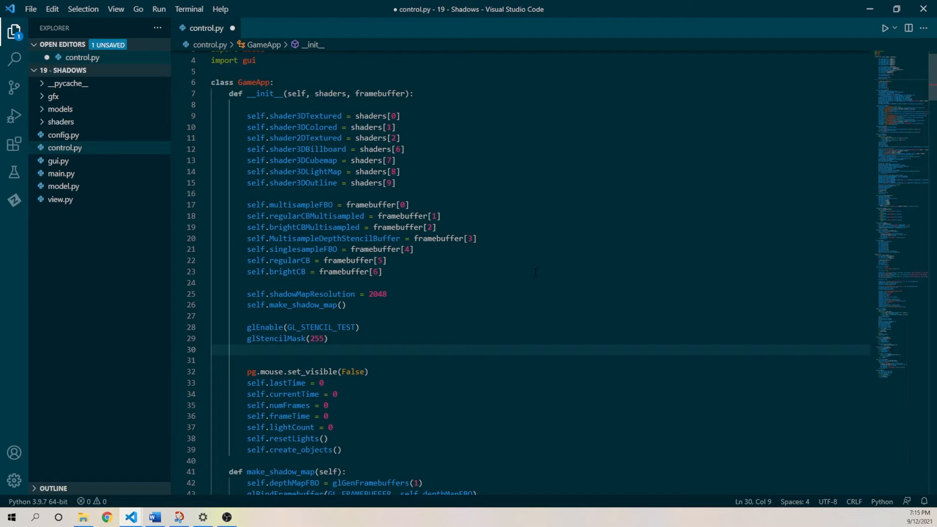
# - Add a glStencilFunc call with a GL comparison constant, reference 1 and mask 255
pyautogui.write('glStencil')
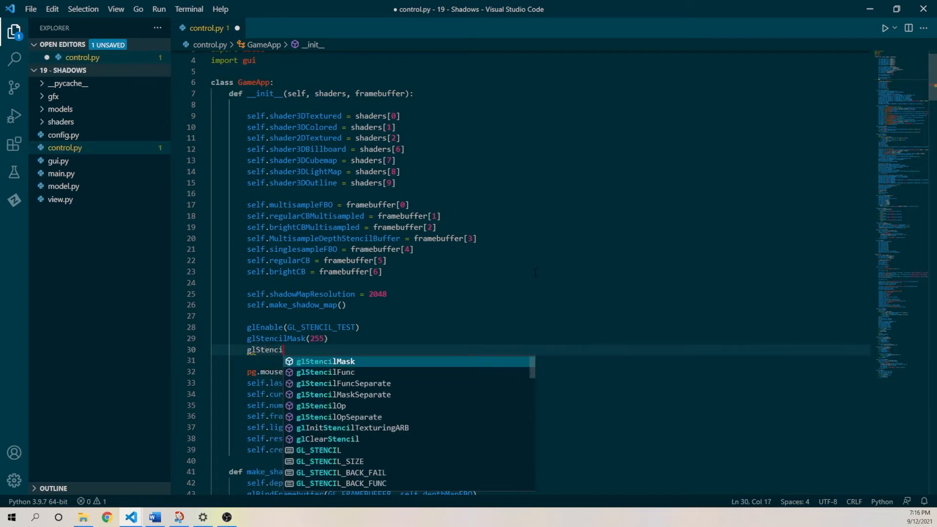
pyautogui.write('Fun')
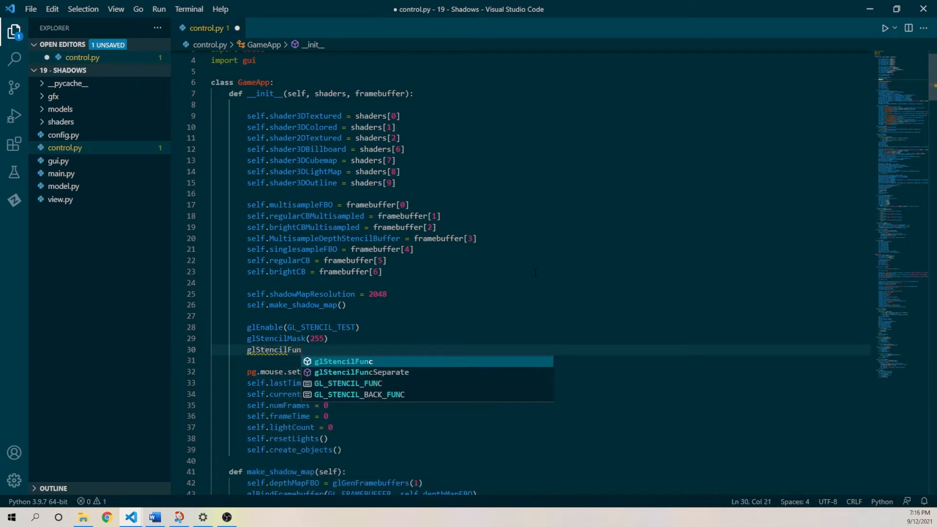
pyautogui.press('Tab')
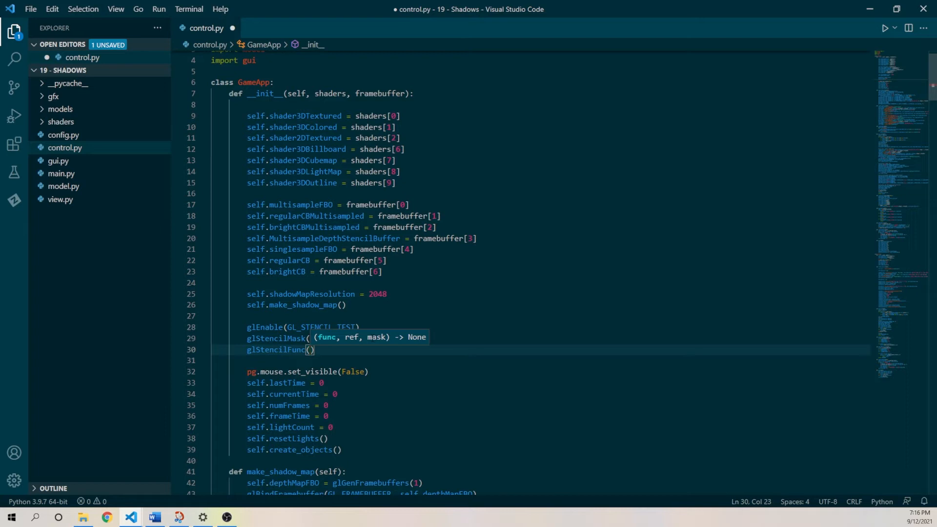
pyautogui.write('GL_EQUAL')
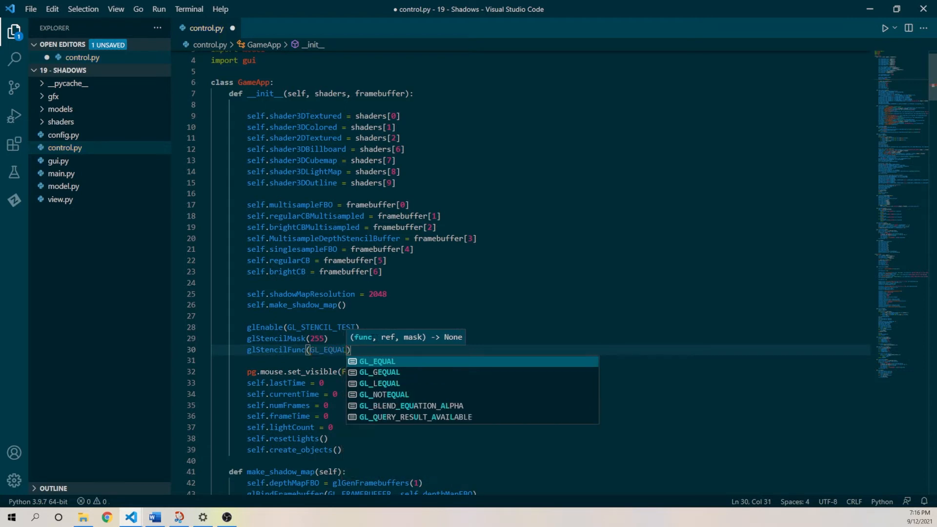
pyautogui.write(', 1,')
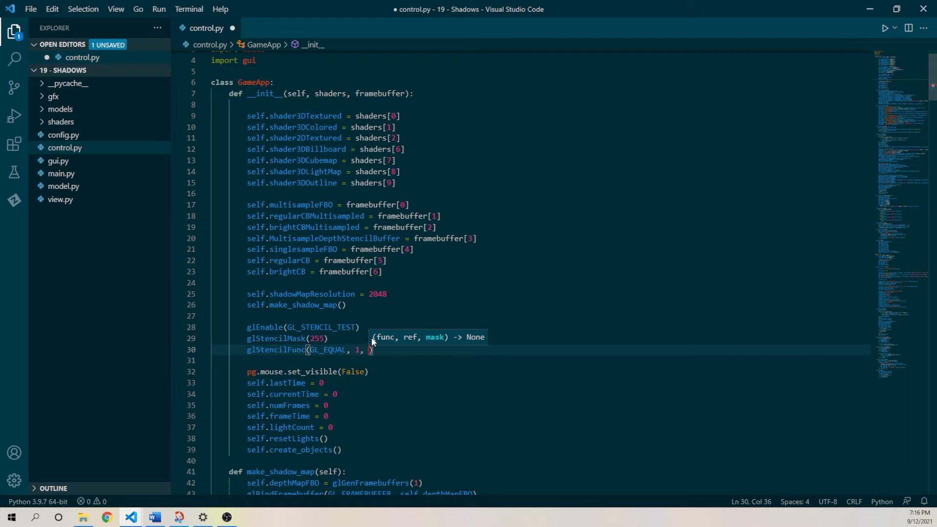
pyautogui.write('255')
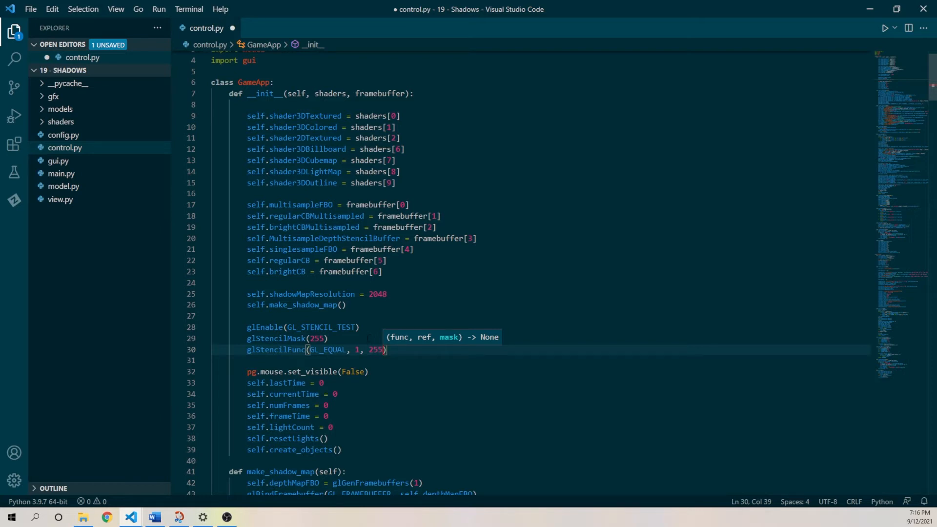
# - Try GL_NEVER, GL_ALWAYS and GL_LESS as the comparison before settling on GL_EQUAL
pyautogui.doubleClick(328, 350)
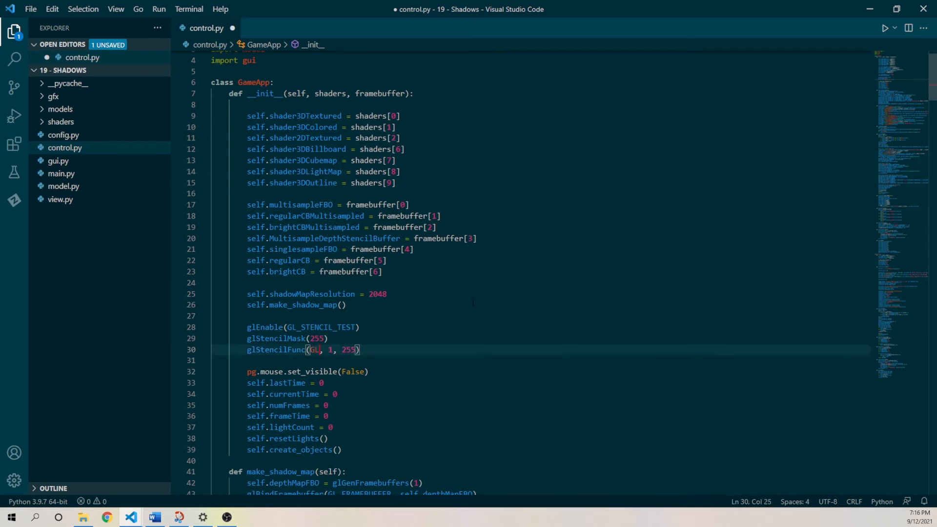
pyautogui.write('_NEVER')
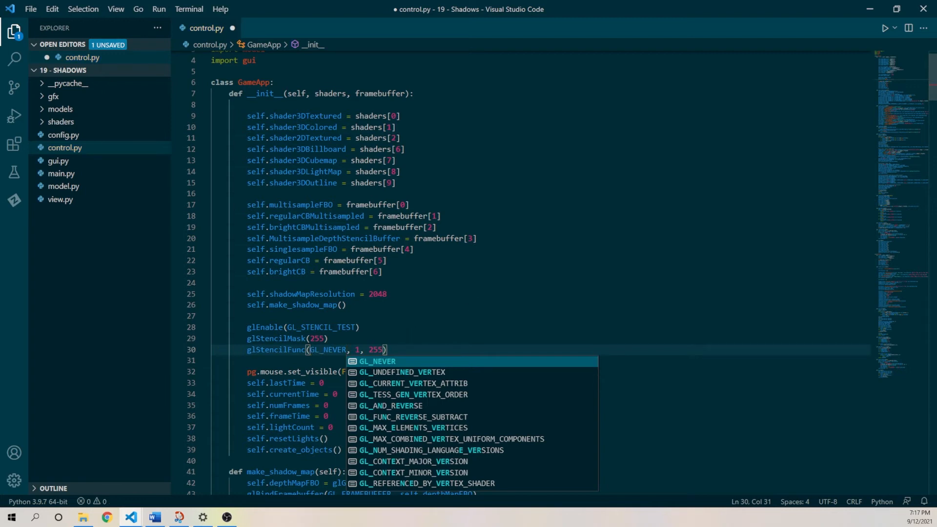
pyautogui.press('Escape')
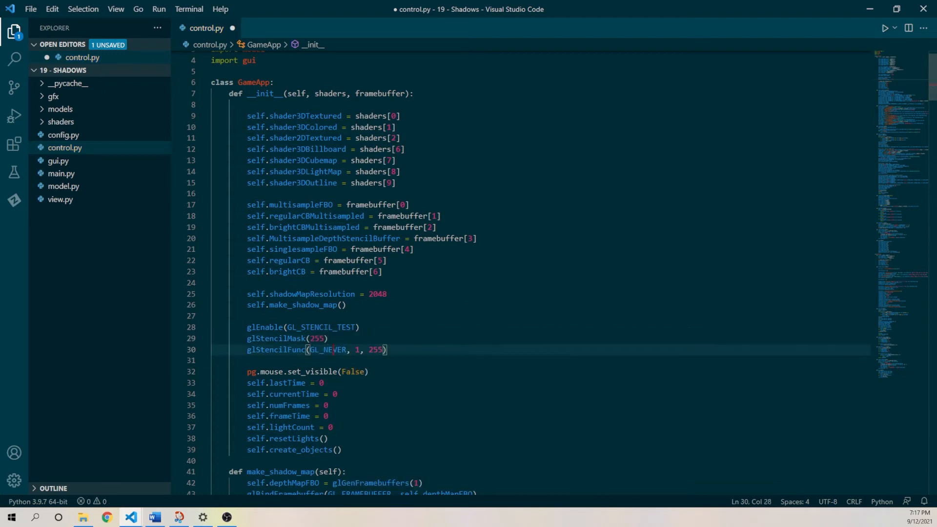
pyautogui.moveTo(328, 350)
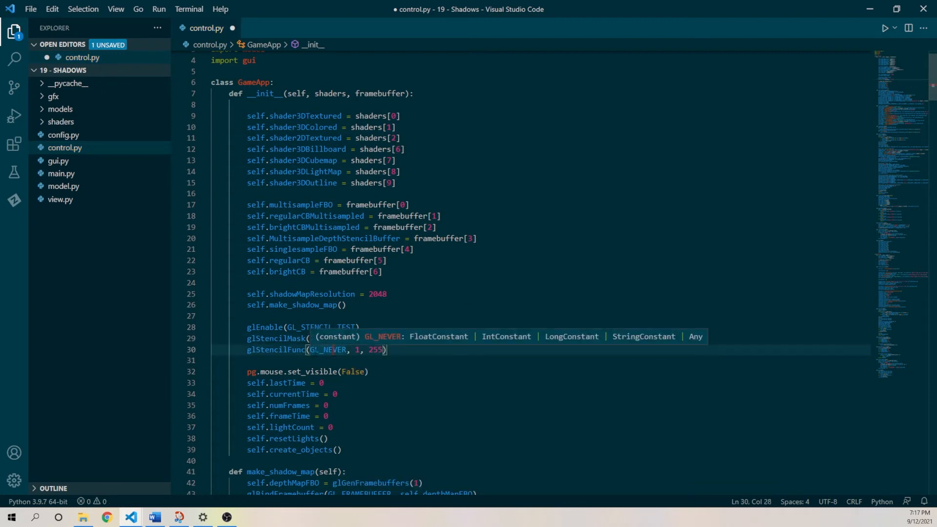
pyautogui.write('255)')
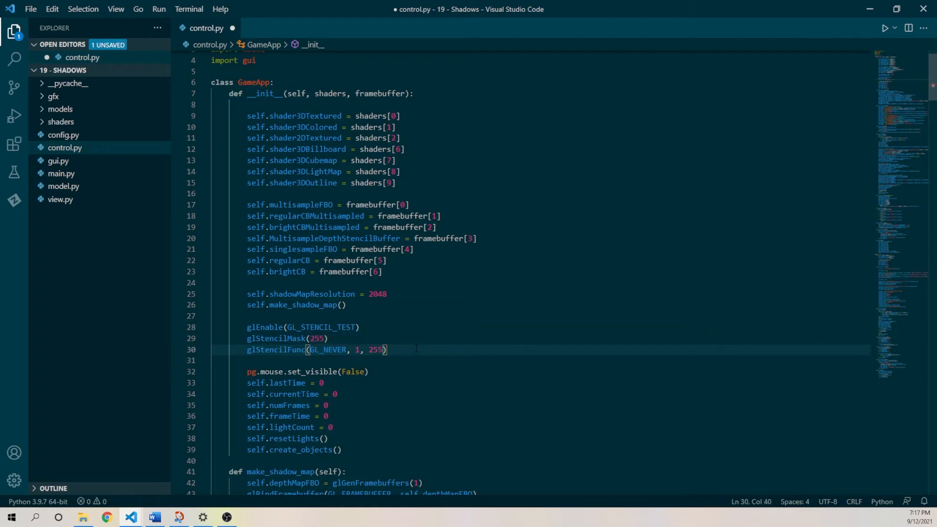
pyautogui.doubleClick(328, 350)
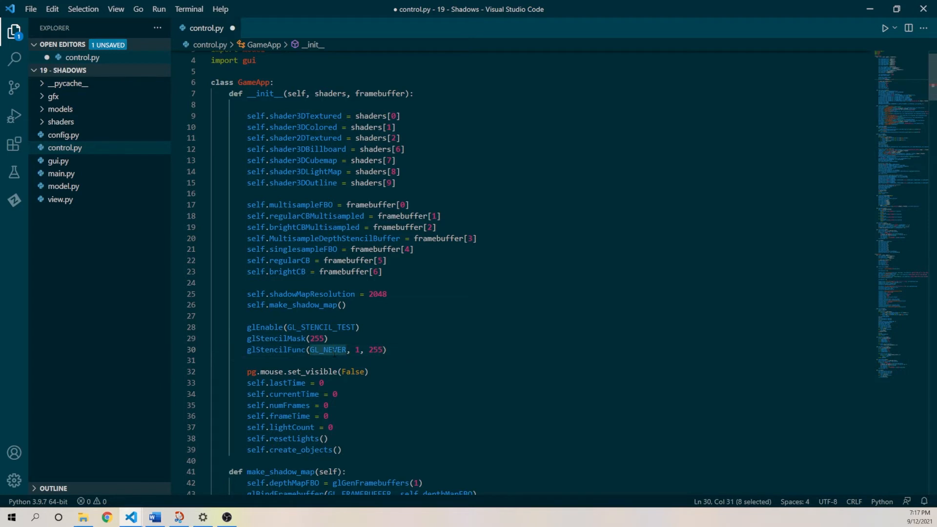
pyautogui.write('GL_AL')
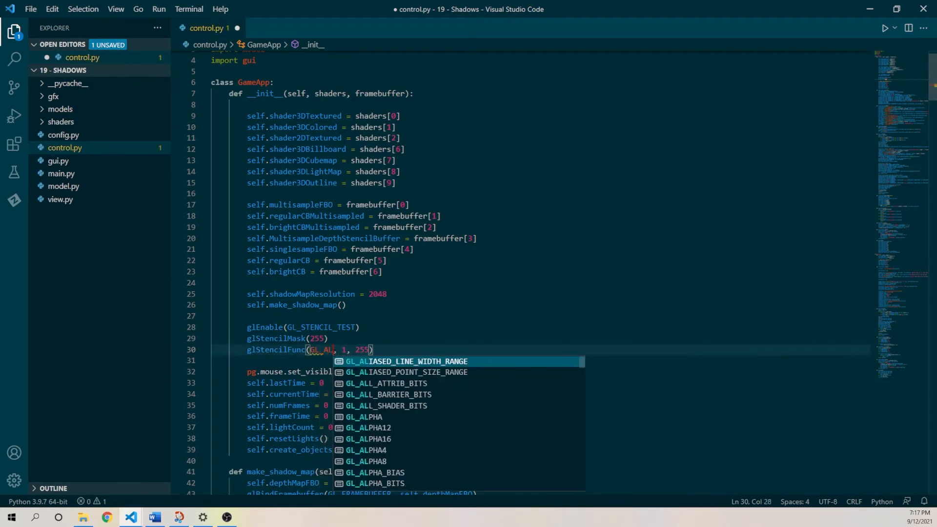
pyautogui.press('Backspace')
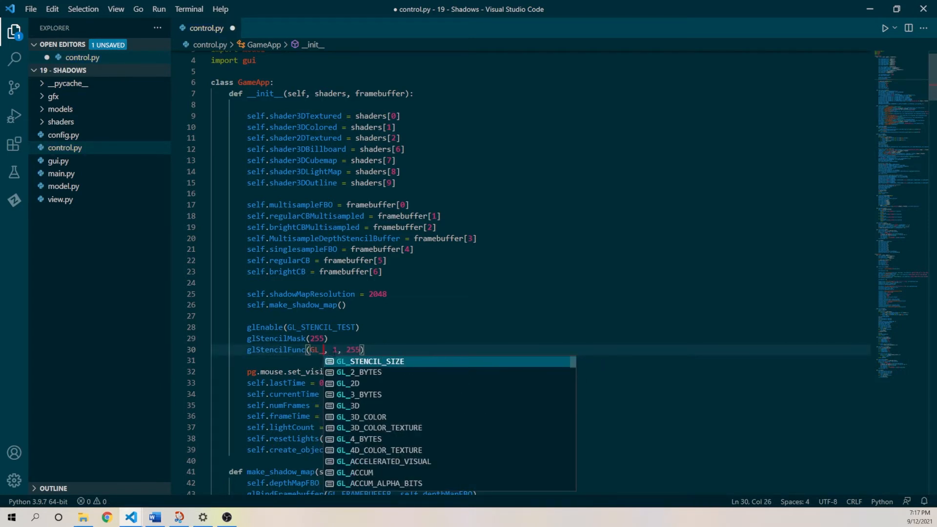
pyautogui.write('LESS')
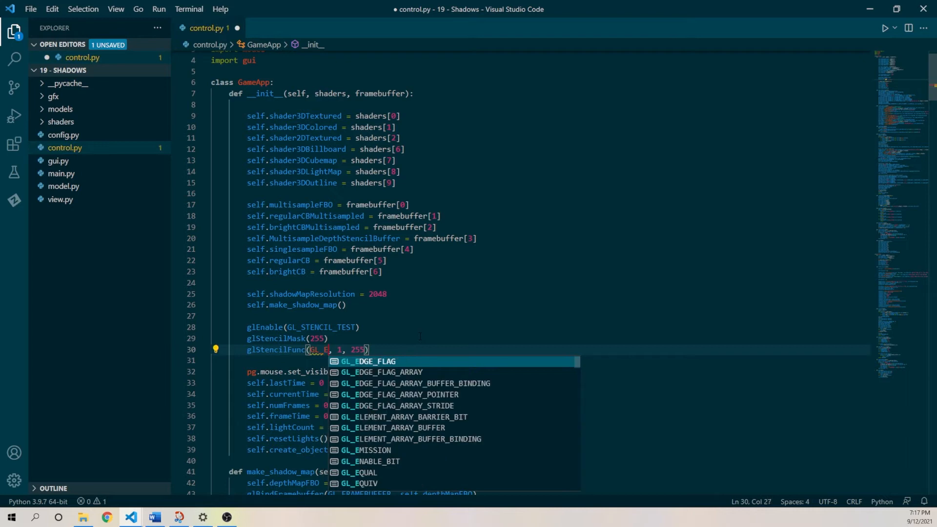
pyautogui.write('QUAL')
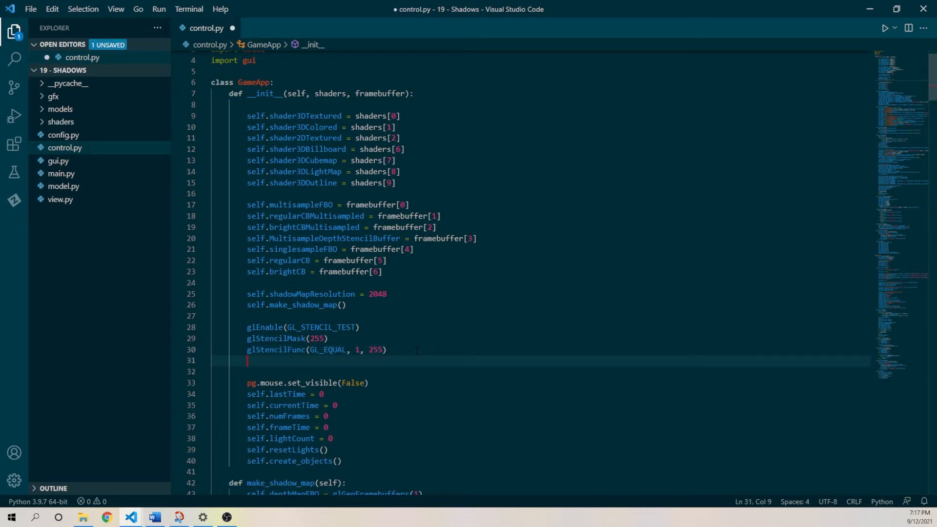
# - Add glStencilOp(GL_KEEP, GL_KEEP, GL_KEEP) after the stencil function and save control.py
pyautogui.write('gl')
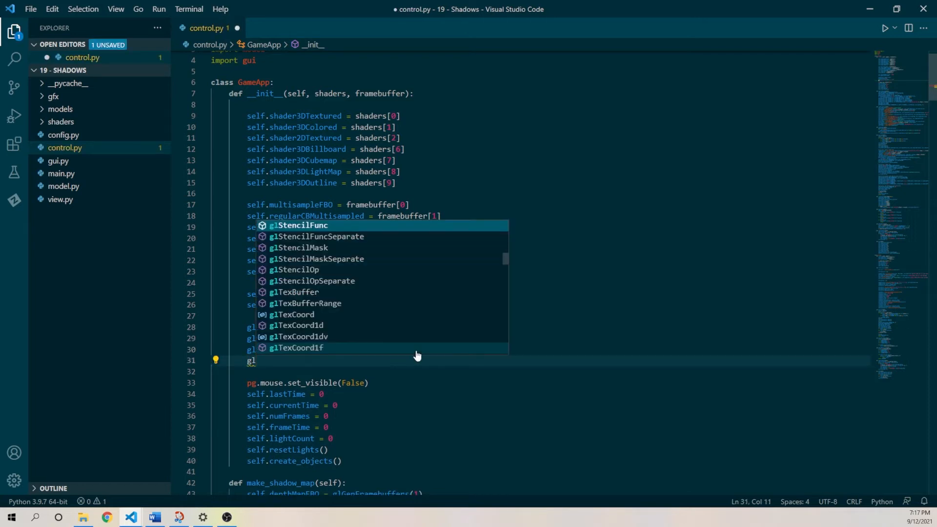
pyautogui.write('Stencil')
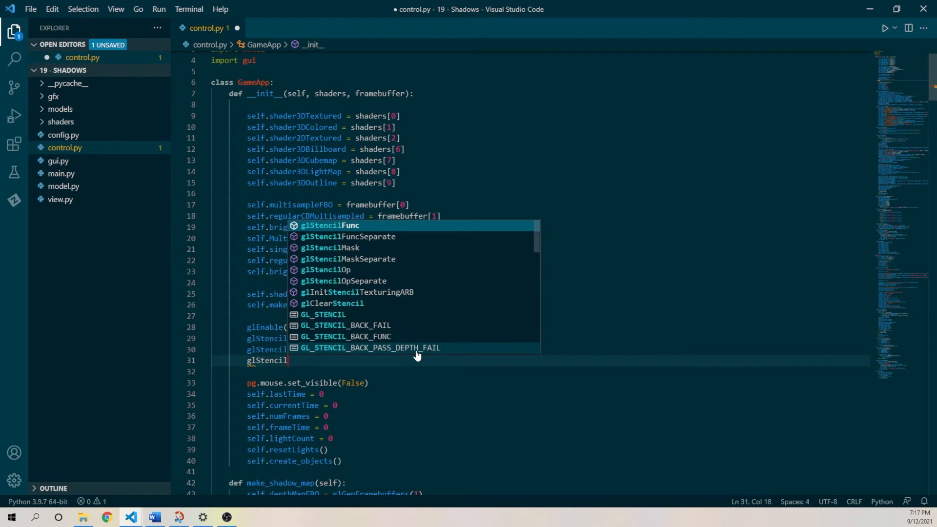
pyautogui.write('OP')
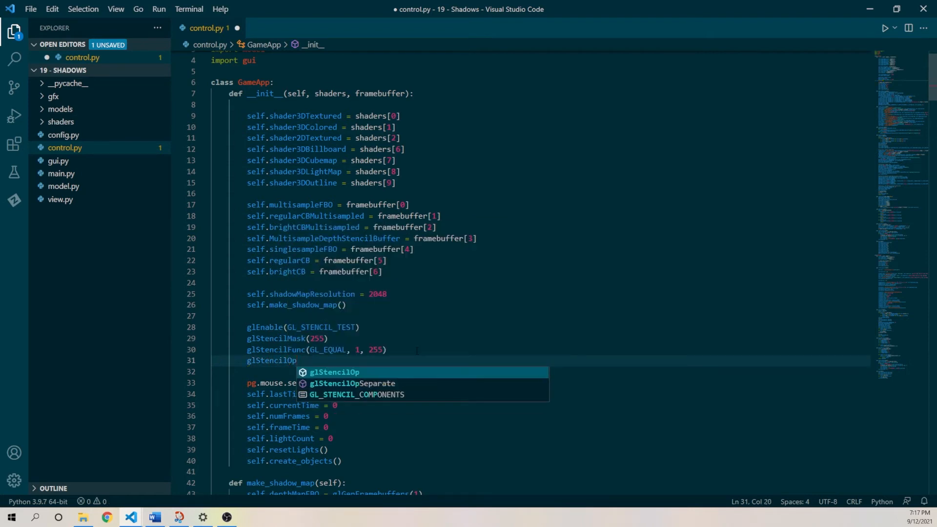
pyautogui.write('(')
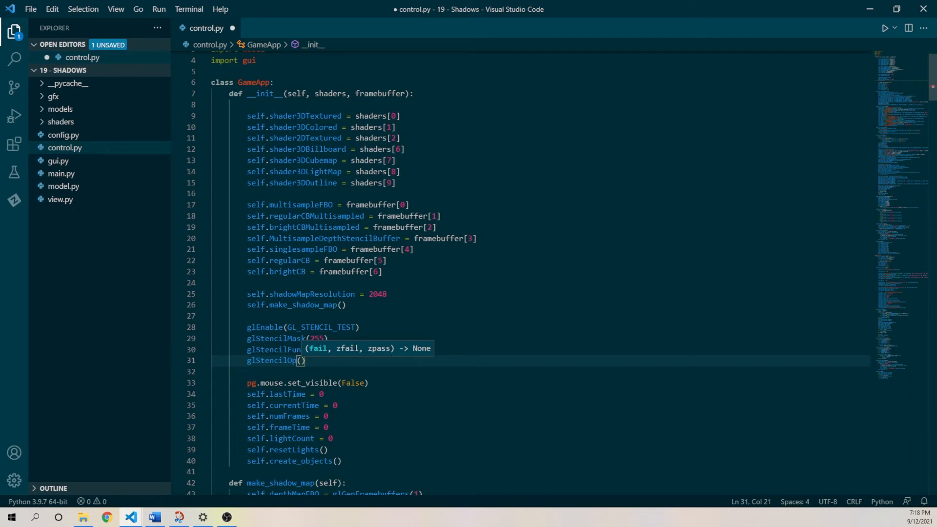
pyautogui.moveTo(342, 357)
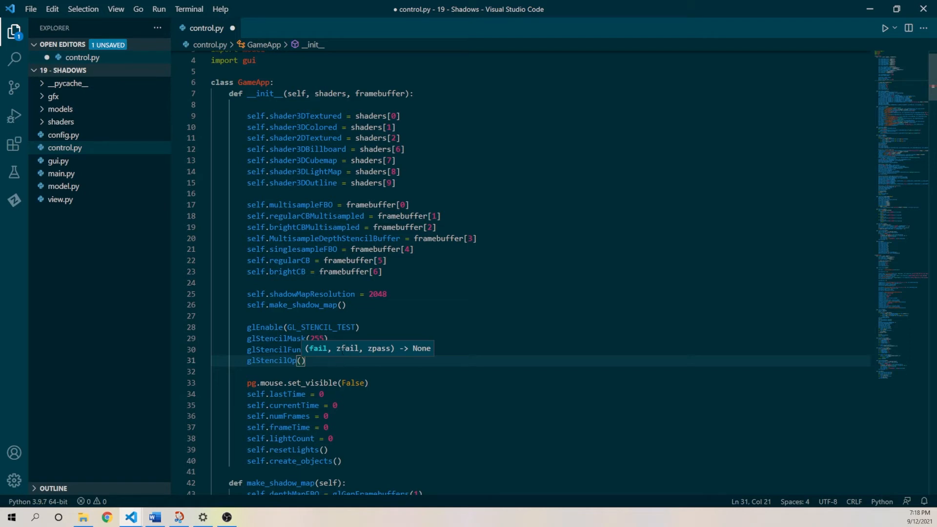
pyautogui.moveTo(348, 358)
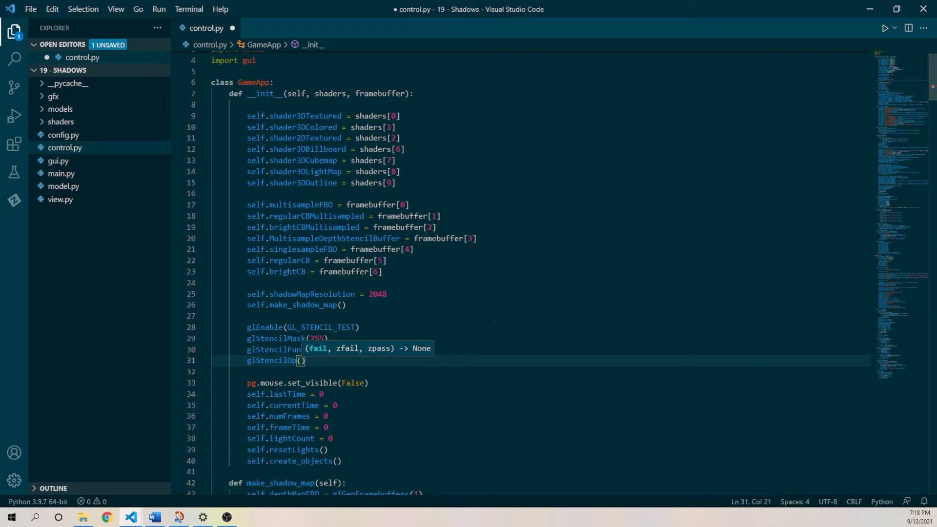
pyautogui.write('GL_KEEP,')
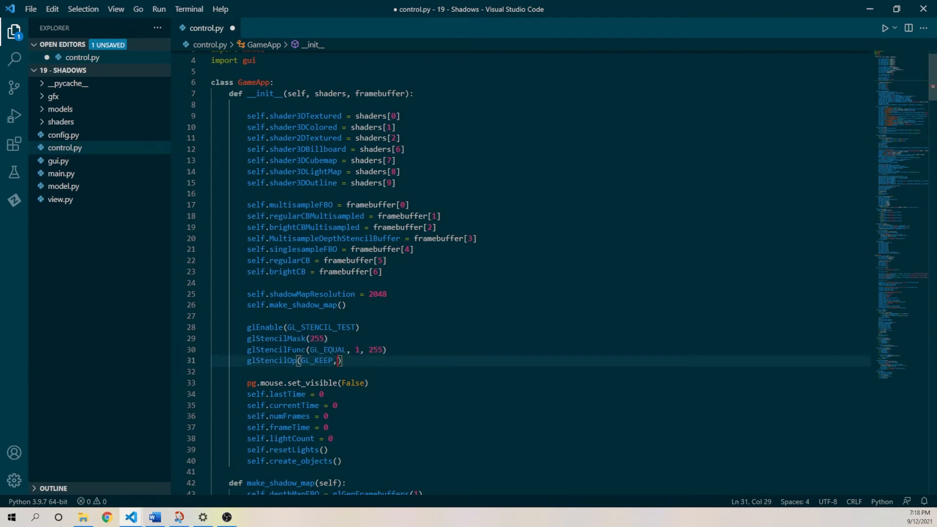
pyautogui.write('GL_KEEP,')
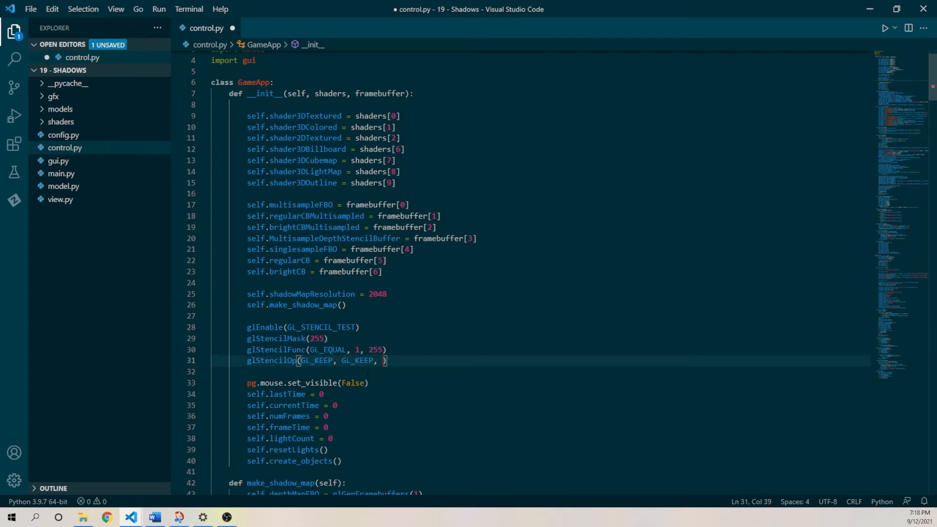
pyautogui.write('GL_KEEP')
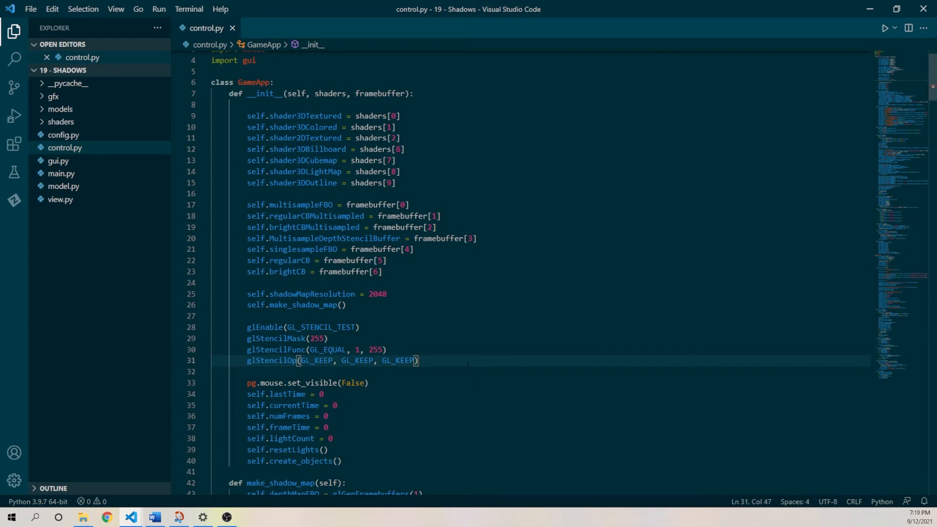
pyautogui.scroll(-3)
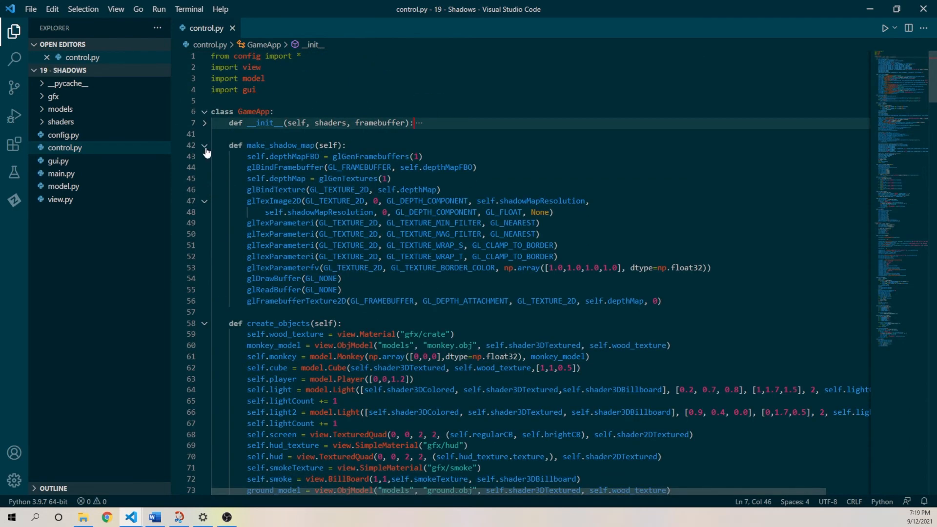
# - Fold make_shadow_map and create_objects and scroll down through the GameApp class
pyautogui.click(205, 145)
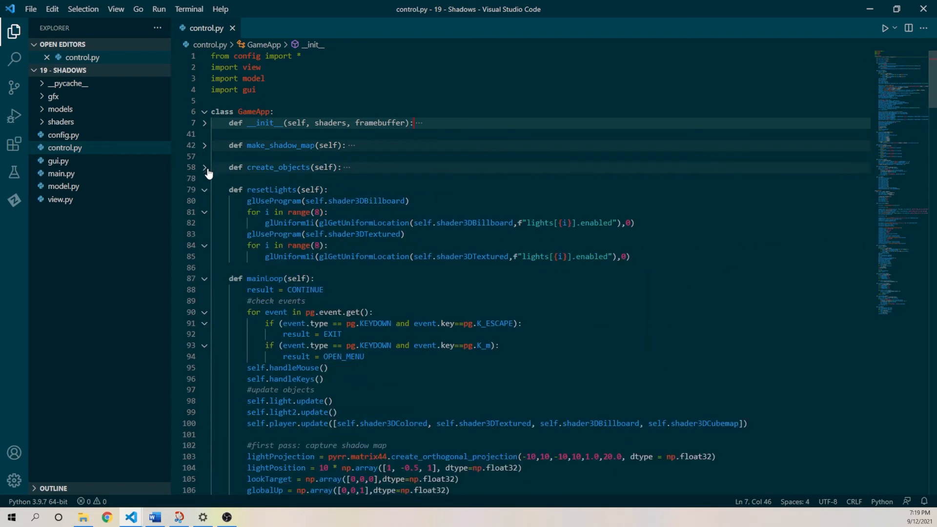
pyautogui.click(204, 192)
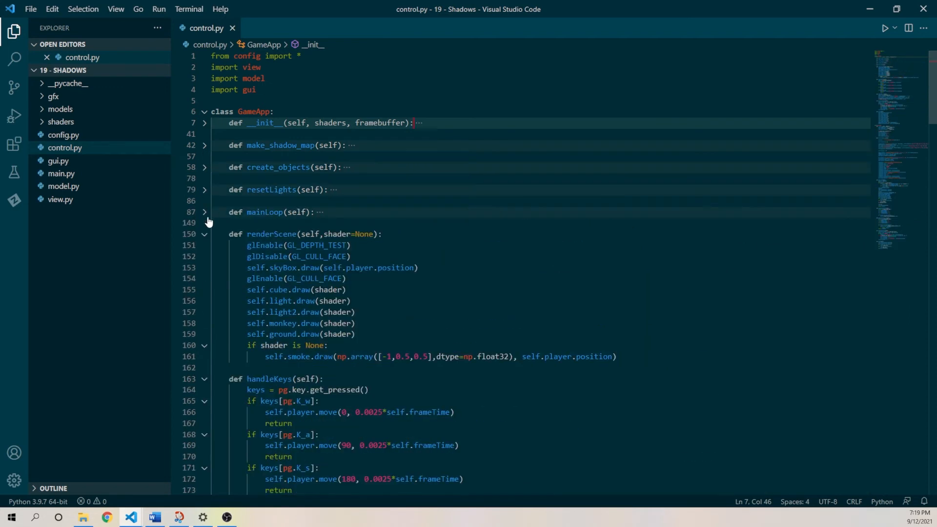
pyautogui.scroll(-3)
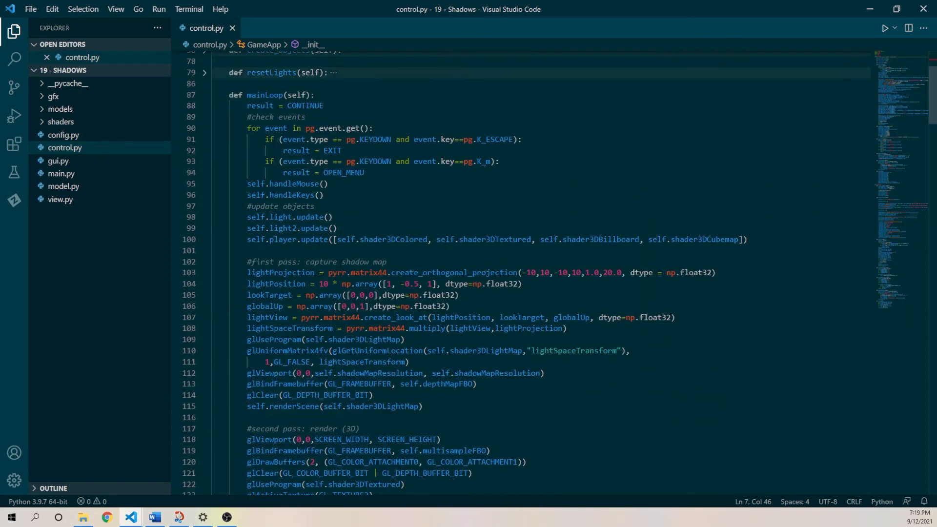
pyautogui.scroll(-3)
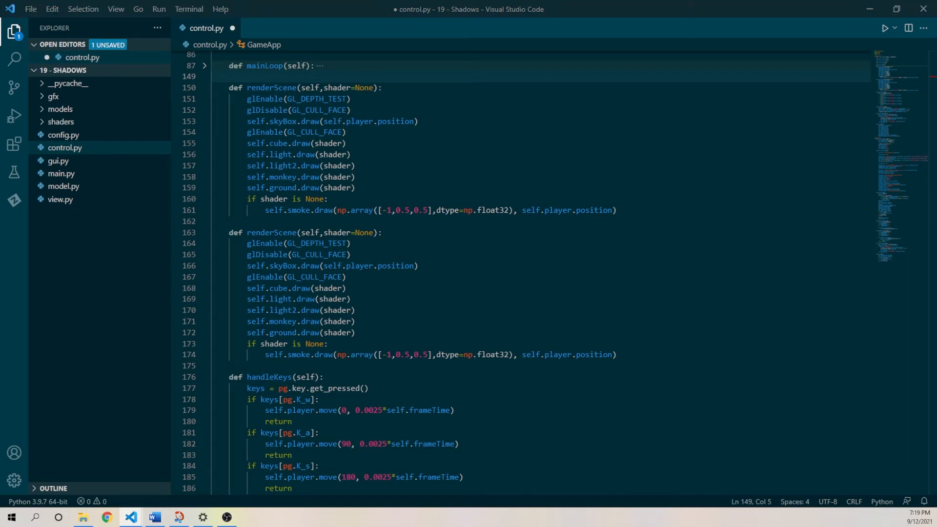
# - Rename the copied method lightRender(self), draw every object with self.shader3DLightMap, and remove the smoke block
pyautogui.doubleClick(273, 87)
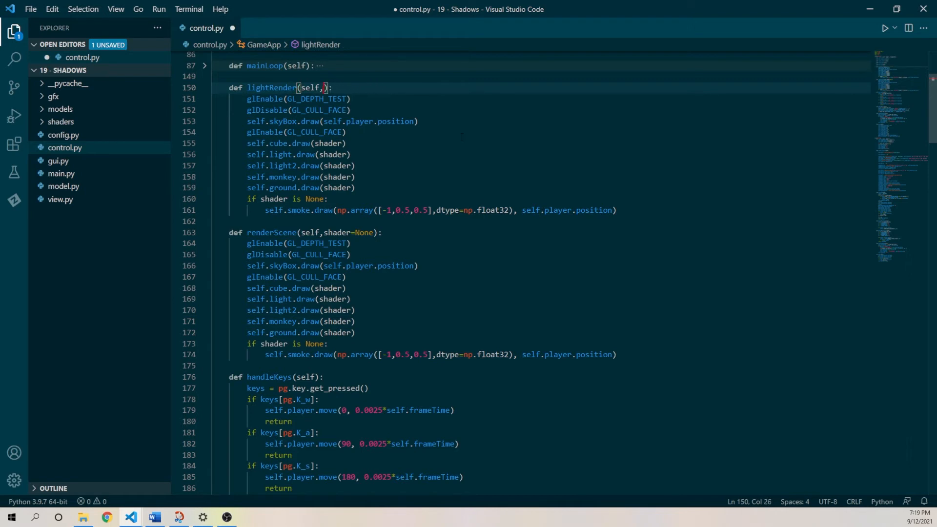
pyautogui.press('Backspace')
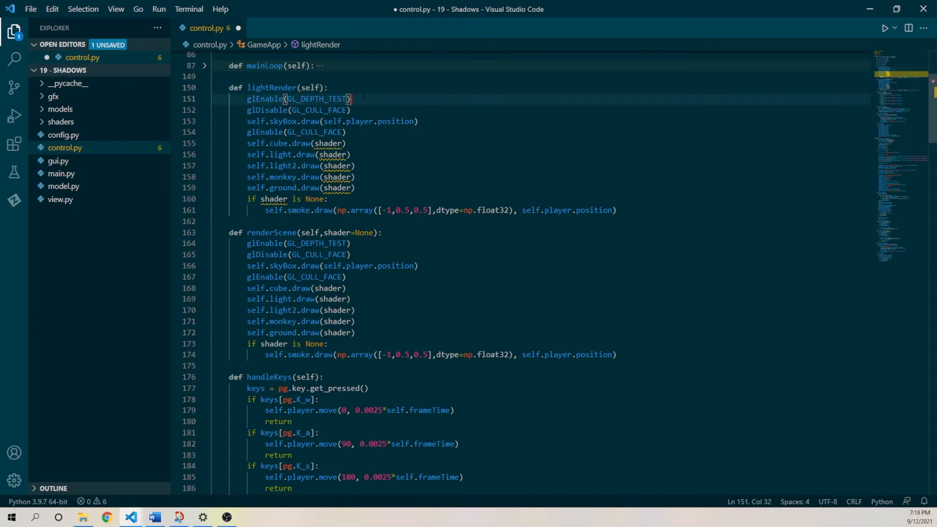
pyautogui.click(351, 110)
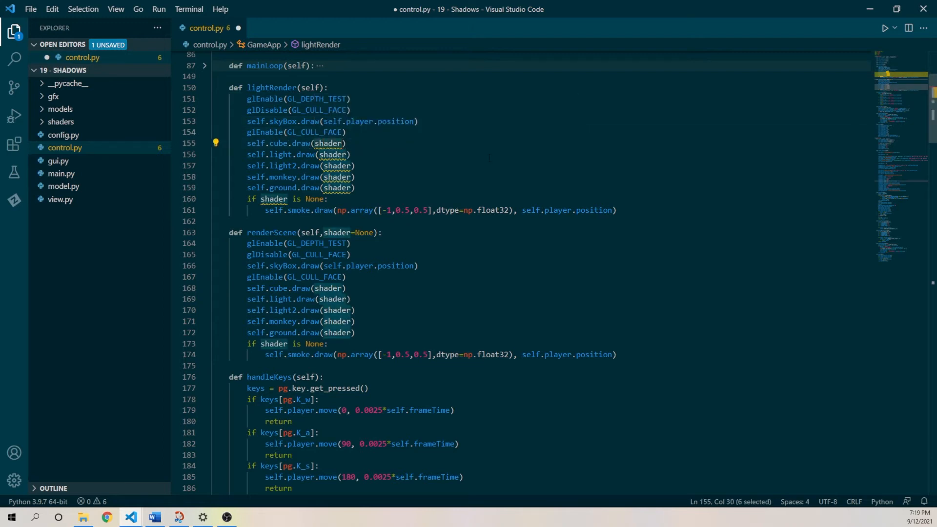
pyautogui.write('self.')
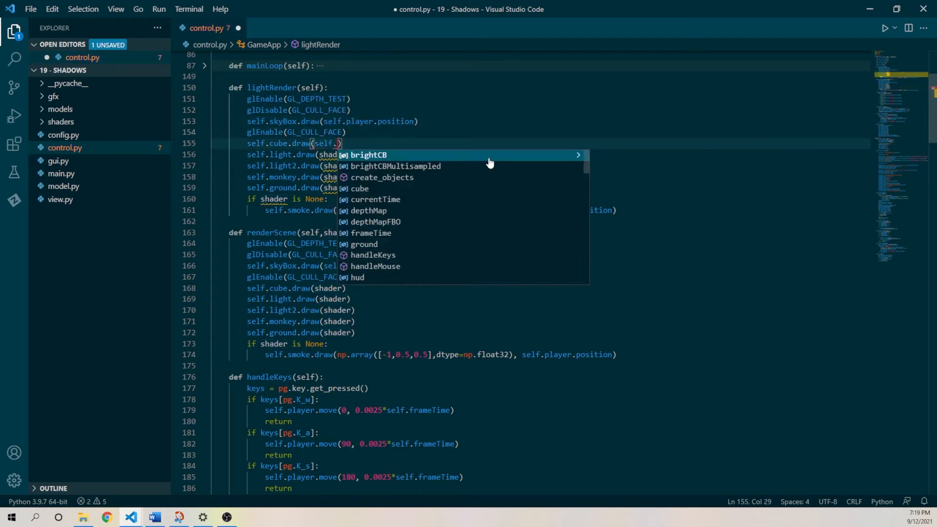
pyautogui.write('shad')
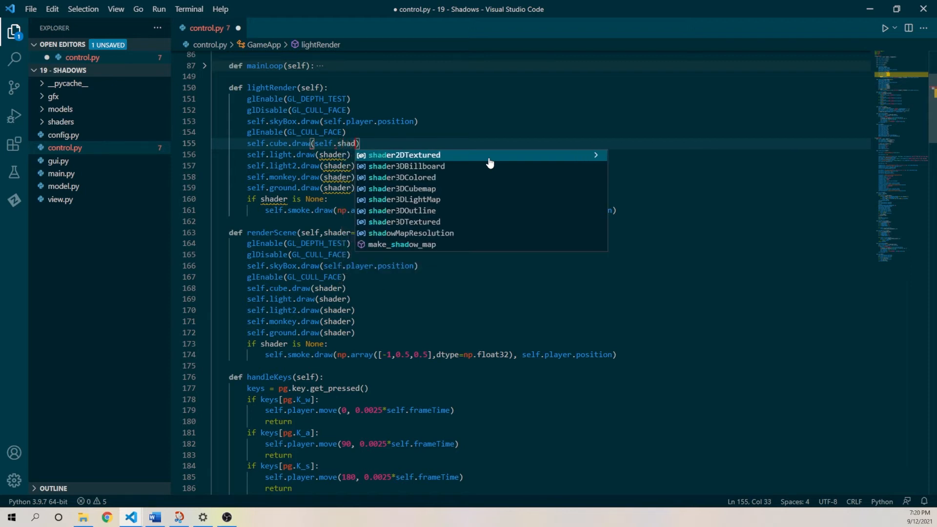
pyautogui.click(404, 199)
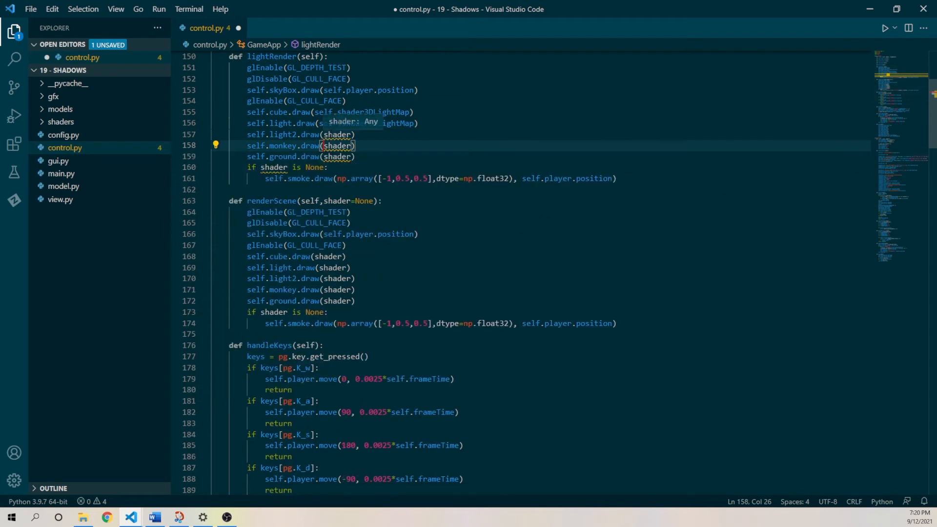
pyautogui.write('self.shader3DLightMap')
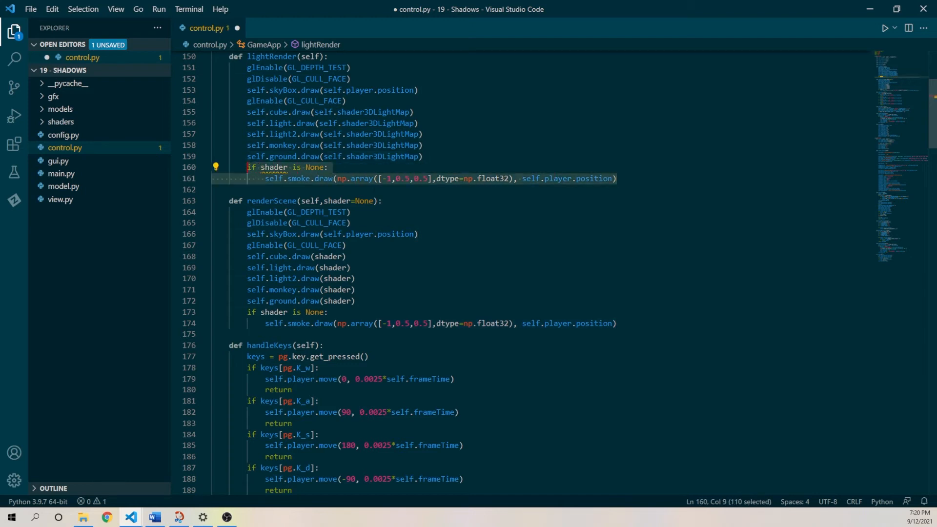
pyautogui.press('Delete')
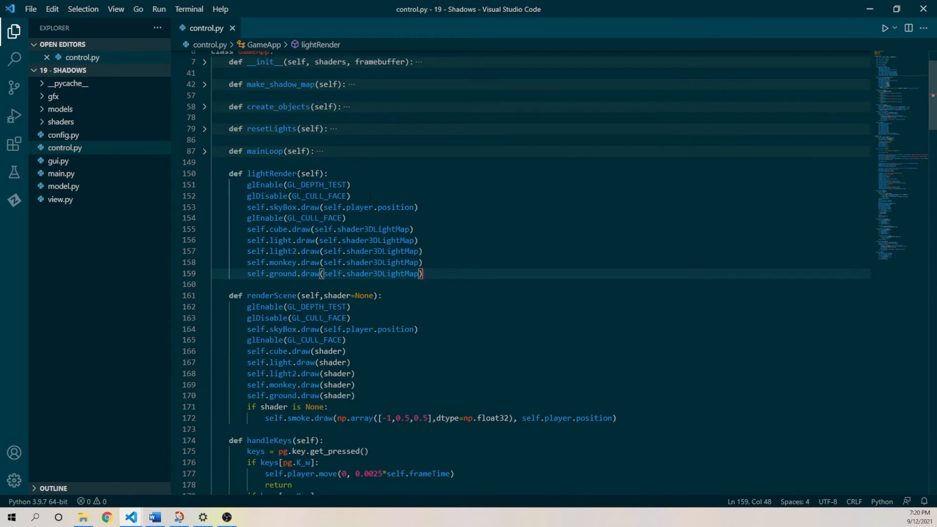
pyautogui.moveTo(206, 175)
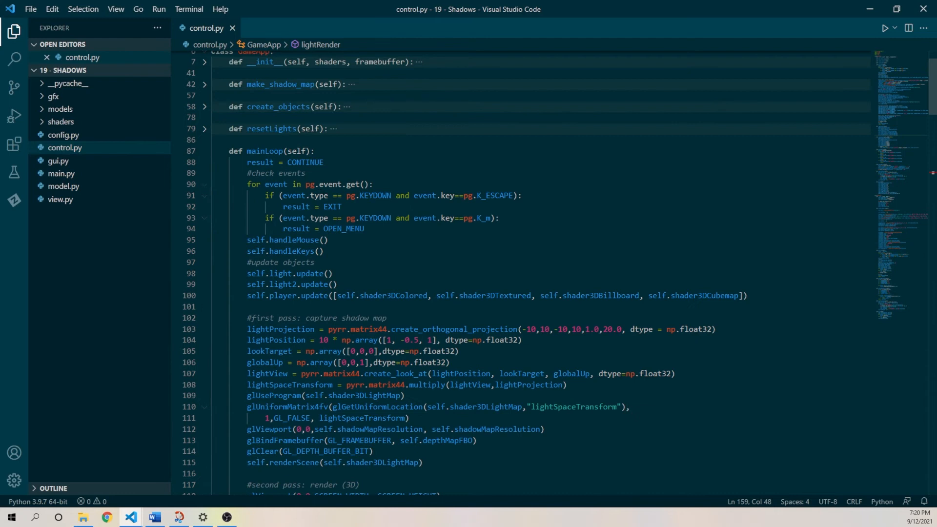
# - Call self.lightRender() in mainLoop's shadow-map pass and drop renderScene's shader parameter
pyautogui.scroll(-3)
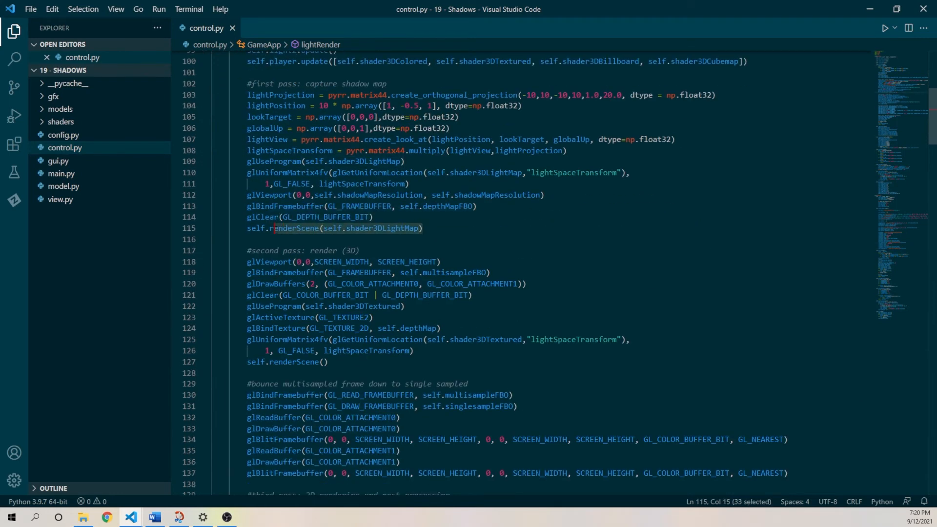
pyautogui.write('lightRender(')
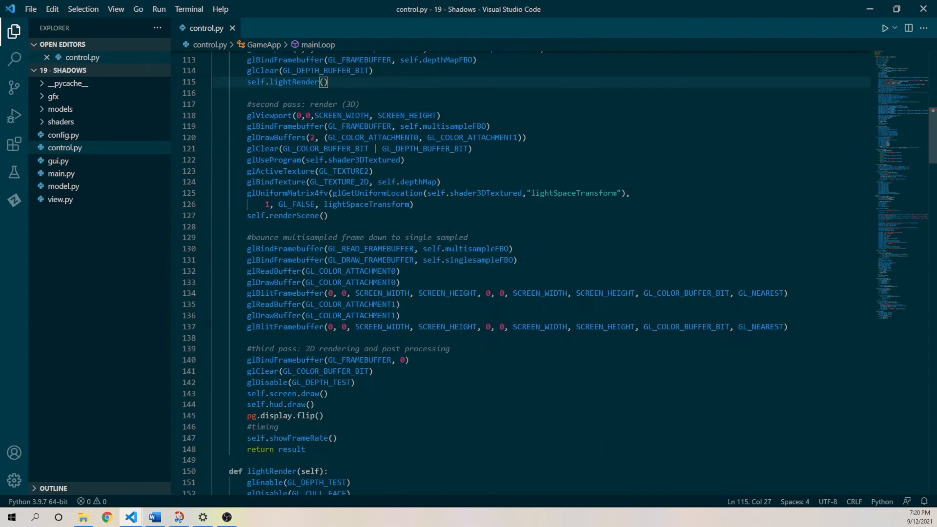
pyautogui.scroll(-3)
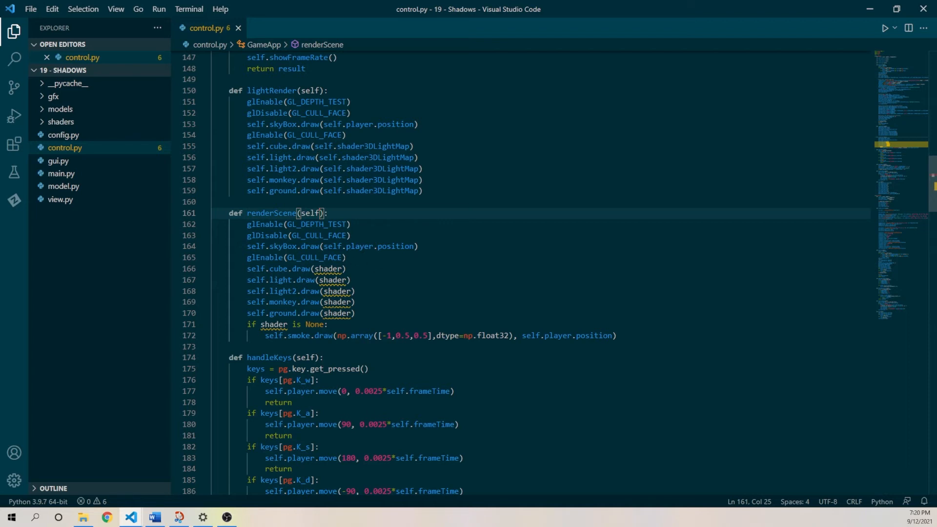
# - Replace the shader argument with None in renderScene's cube, light, monkey and ground draws, then save
pyautogui.doubleClick(329, 269)
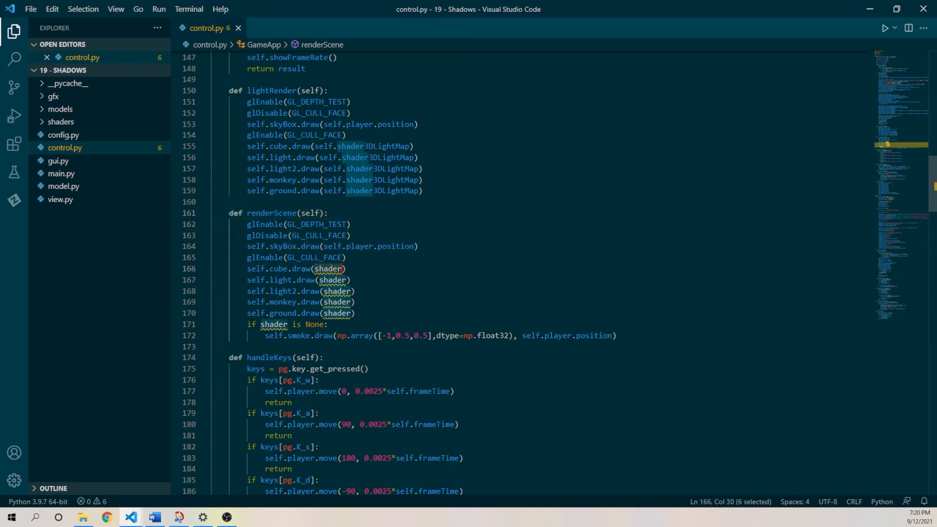
pyautogui.write('None')
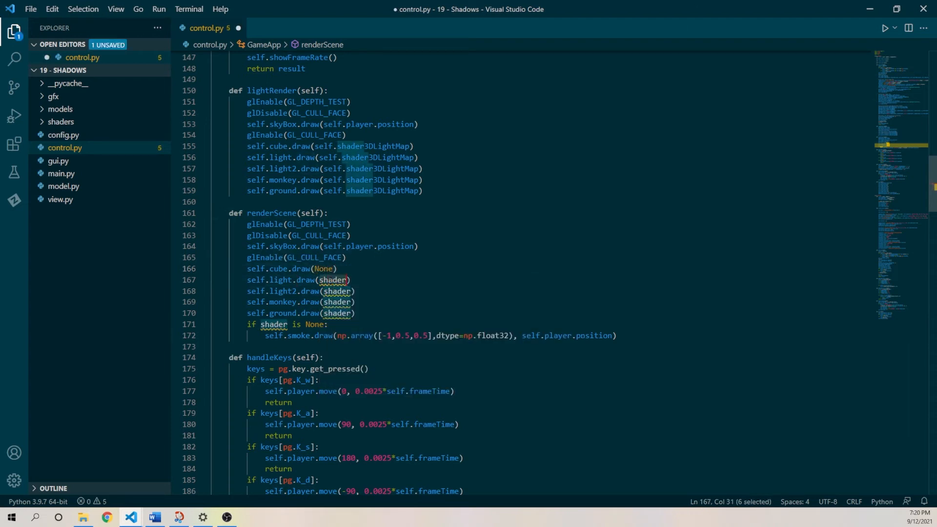
pyautogui.click(326, 268)
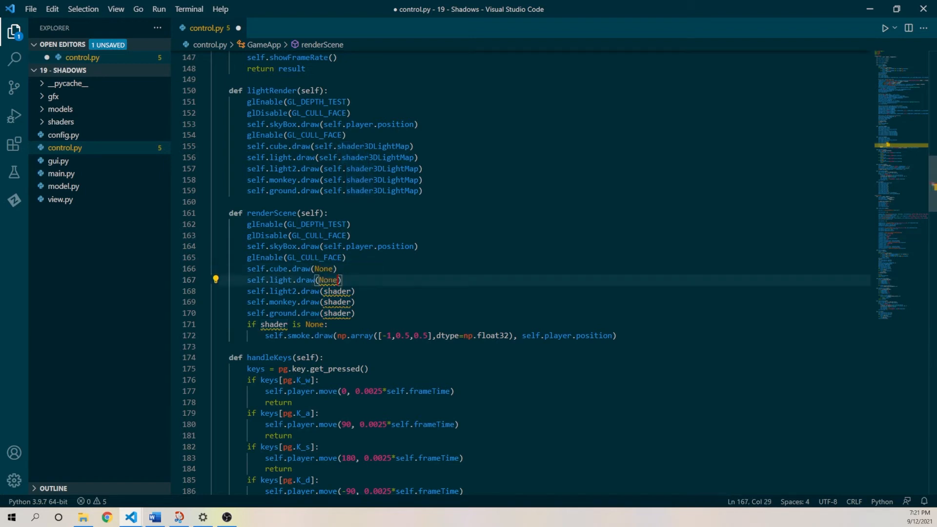
pyautogui.write('None')
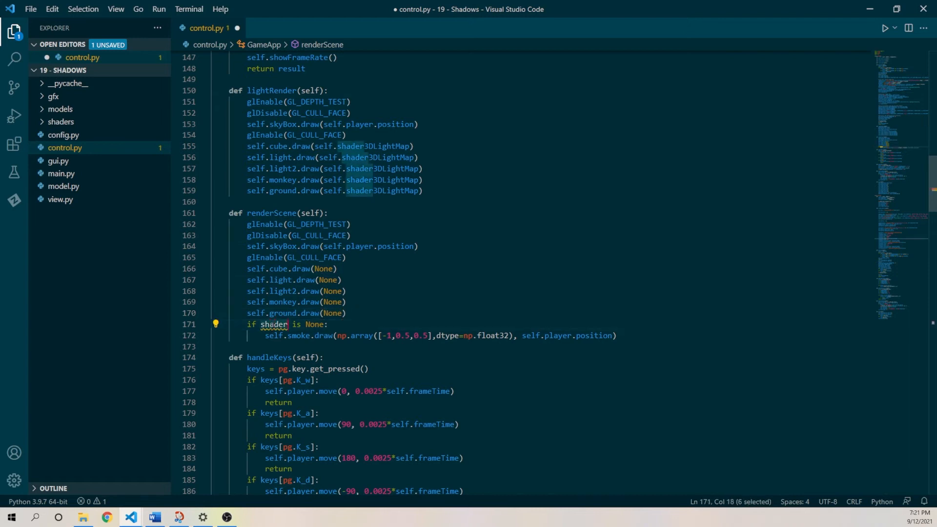
pyautogui.write('None')
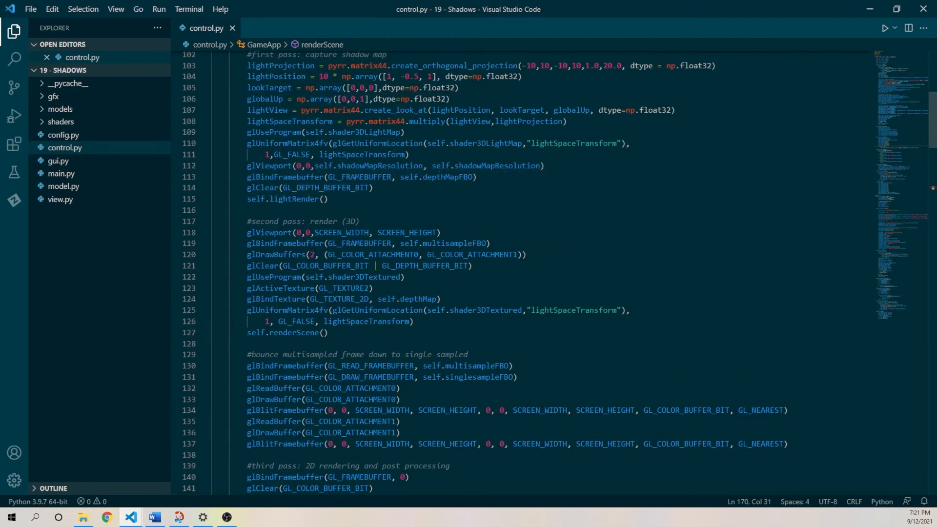
pyautogui.scroll(-3)
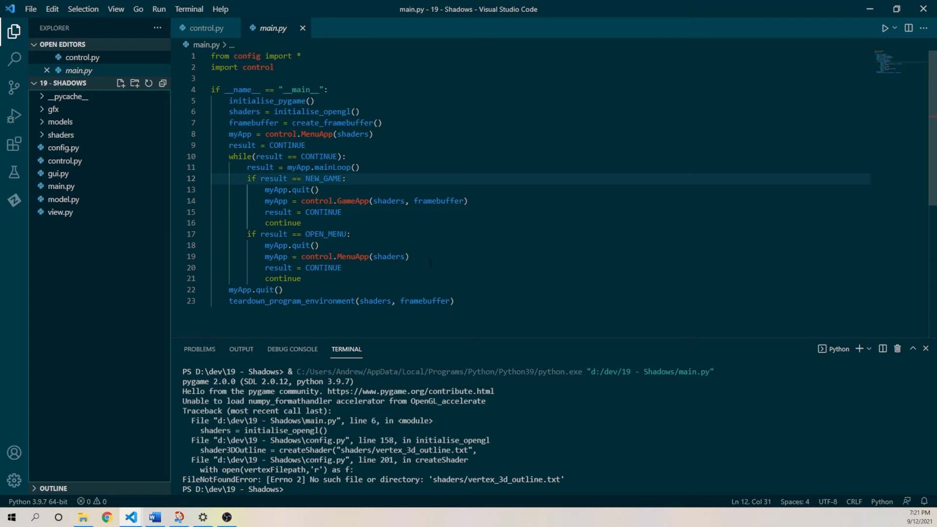
pyautogui.moveTo(60, 122)
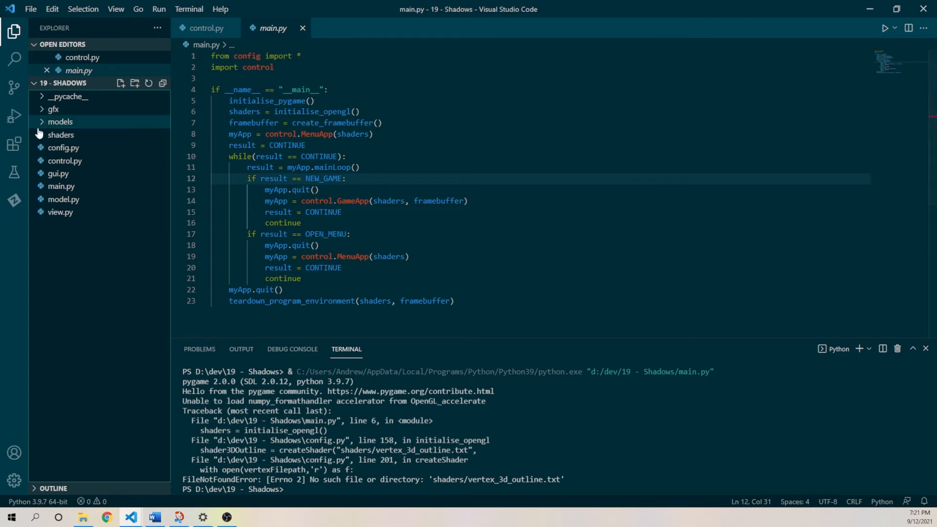
# - Run main.py, hitting the missing vertex_3d_outline.txt error, then return to control.py
pyautogui.click(61, 135)
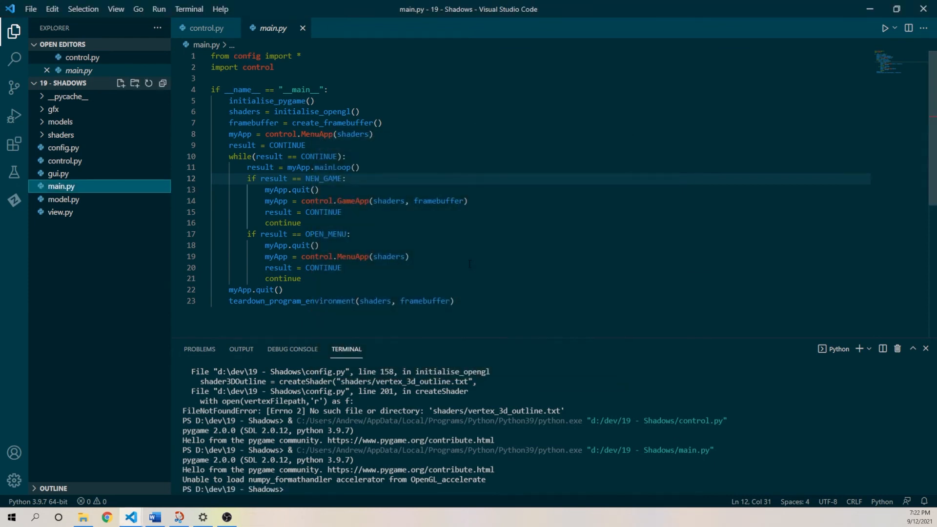
pyautogui.click(206, 28)
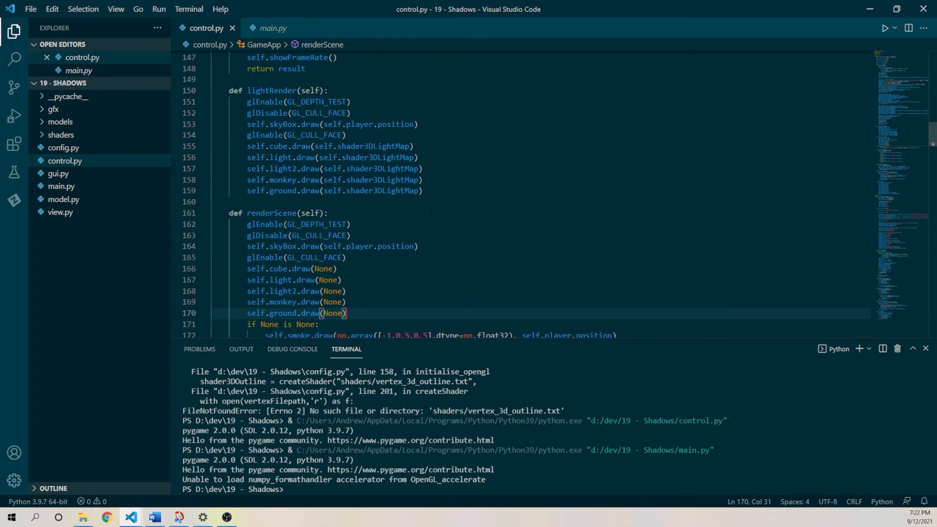
# - Add glDisable(GL_STENCIL_TEST) to renderScene and save control.py
pyautogui.scroll(-3)
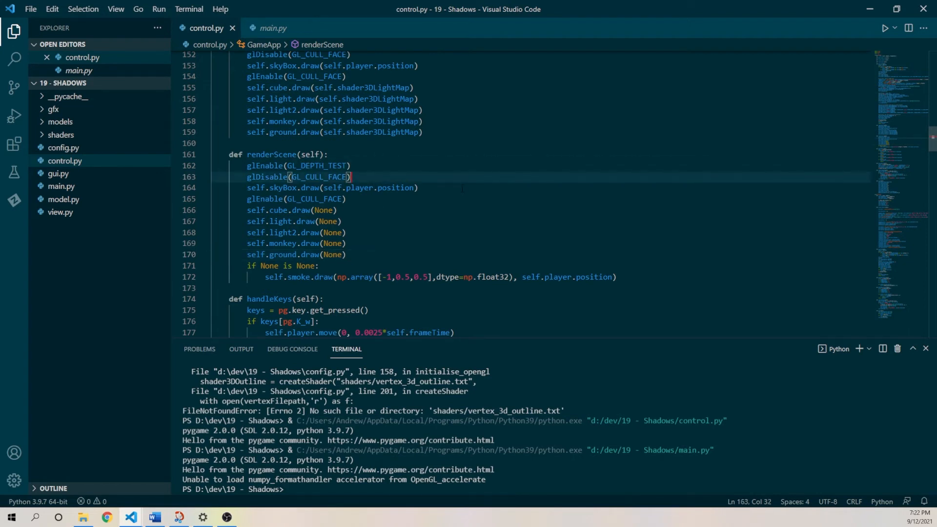
pyautogui.write('glDisable(')
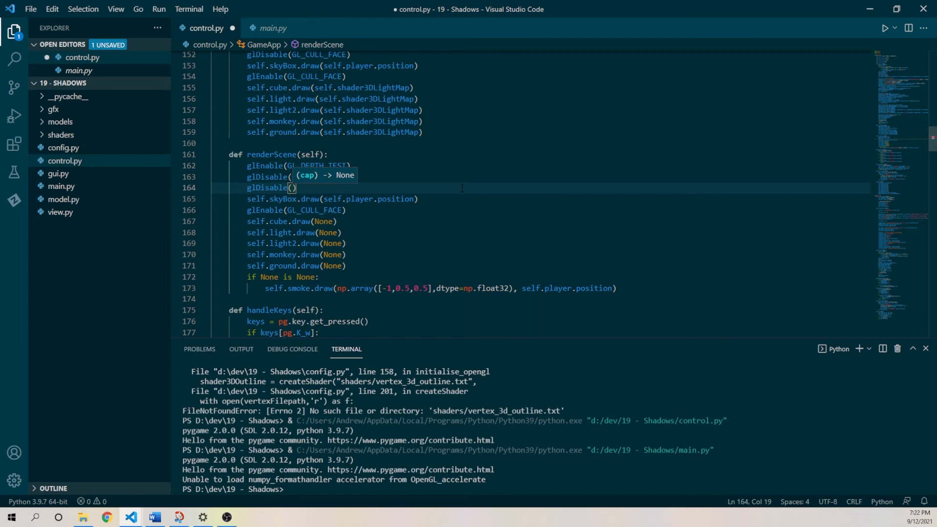
pyautogui.write('GL_STENCIL_TEST')
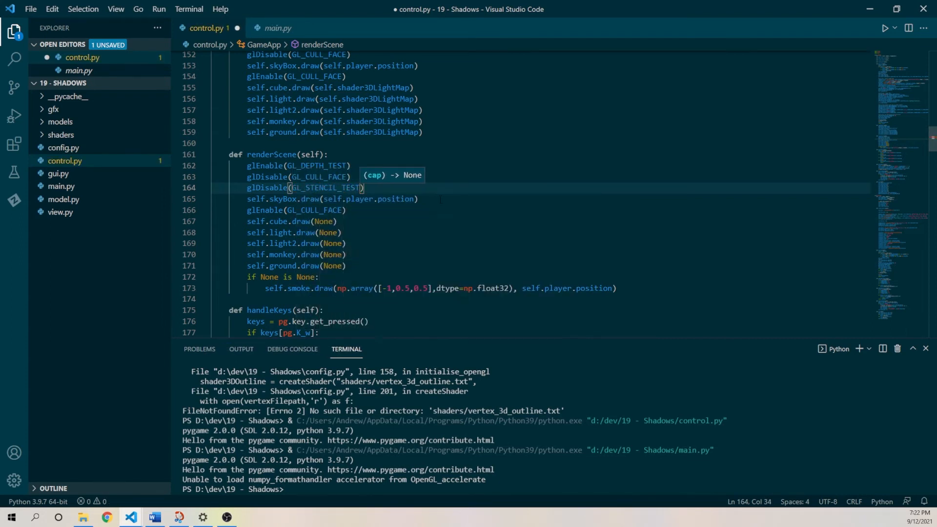
pyautogui.press('ctrl+s')
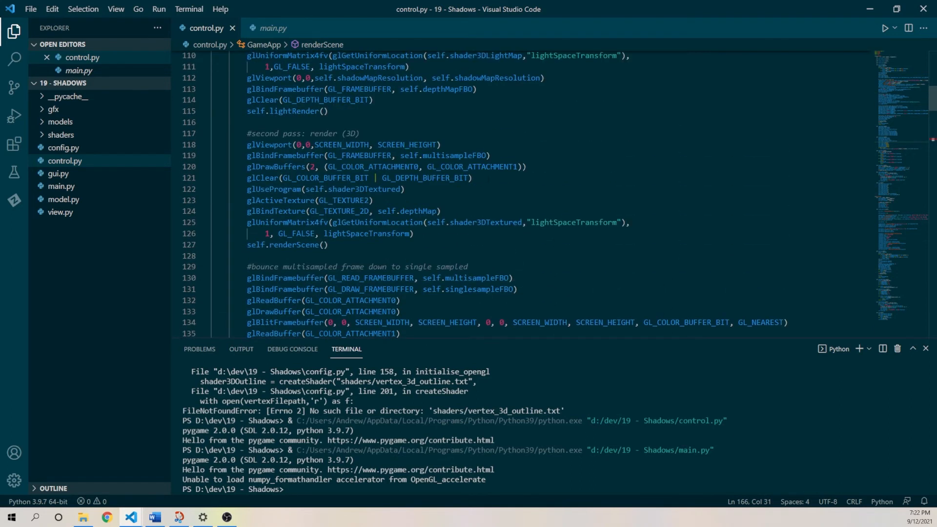
pyautogui.moveTo(361, 166)
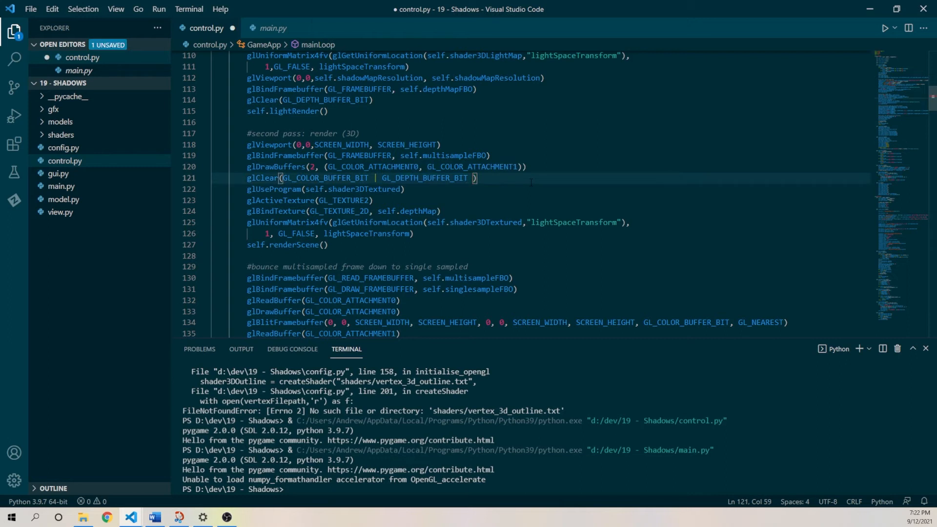
# - Append | GL_STENCIL_BUFFER_BIT to the second-pass glClear call
pyautogui.write('|')
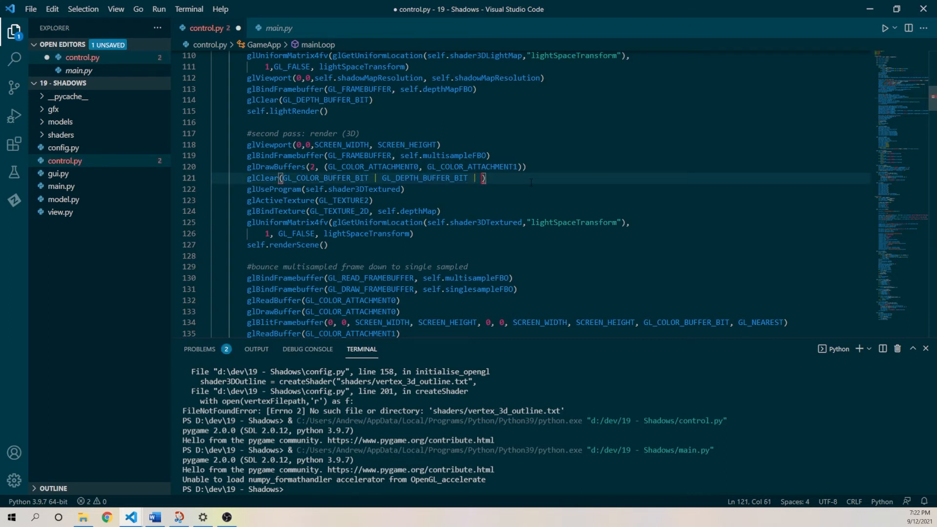
pyautogui.write('GL_STENCIO')
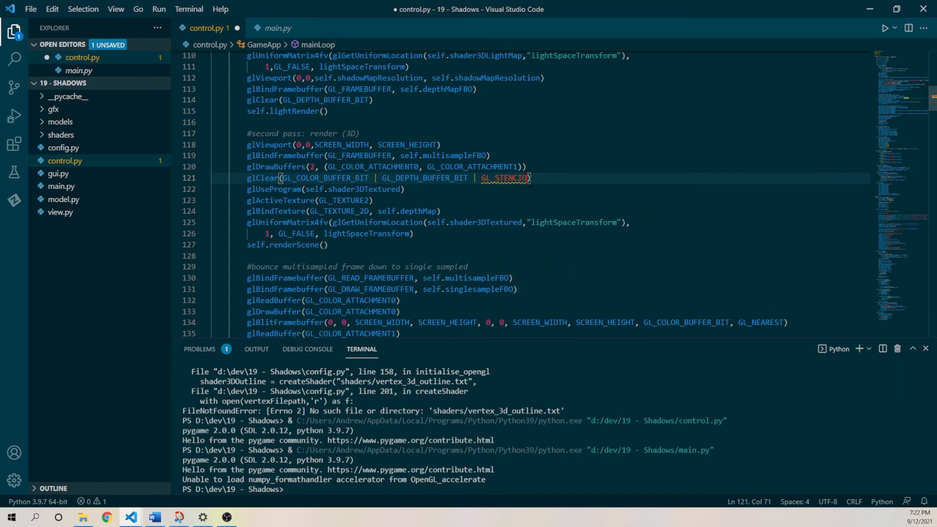
pyautogui.write('_B')
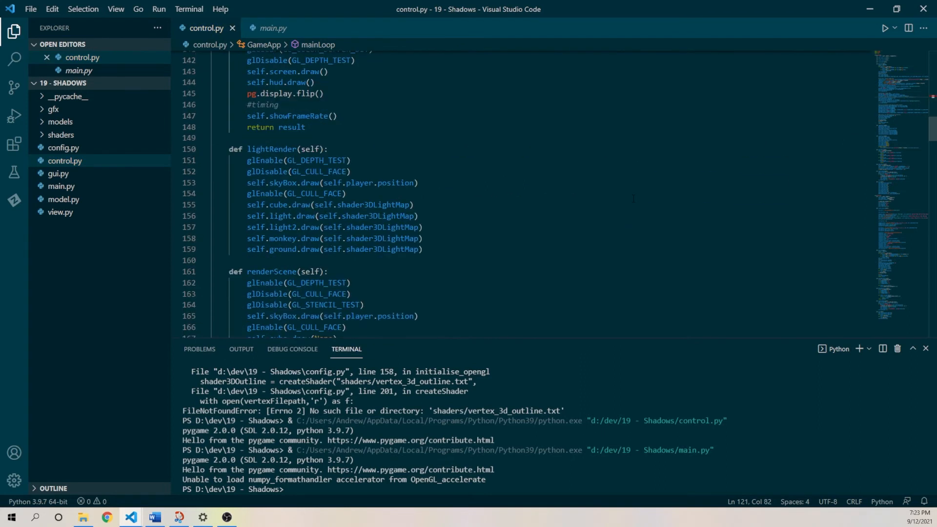
# - Switch to main.py and run the game from the terminal without errors
pyautogui.scroll(-3)
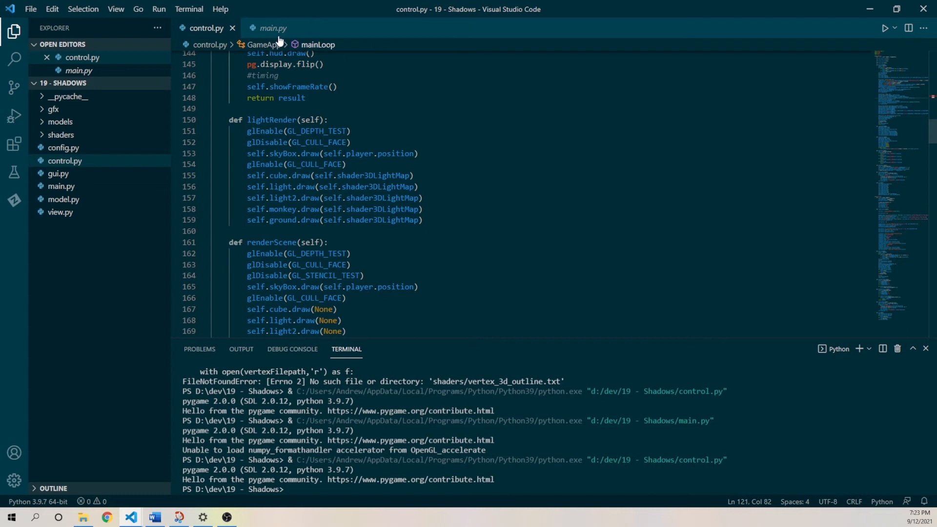
pyautogui.click(272, 28)
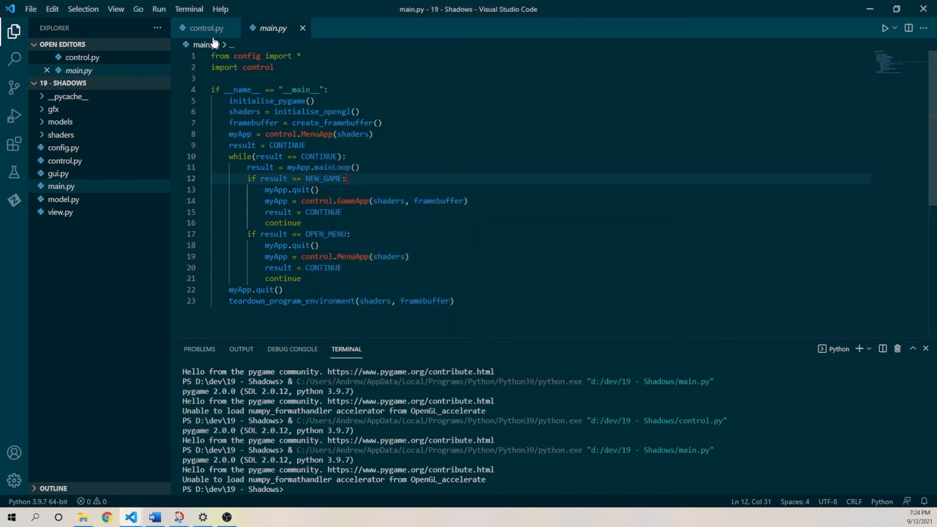
# - Replace glDisable(GL_STENCIL_TEST) with glStencilMask(0) in renderScene
pyautogui.click(206, 29)
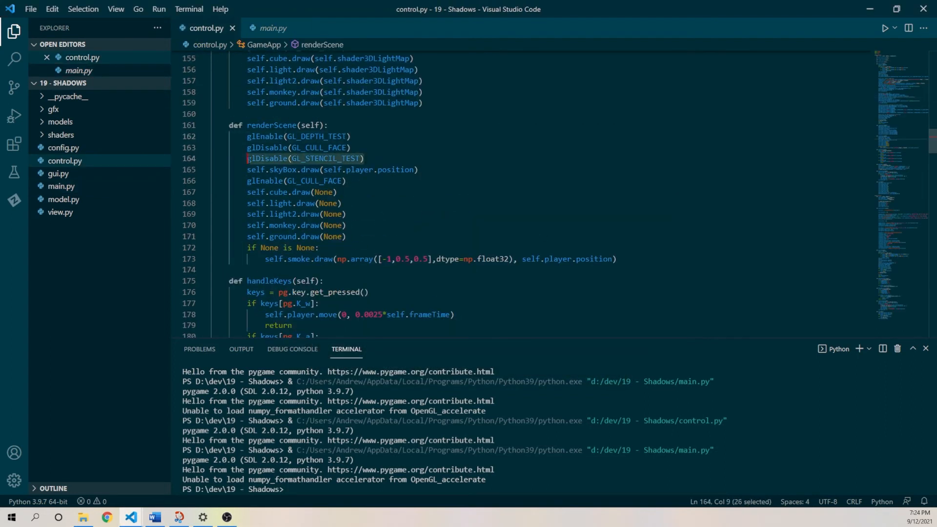
pyautogui.write('glStencilMask(0')
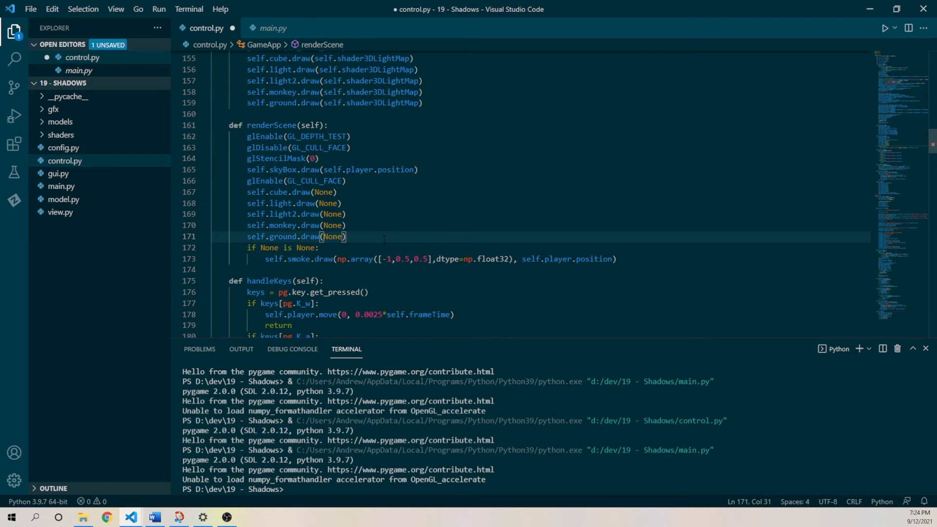
# - Draw the monkey with True, np.array([0,1,0], dtype=np.float32) and self.shader3DOutline
pyautogui.doubleClick(332, 225)
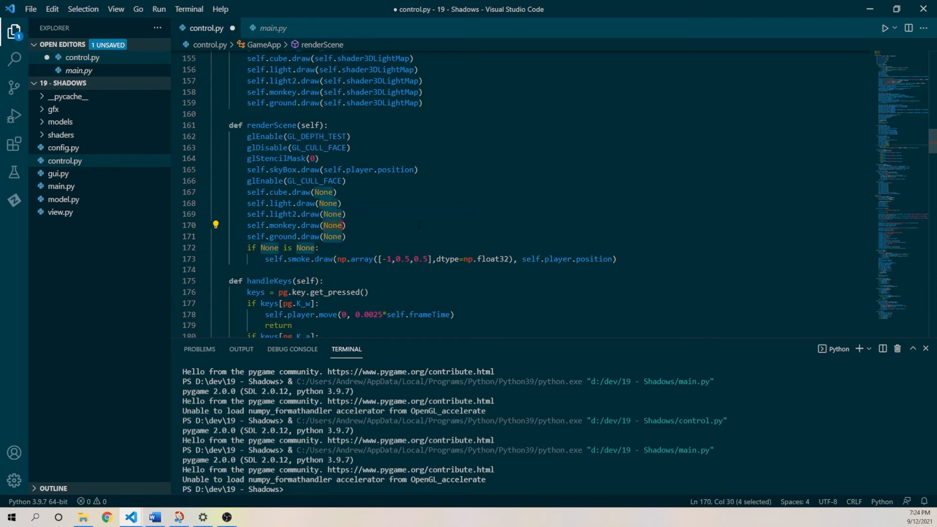
pyautogui.write('True,')
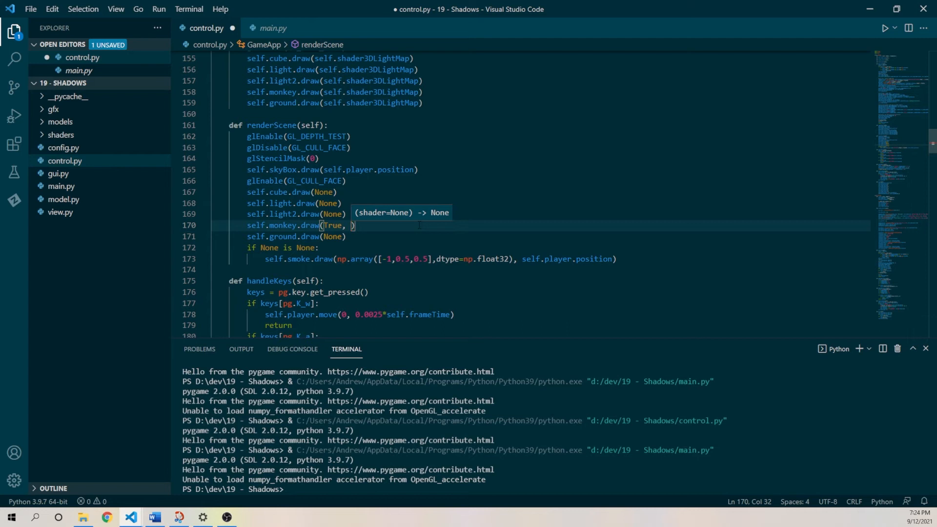
pyautogui.write('np.')
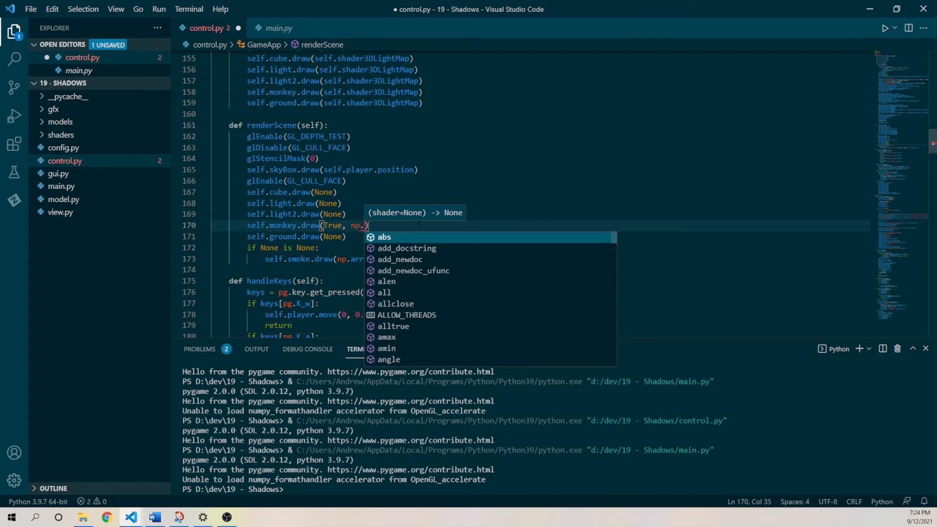
pyautogui.write('array(')
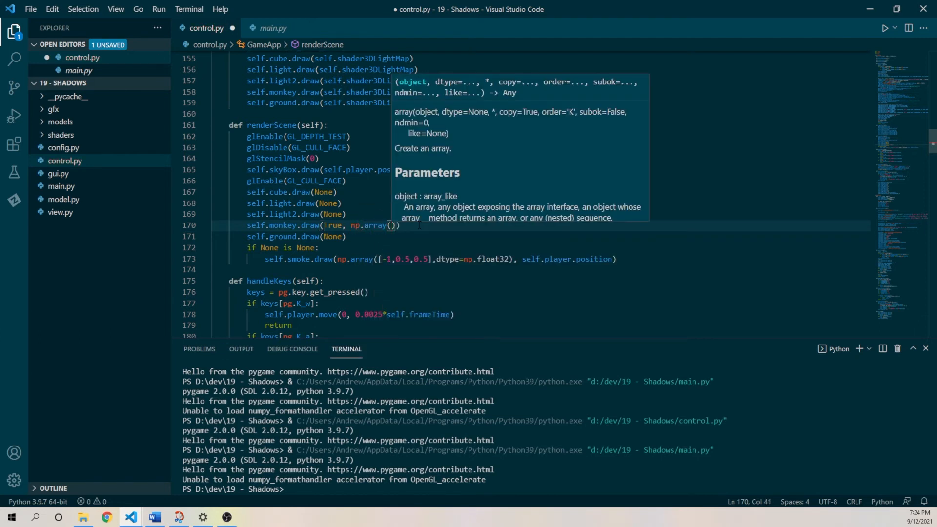
pyautogui.write('[0,1,0], dtype=np')
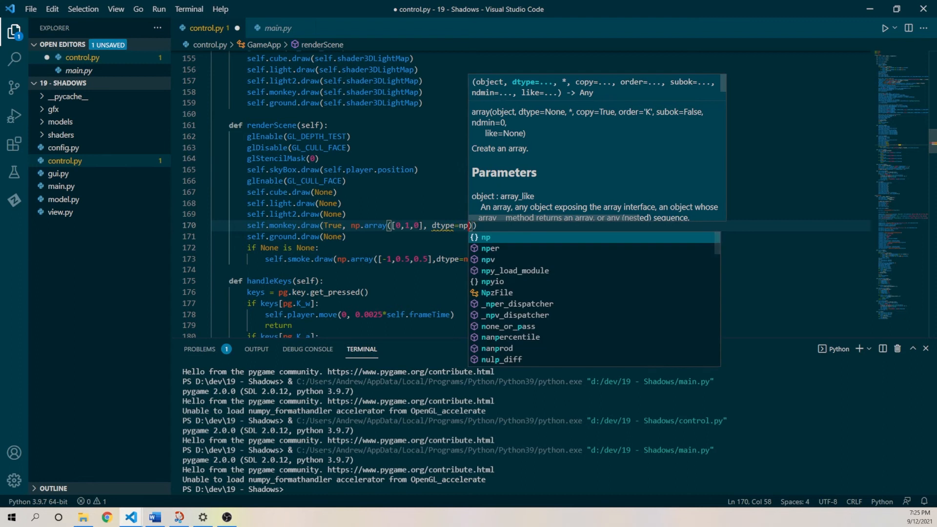
pyautogui.write('.float32')
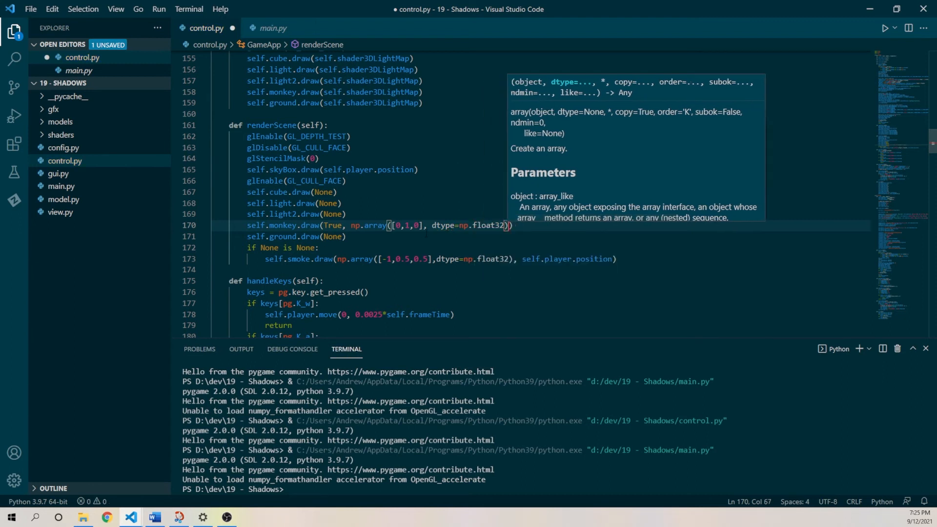
pyautogui.write(', self.shader')
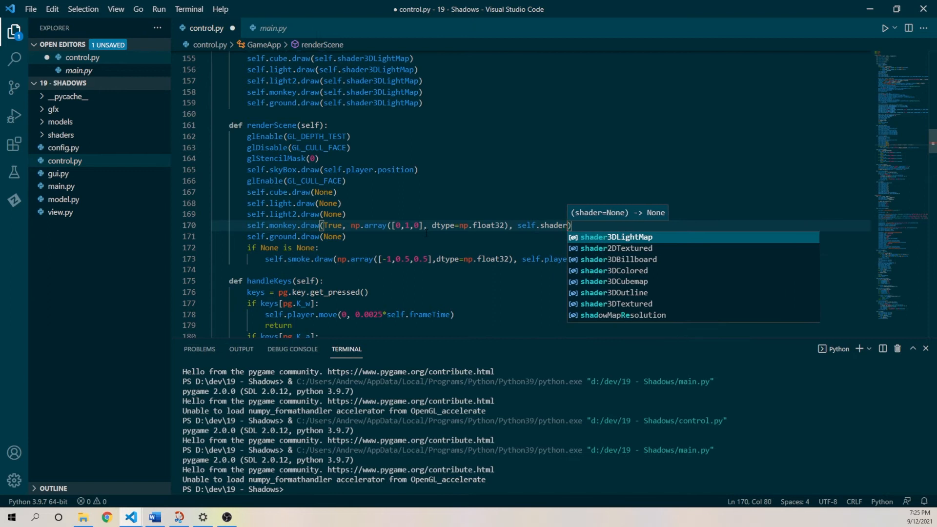
pyautogui.moveTo(614, 293)
pyautogui.write('3DOutline')
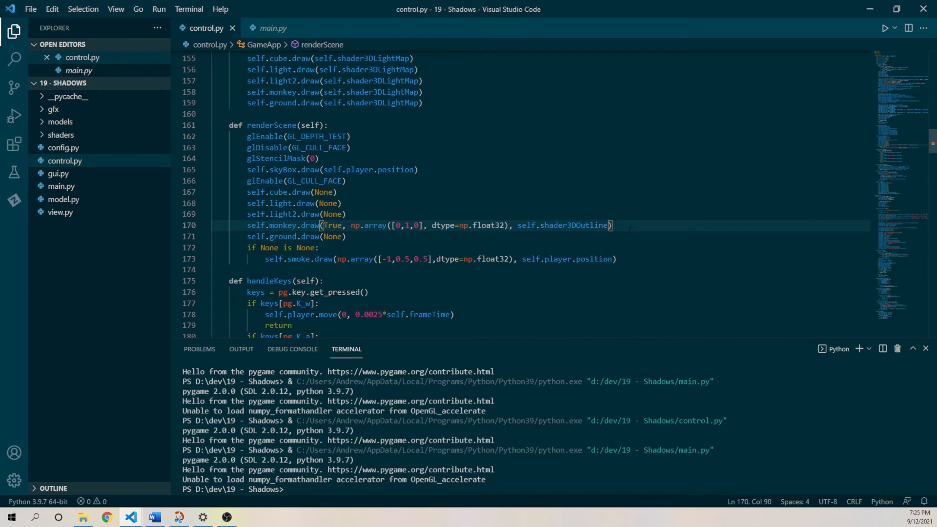
pyautogui.moveTo(523, 226)
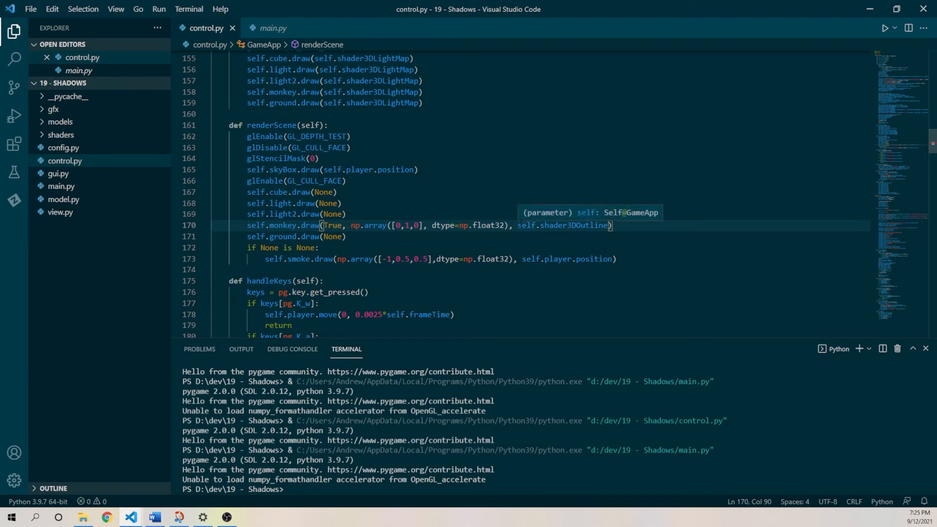
pyautogui.doubleClick(563, 226)
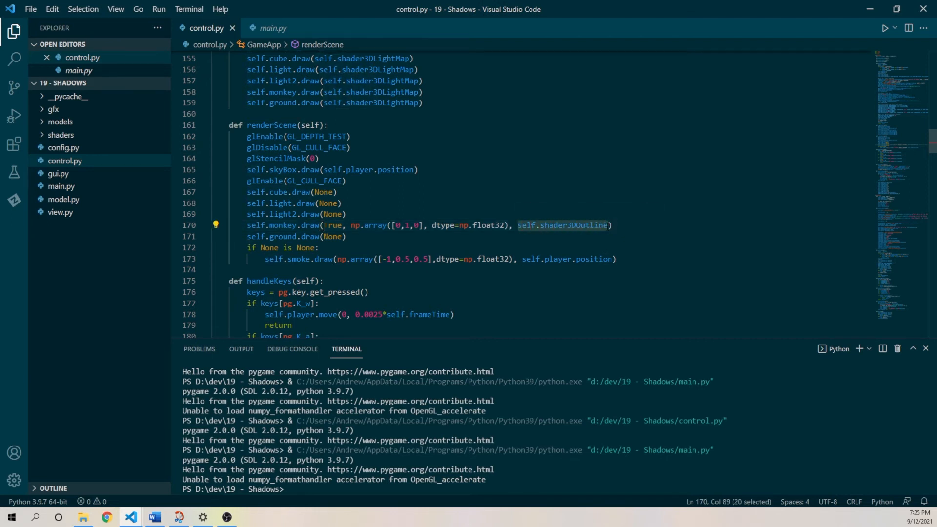
pyautogui.click(611, 226)
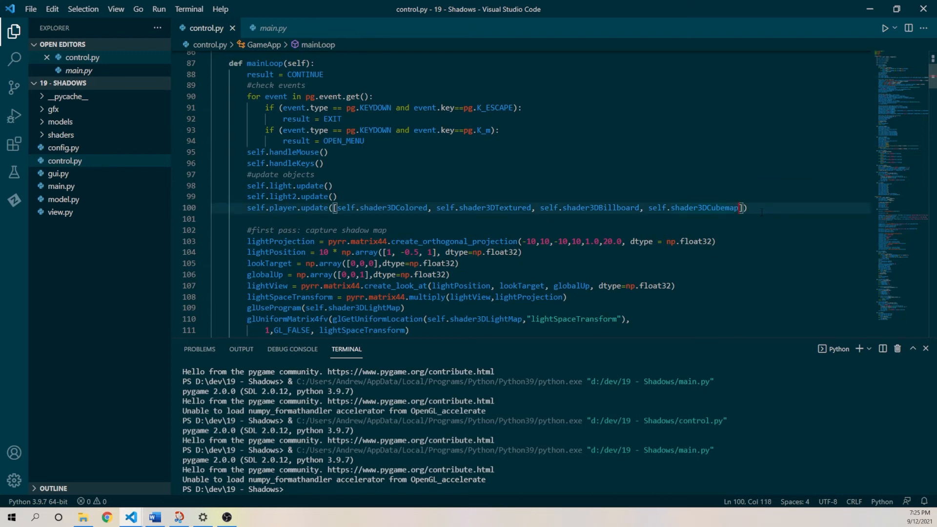
# - Add self.shader3DOutline to the shader list passed to self.player.update in mainLoop
pyautogui.write(', self.shader3DOutline')
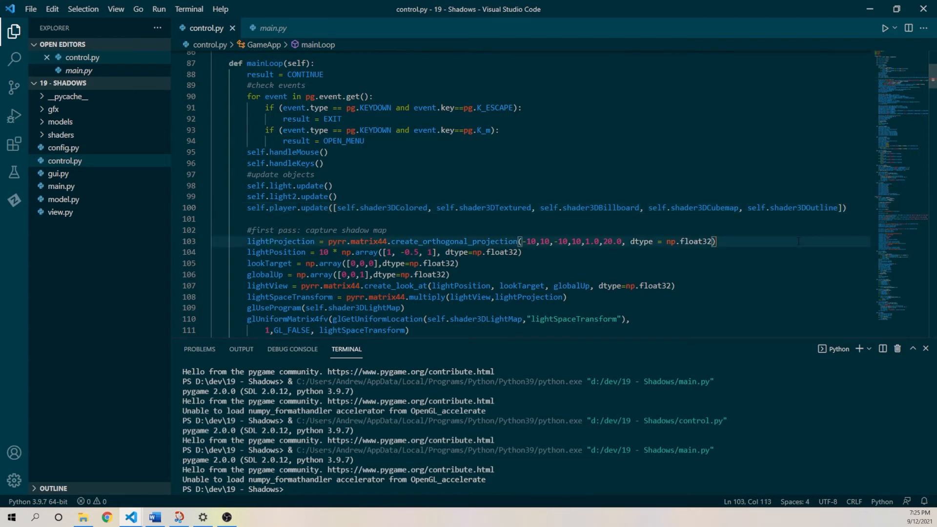
pyautogui.scroll(-3)
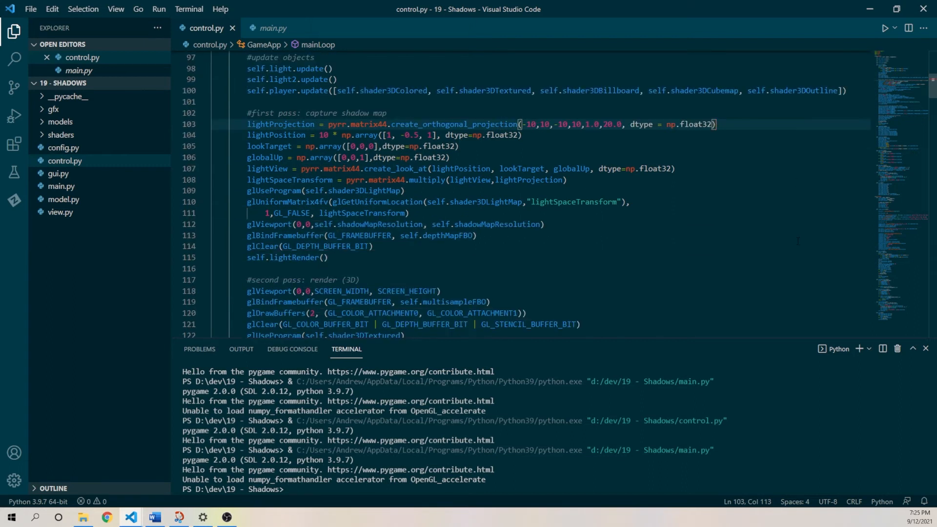
pyautogui.scroll(-3)
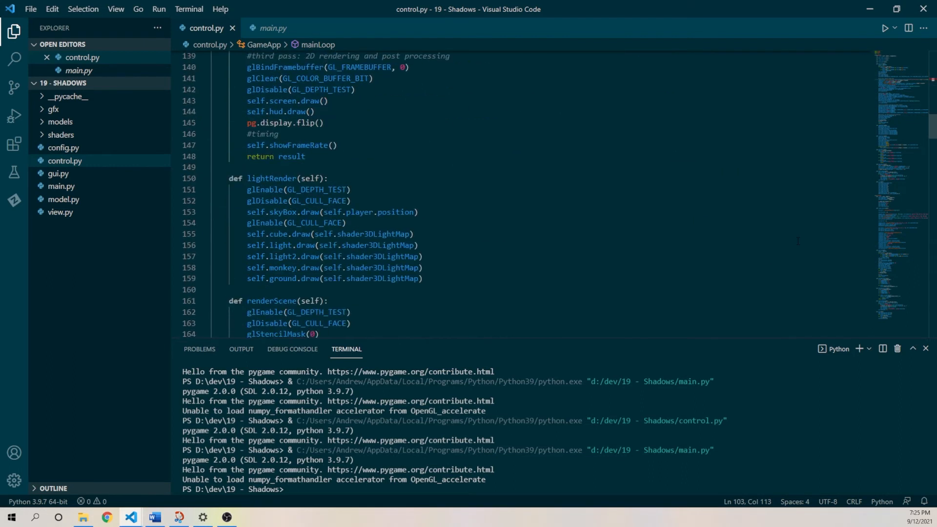
pyautogui.scroll(-3)
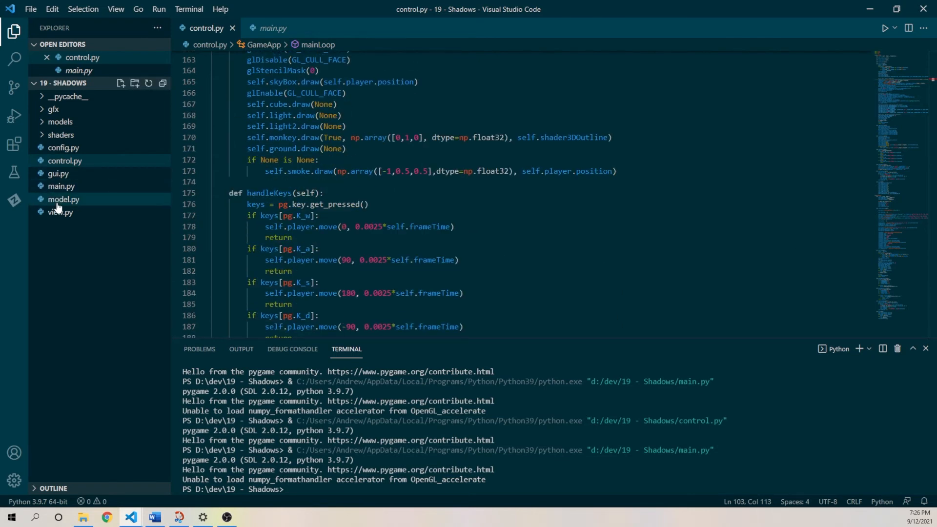
# - Open model.py and scroll to the Monkey class's draw method
pyautogui.click(63, 199)
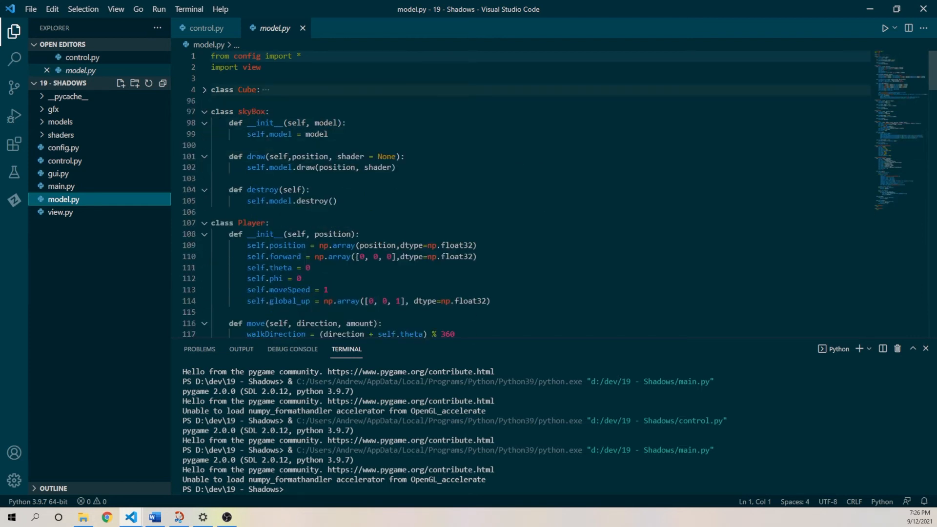
pyautogui.scroll(-3)
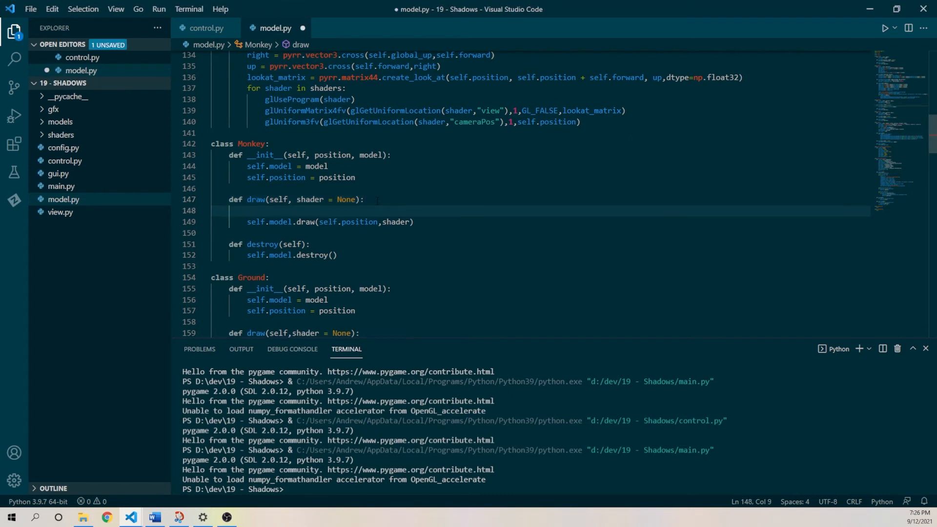
# - Add outline and outlineColor parameters to Monkey's draw method
pyautogui.click(296, 200)
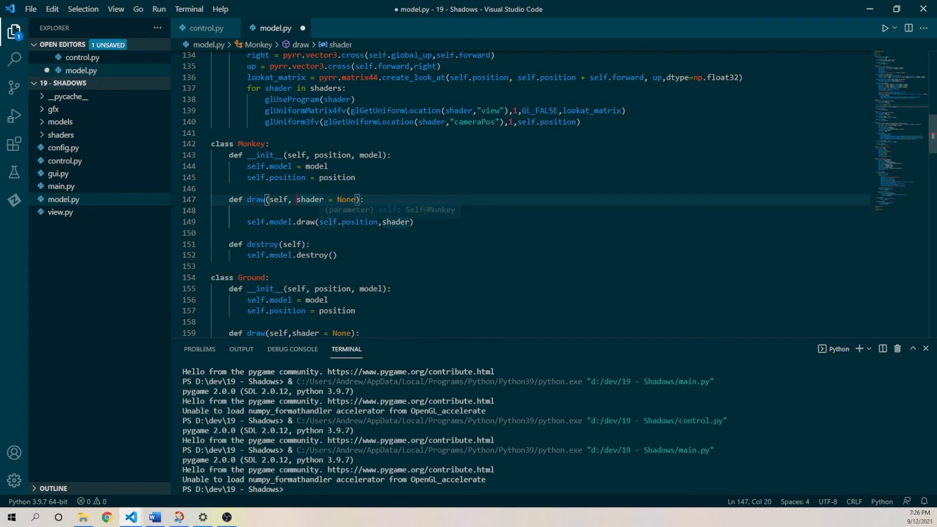
pyautogui.write('outlin')
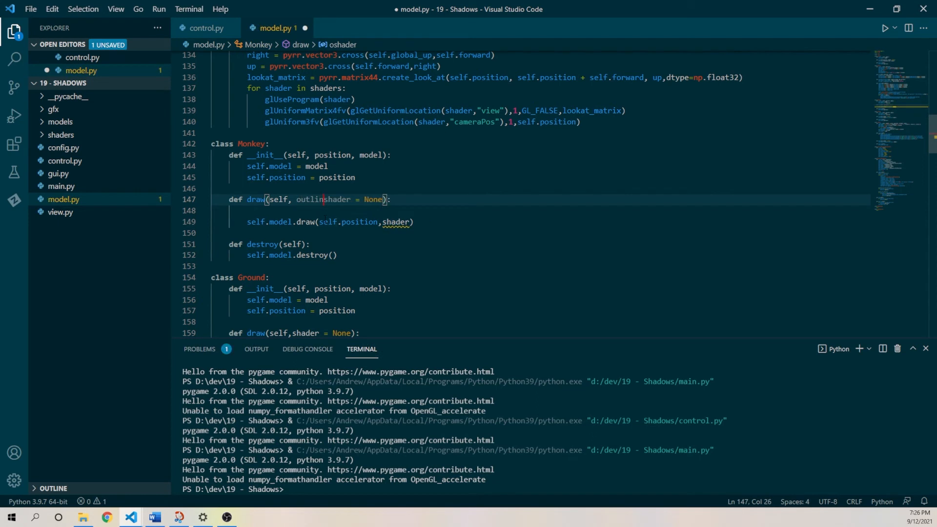
pyautogui.write('e, out')
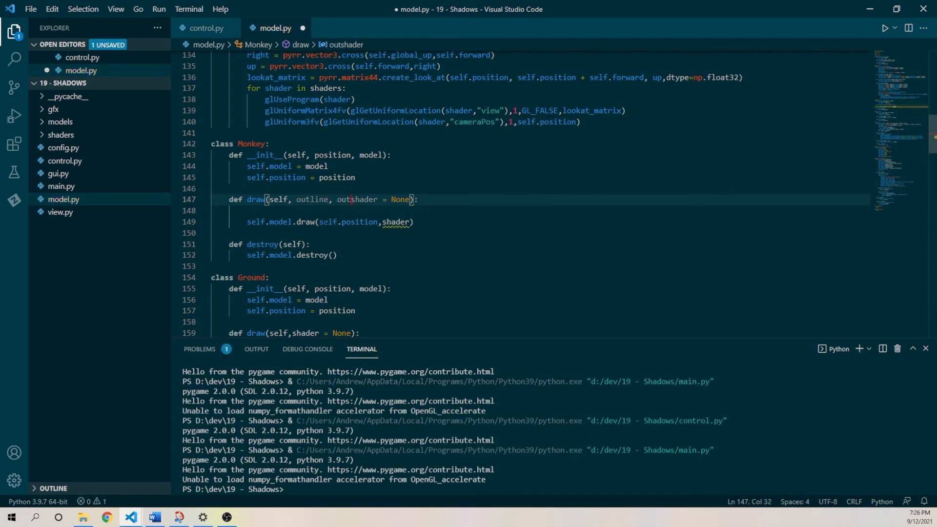
pyautogui.write('lineColor,')
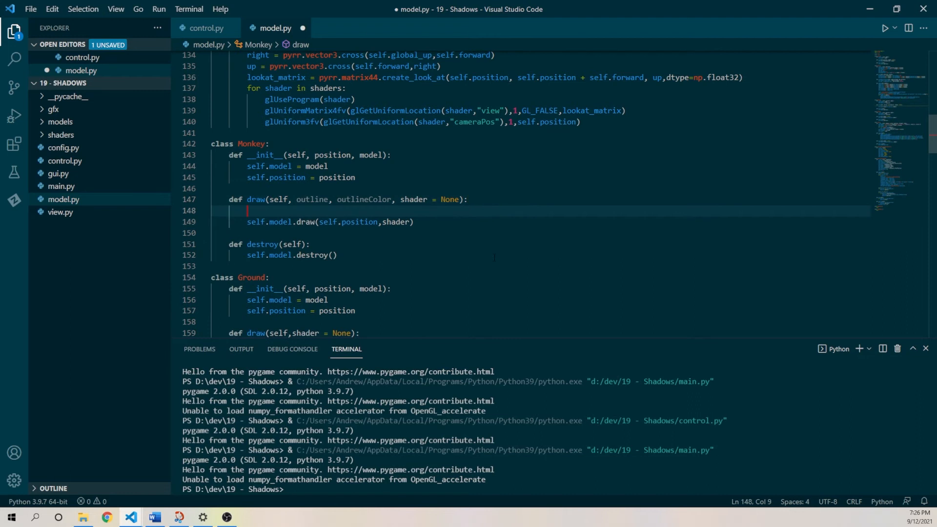
# - Start an 'if outline:' branch with an else in Monkey's draw
pyautogui.write('if')
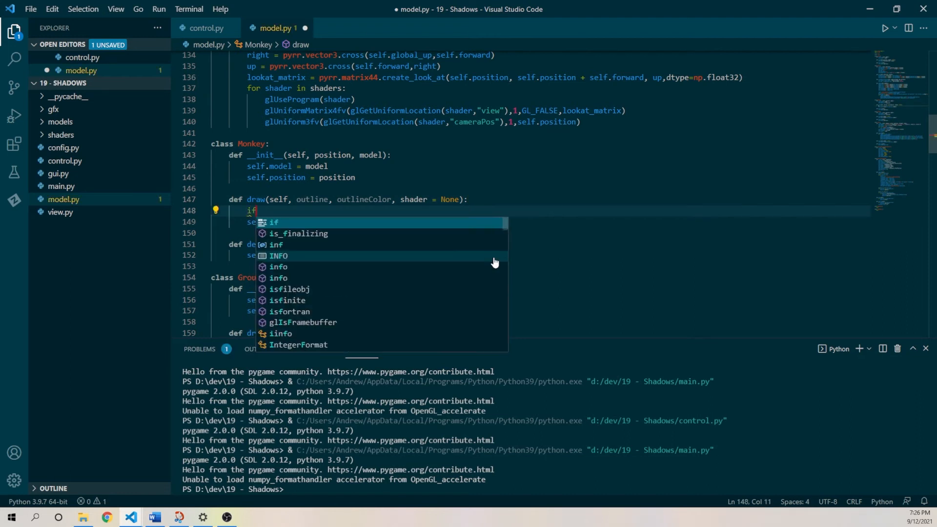
pyautogui.write('outline:')
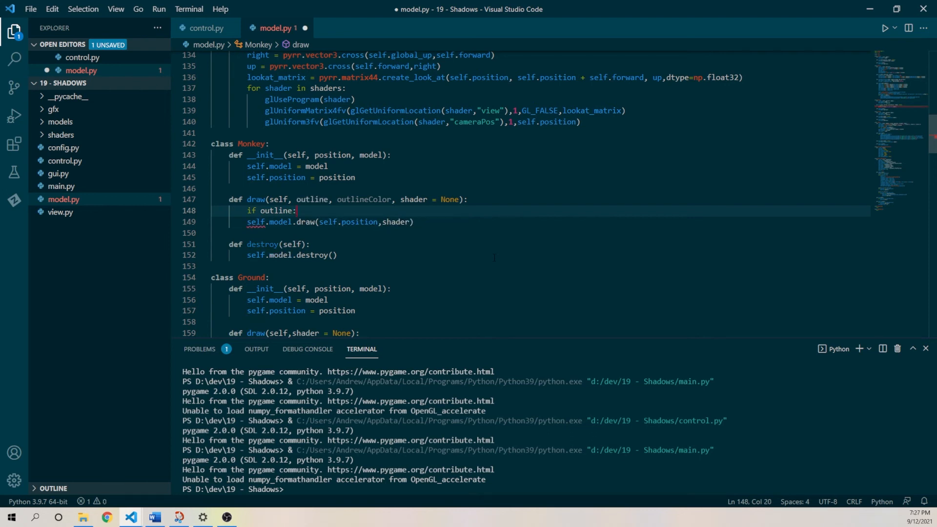
pyautogui.press('Enter')
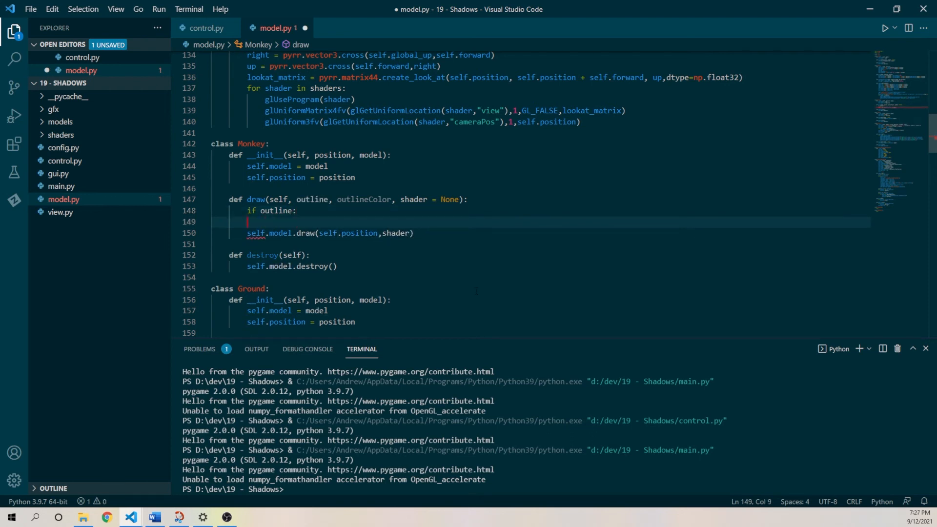
pyautogui.write('else:')
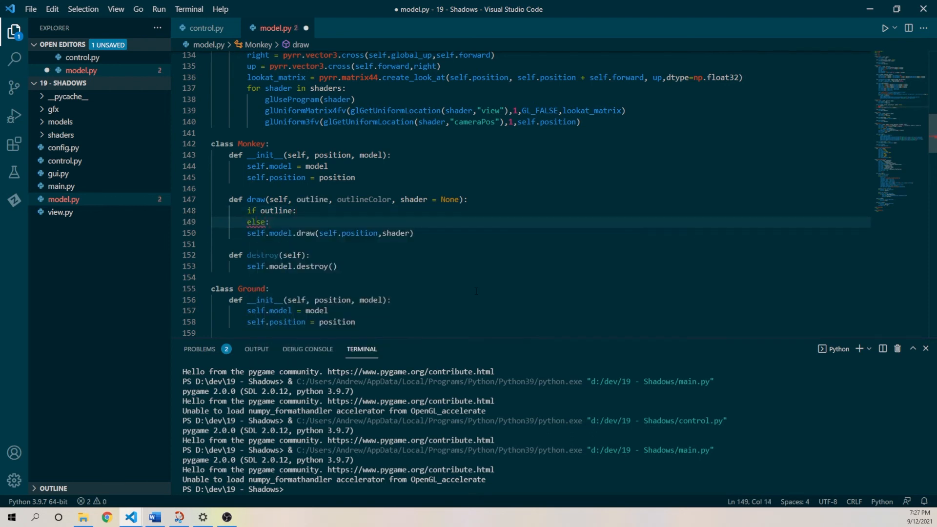
pyautogui.click(247, 233)
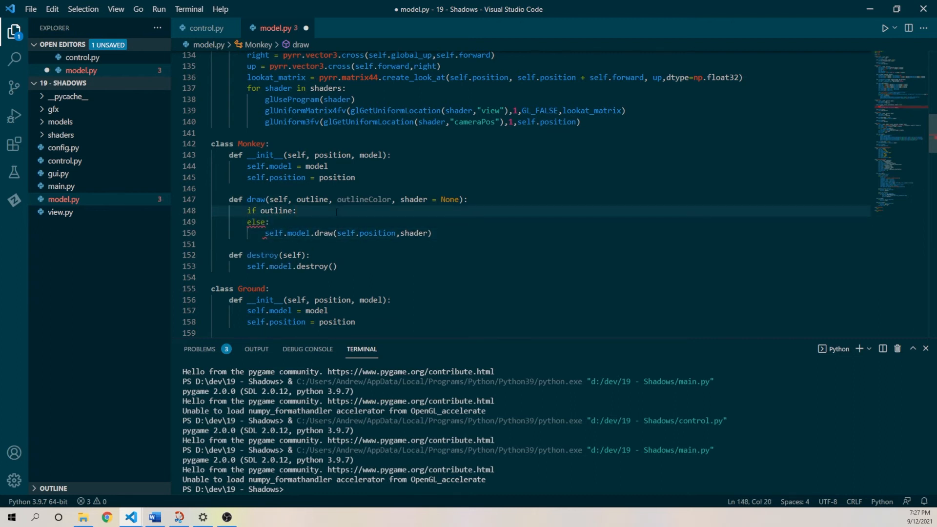
pyautogui.press('Enter')
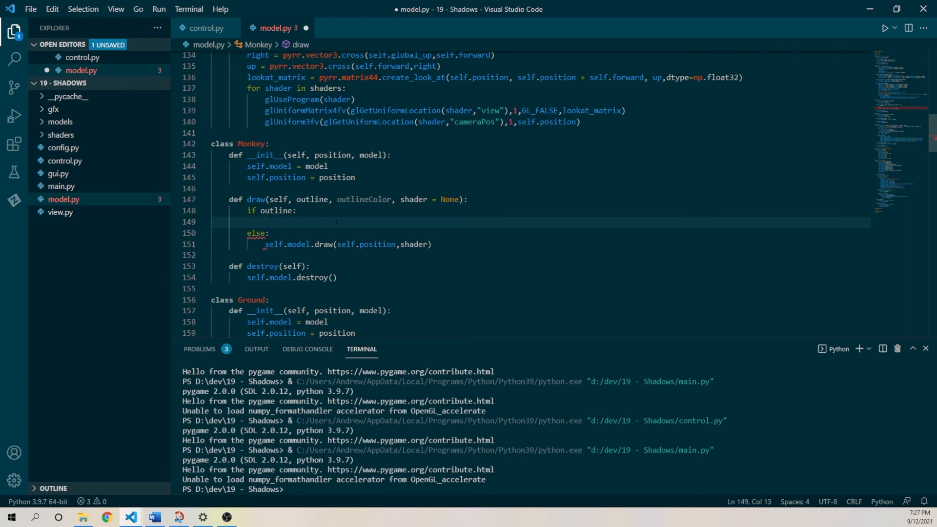
pyautogui.moveTo(580, 184)
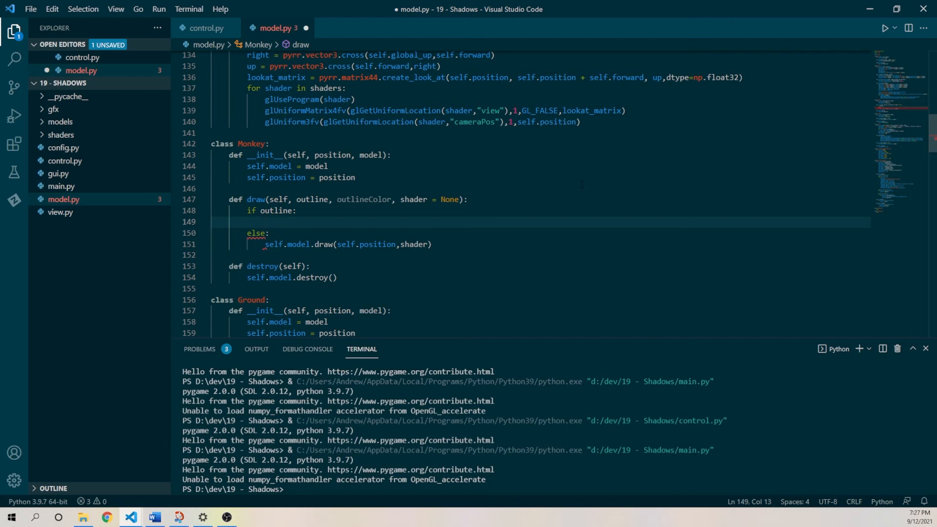
# - Call glStencilFunc(GL_ALWAYS, 1, 255) and glStencilMask(255) inside the outline branch
pyautogui.write('glStn')
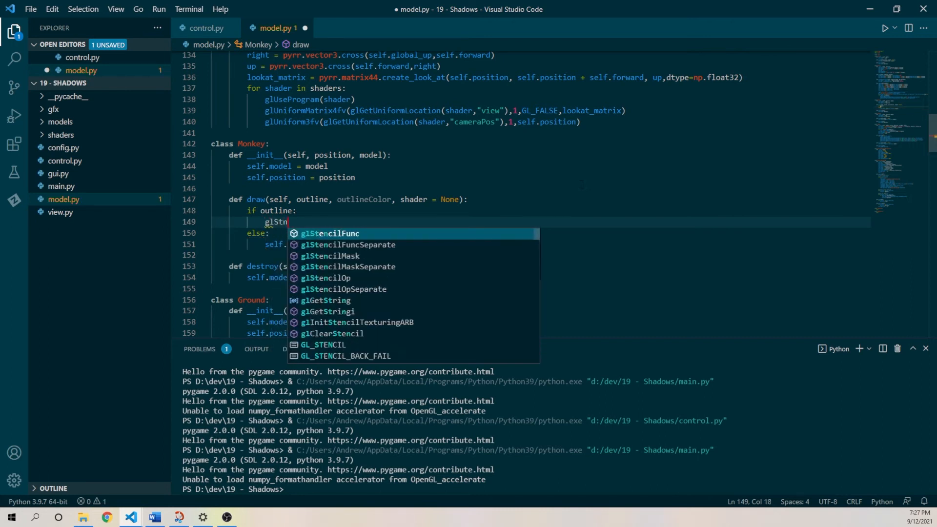
pyautogui.write('encilFunc')
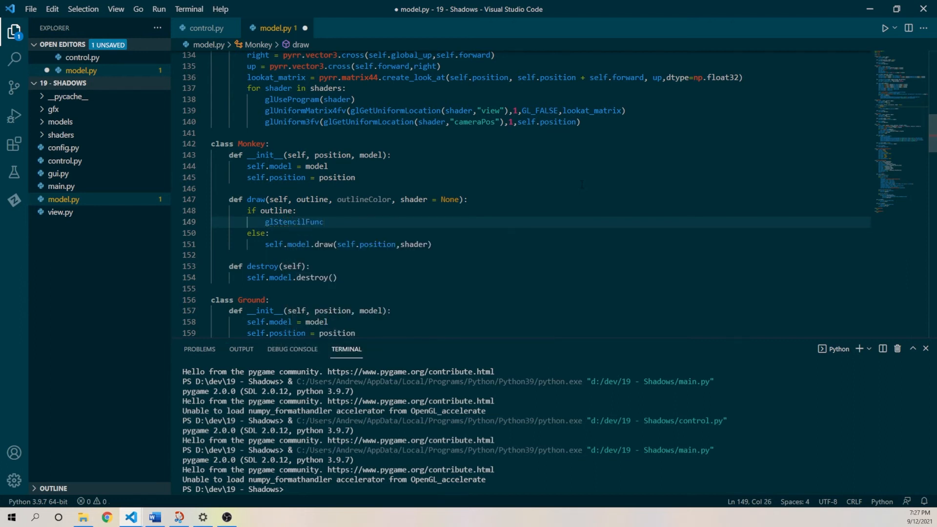
pyautogui.write('(')
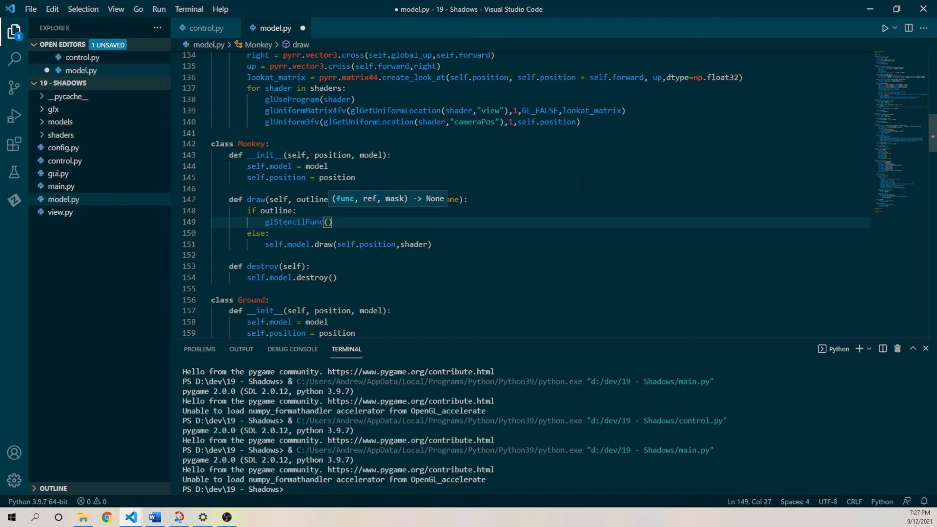
pyautogui.write('GL_')
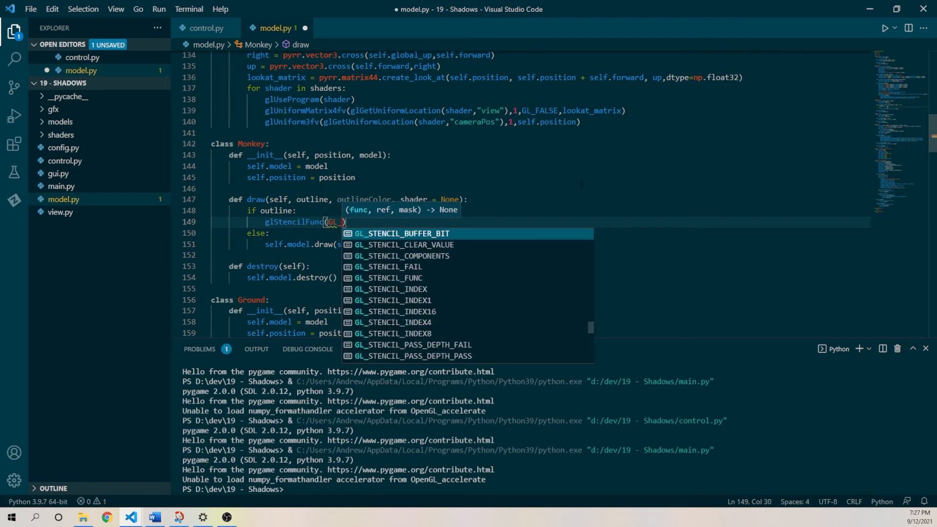
pyautogui.write('ALW')
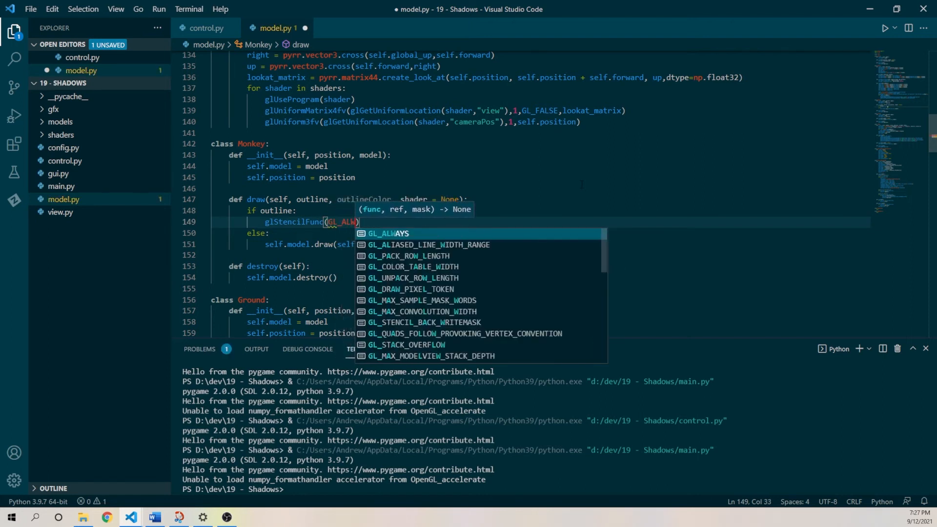
pyautogui.press('Tab')
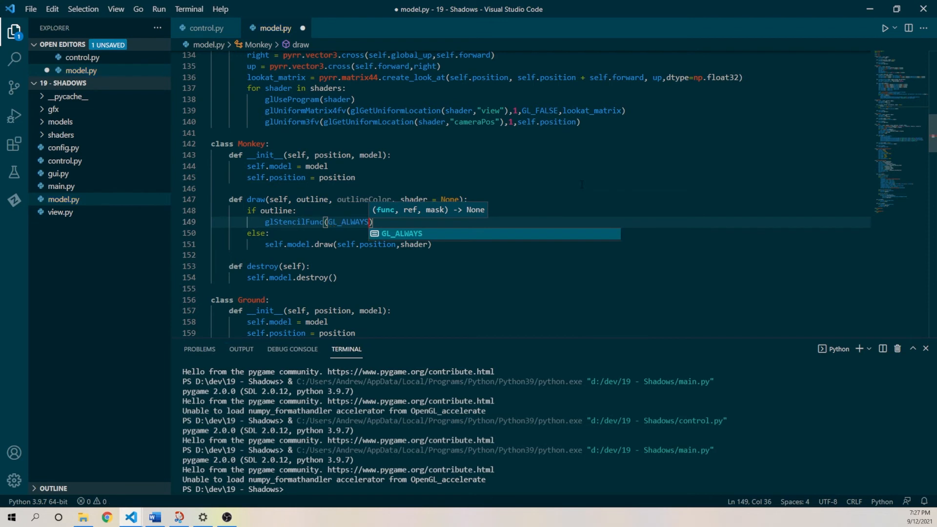
pyautogui.write(', 1, 2')
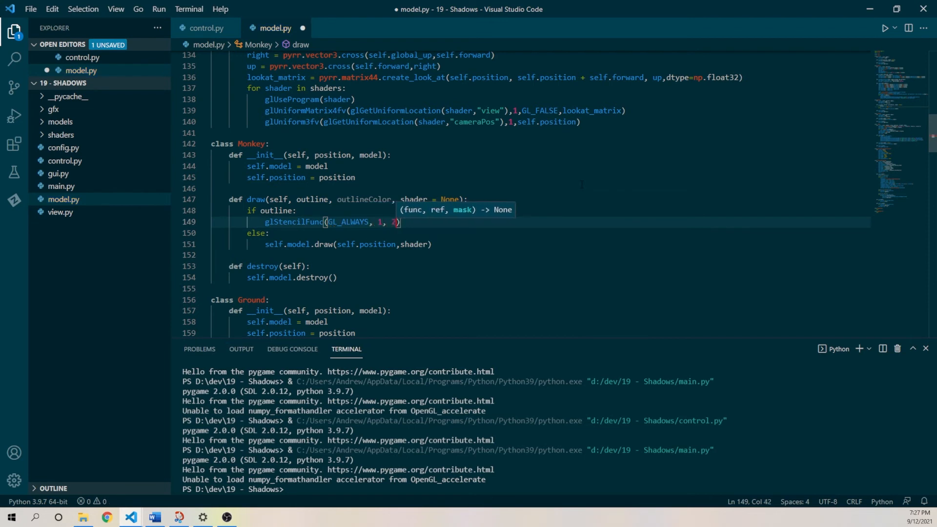
pyautogui.write('55')
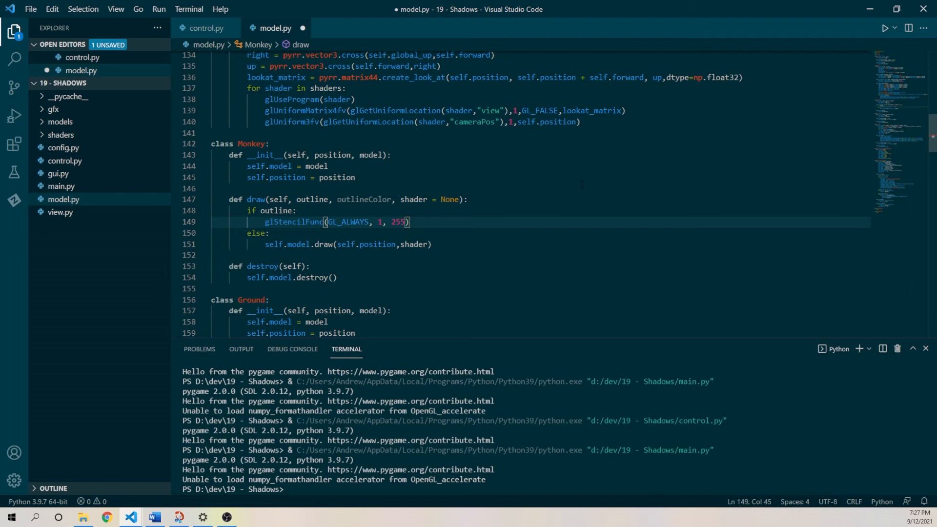
pyautogui.press('enter')
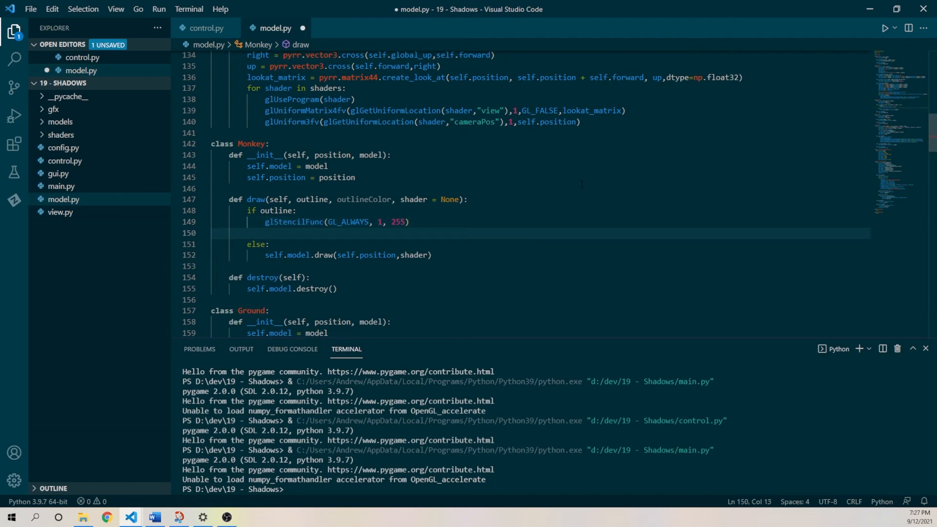
pyautogui.write('gl')
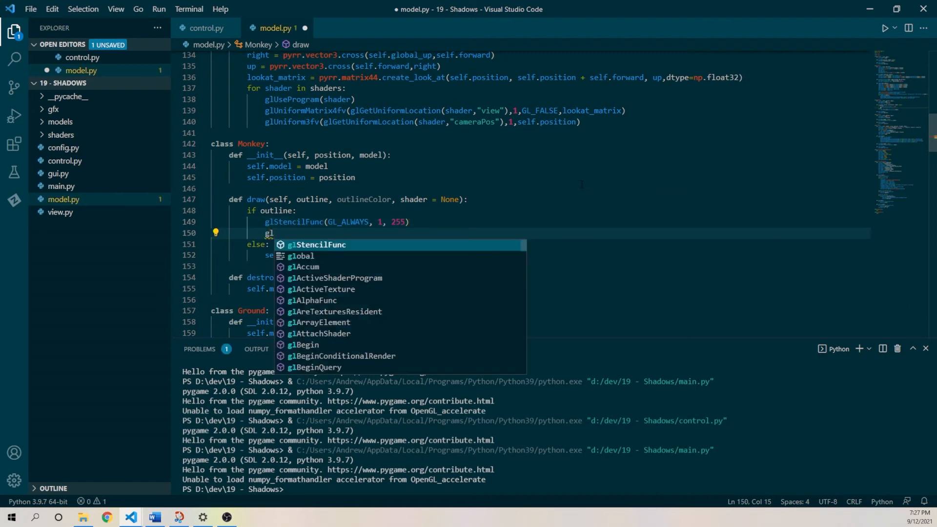
pyautogui.write('StencilMask(255')
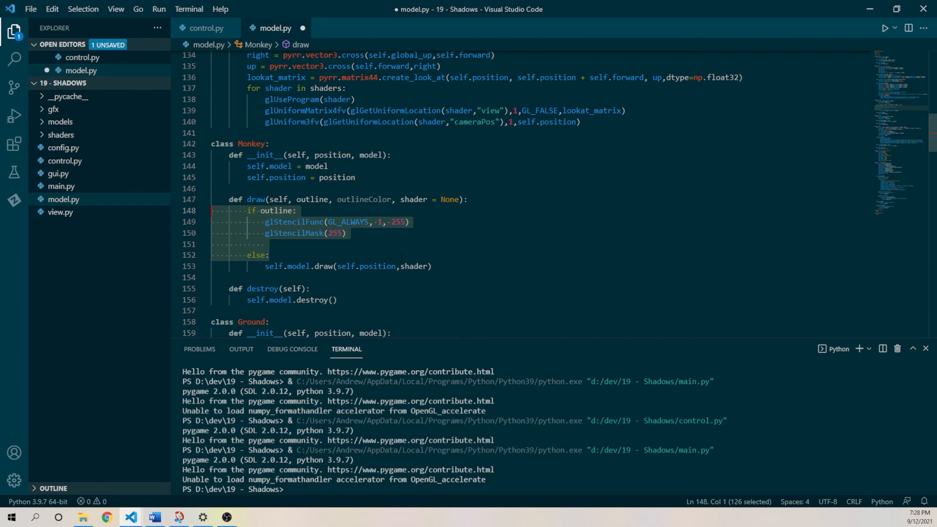
# - Delete the if/else branch and forward outline, outlineColor to self.model.draw in Monkey
pyautogui.press('Delete')
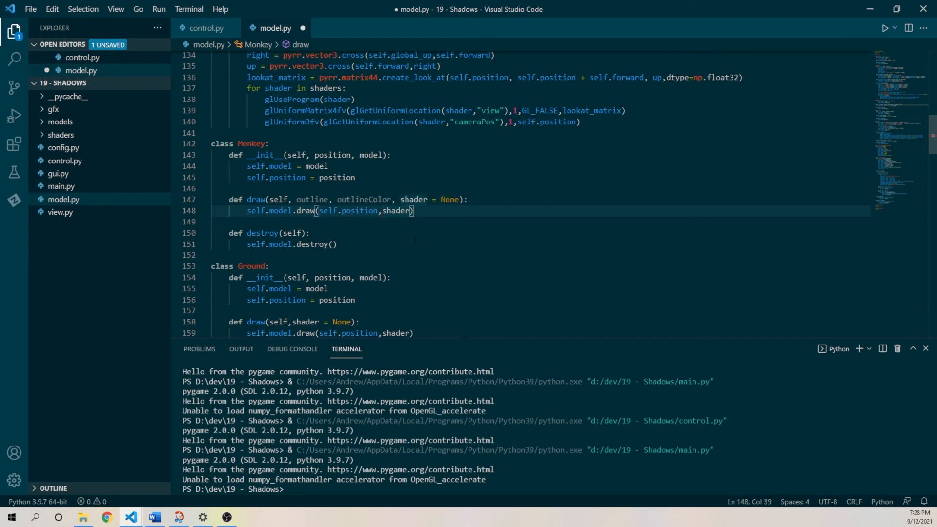
pyautogui.write('outline,')
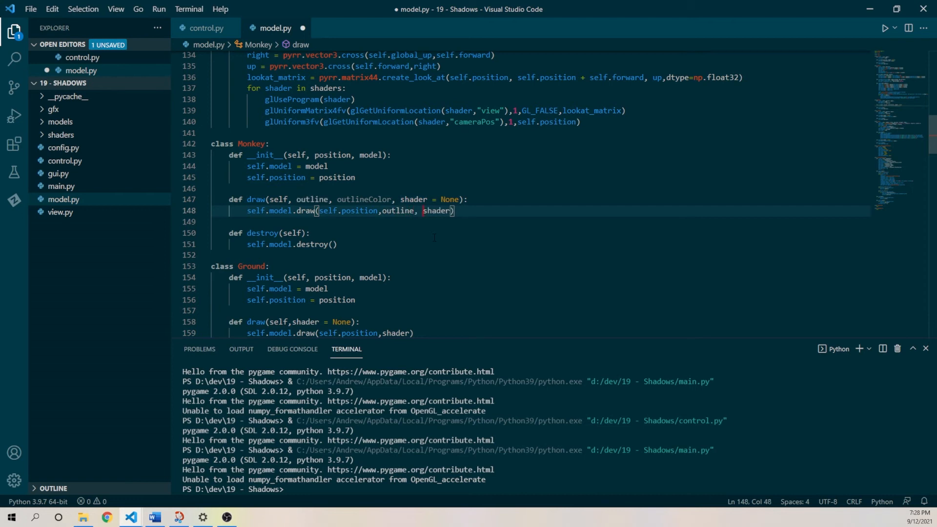
pyautogui.write('outline')
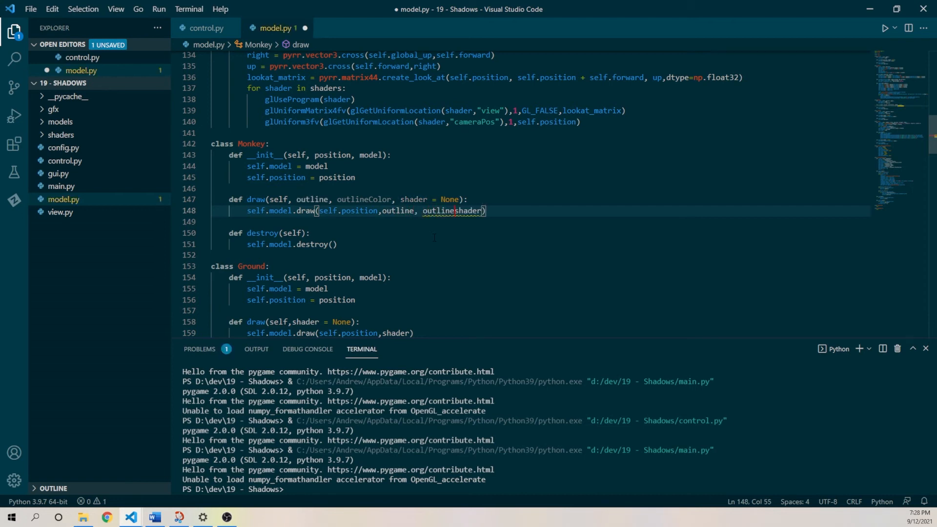
pyautogui.write('Color,')
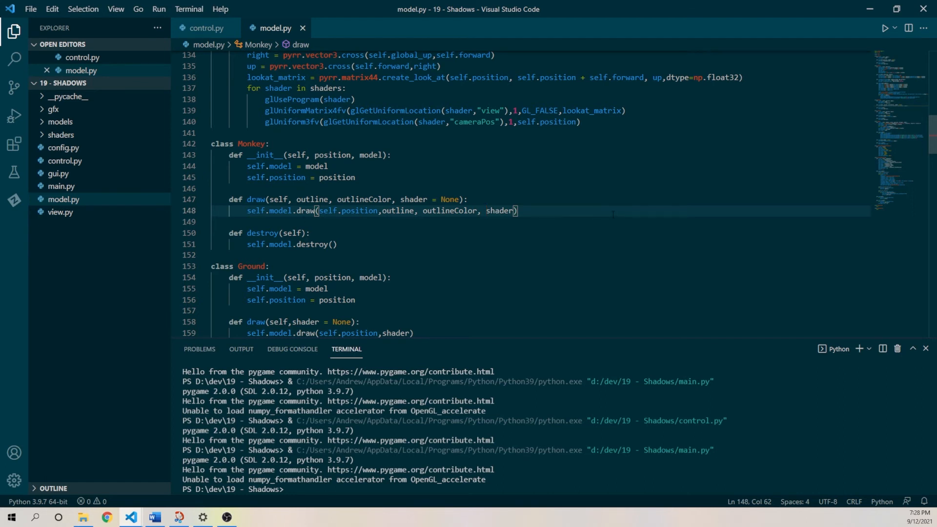
# - Make Ground's draw pass False, None to the model and save model.py
pyautogui.scroll(-3)
pyautogui.write(' False, ')
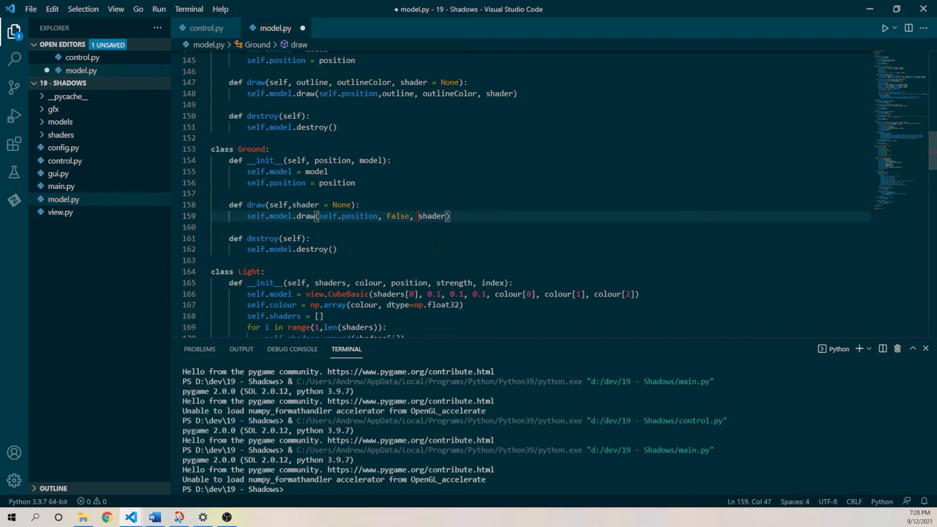
pyautogui.write('None,')
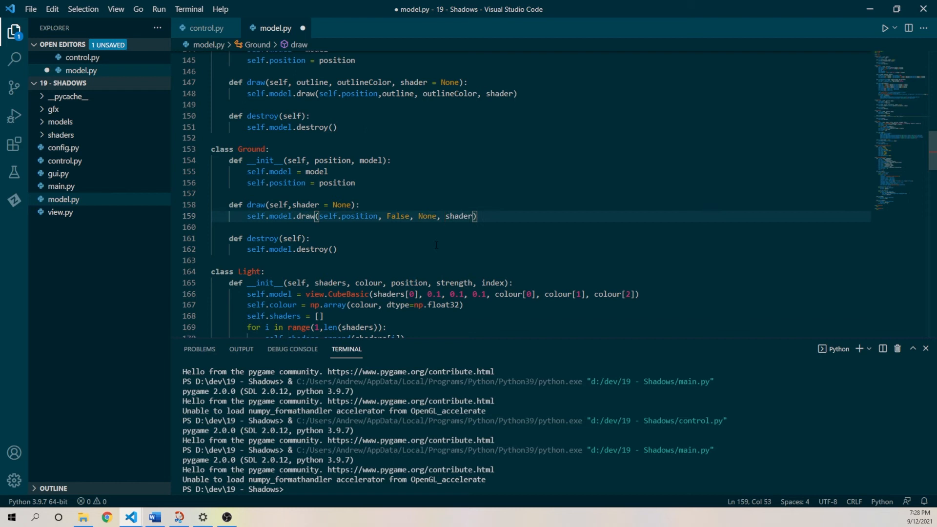
pyautogui.press('ctrl+s')
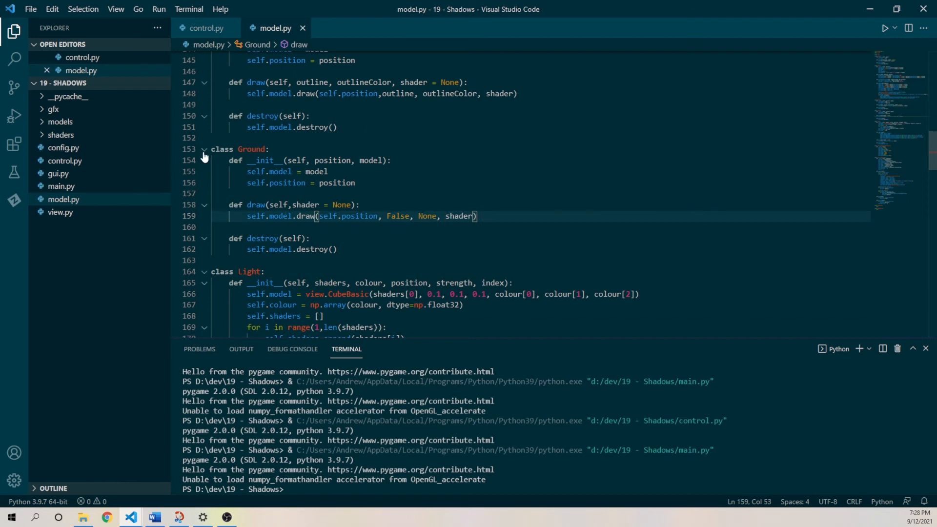
# - Collapse the Ground and Light classes and bring up ObjModel's draw method in view.py
pyautogui.click(204, 149)
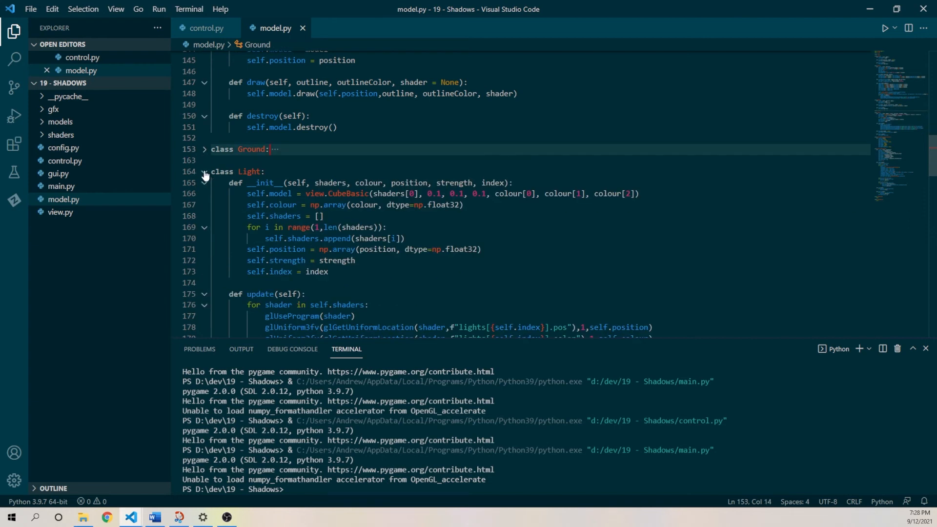
pyautogui.click(204, 173)
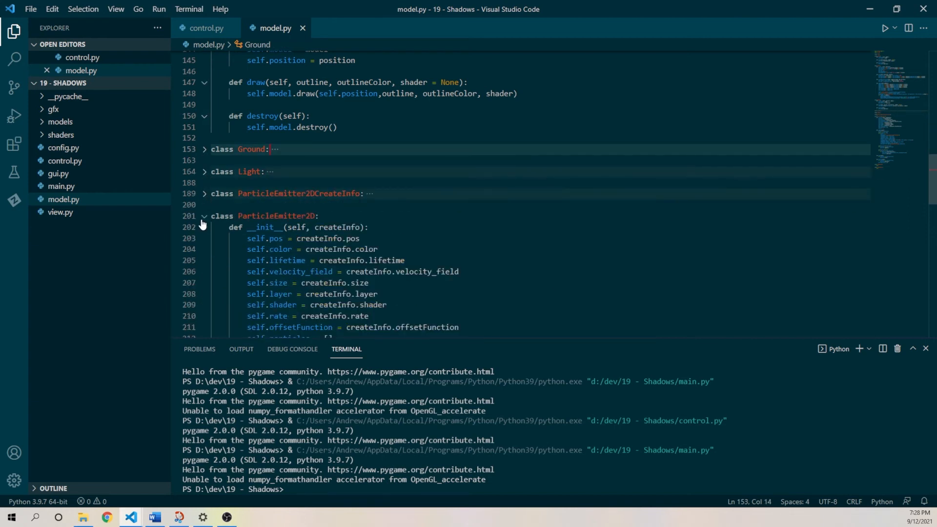
pyautogui.scroll(3)
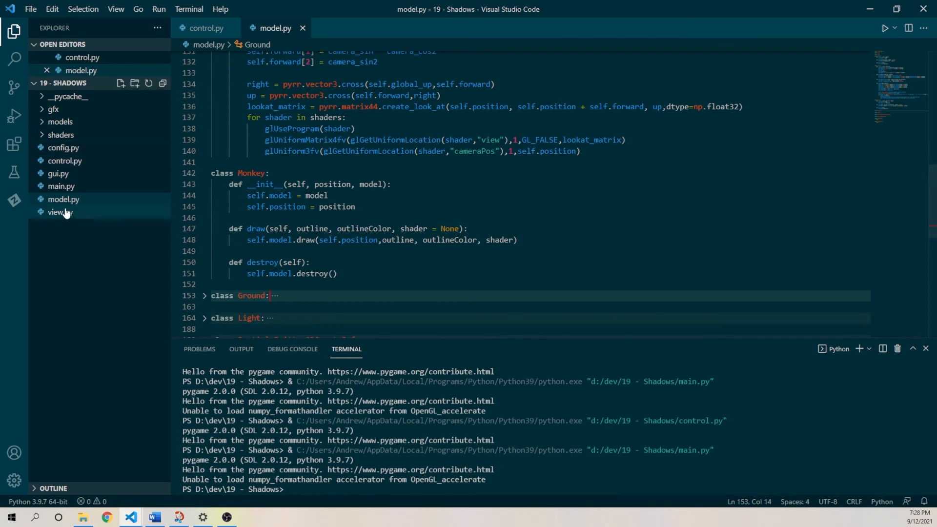
pyautogui.click(59, 212)
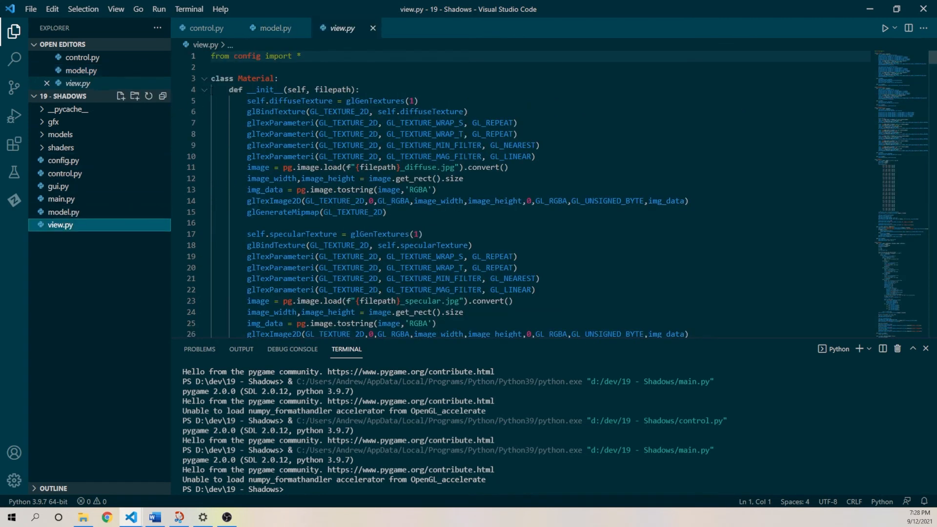
pyautogui.click(204, 90)
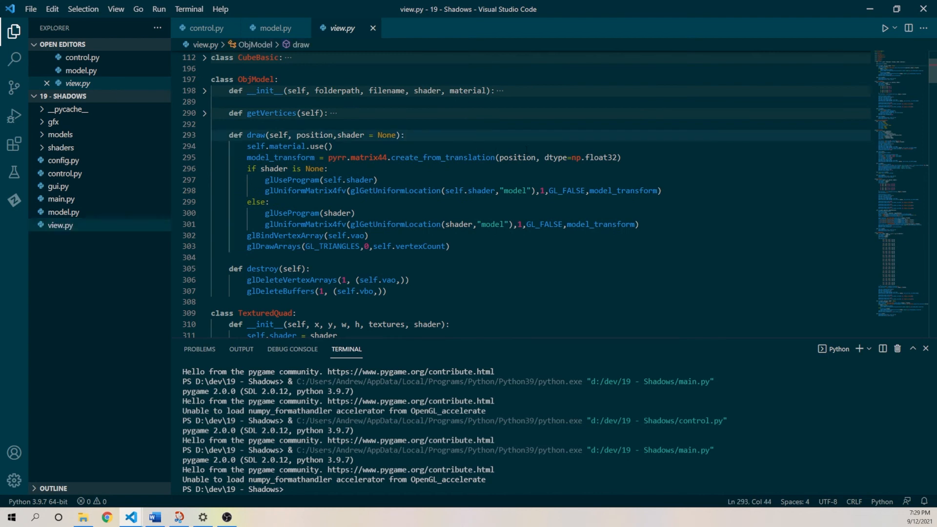
pyautogui.moveTo(350, 135)
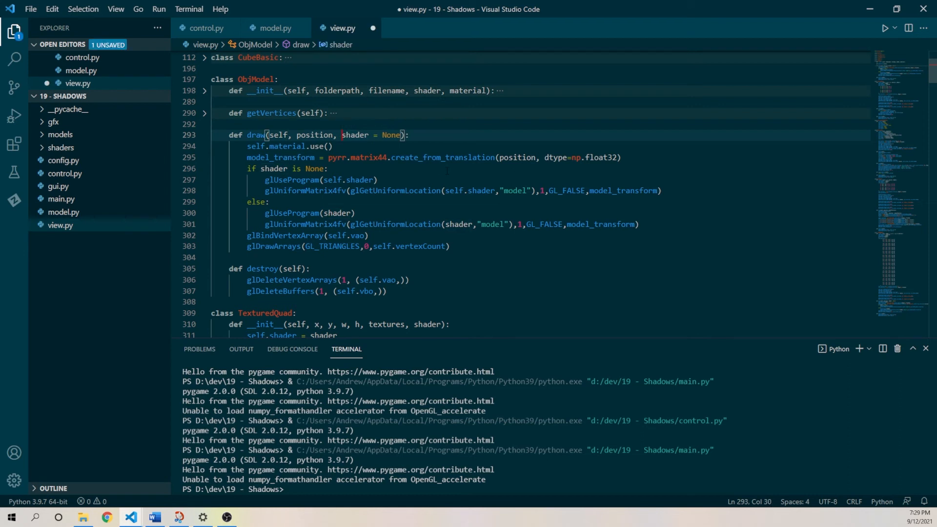
# - Add outline and outlineColor parameters to ObjModel.draw, matching Monkey.draw in model.py
pyautogui.write('outline,')
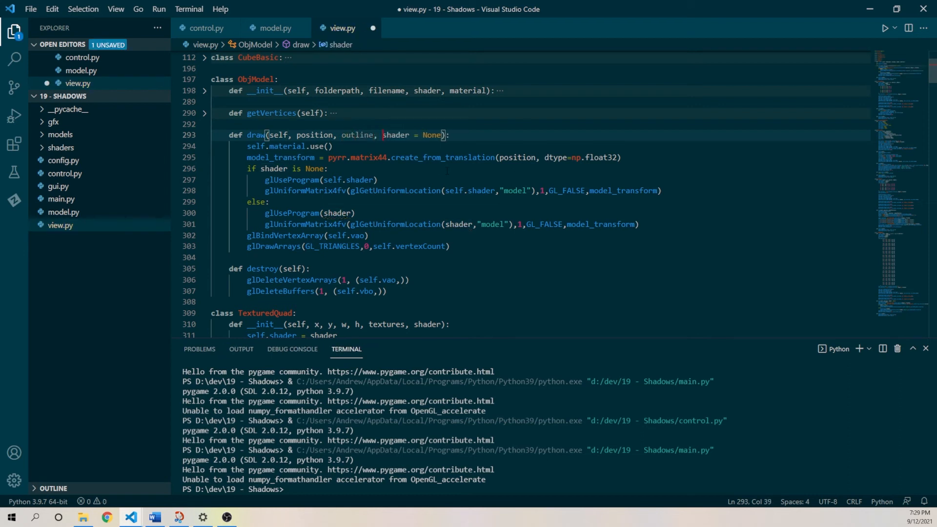
pyautogui.write('outlineColor,')
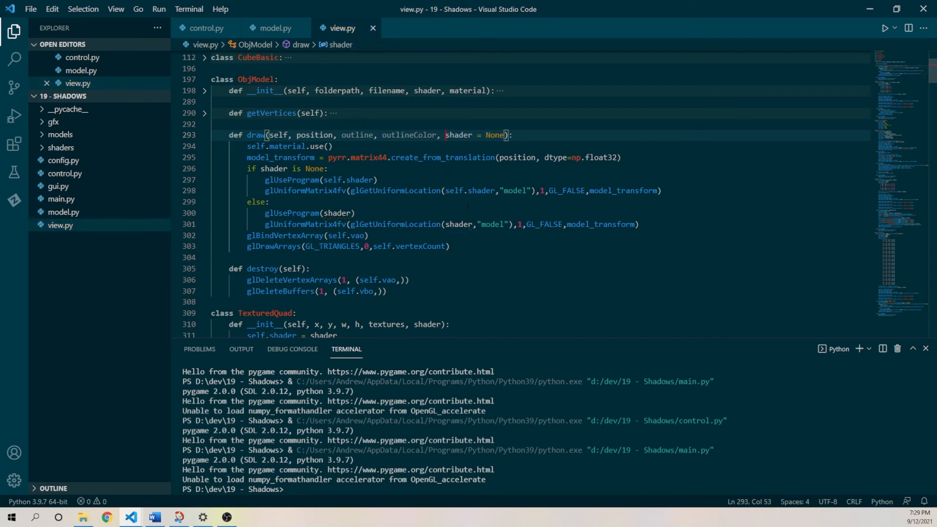
pyautogui.moveTo(273, 28)
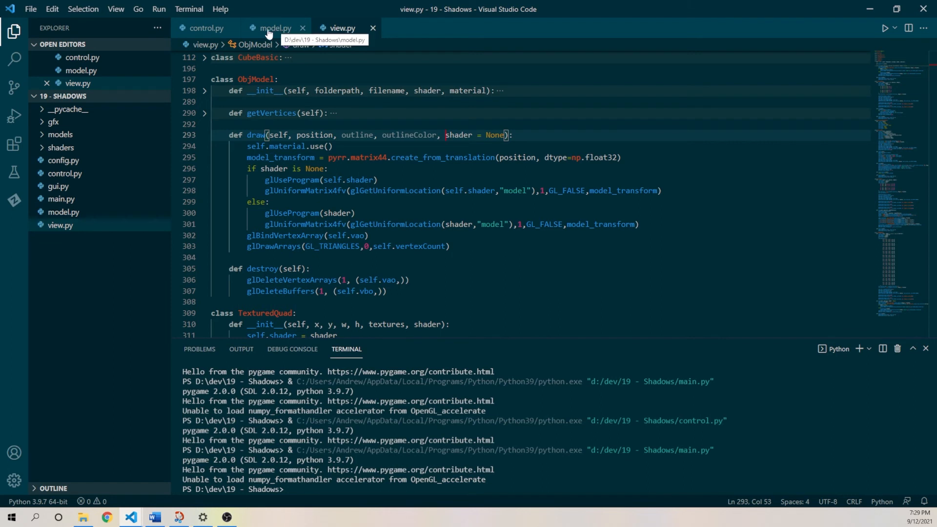
pyautogui.click(275, 28)
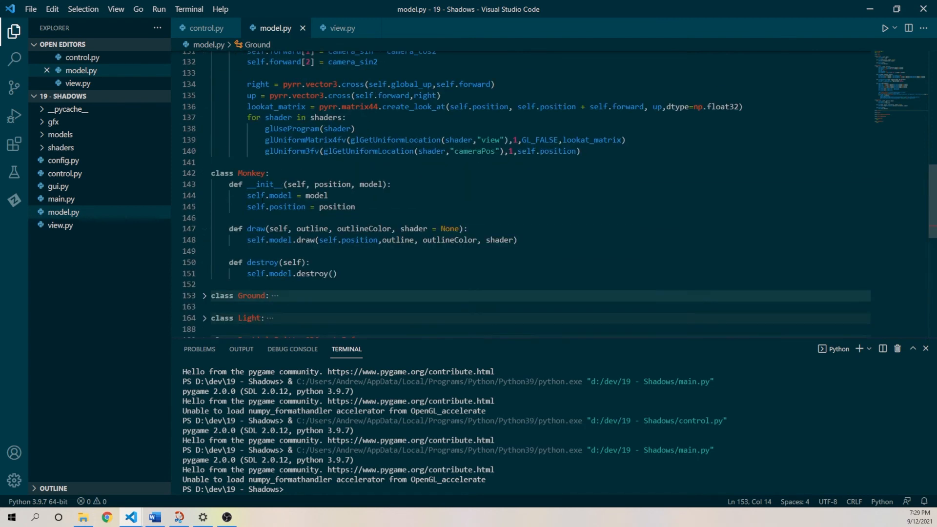
pyautogui.click(343, 28)
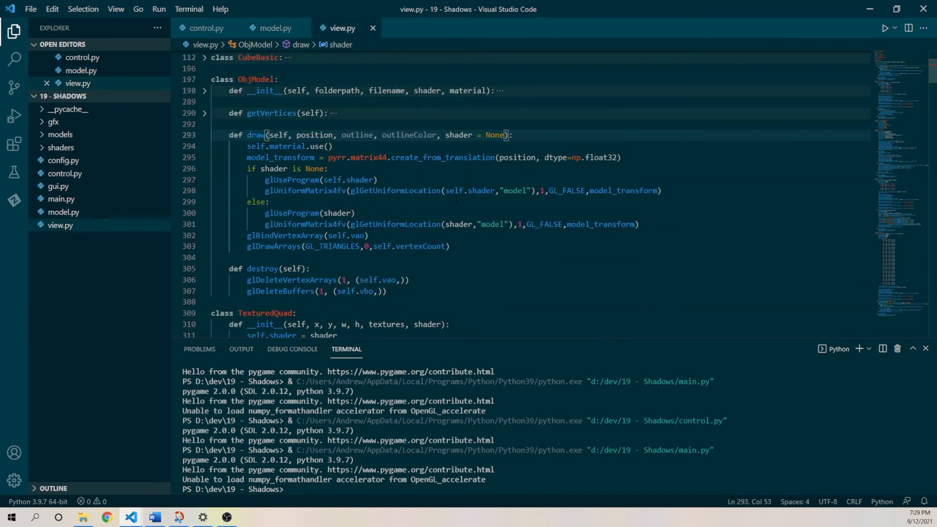
# - Nest the draw code under an outline branch with glStencilFunc(GL_ALWAYS, 1, 255) and glStencilMask(255)
pyautogui.press('enter')
pyautogui.write('if outline:')
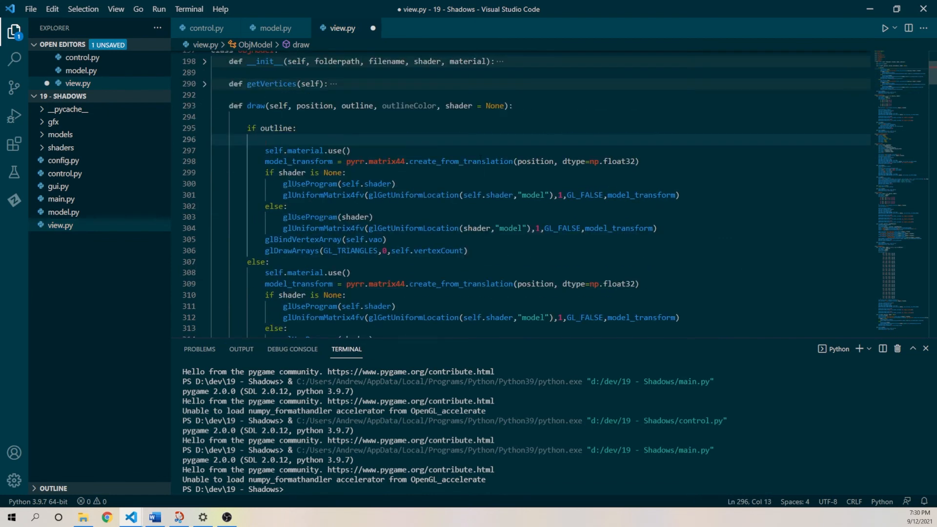
pyautogui.write('glStencilFunc()')
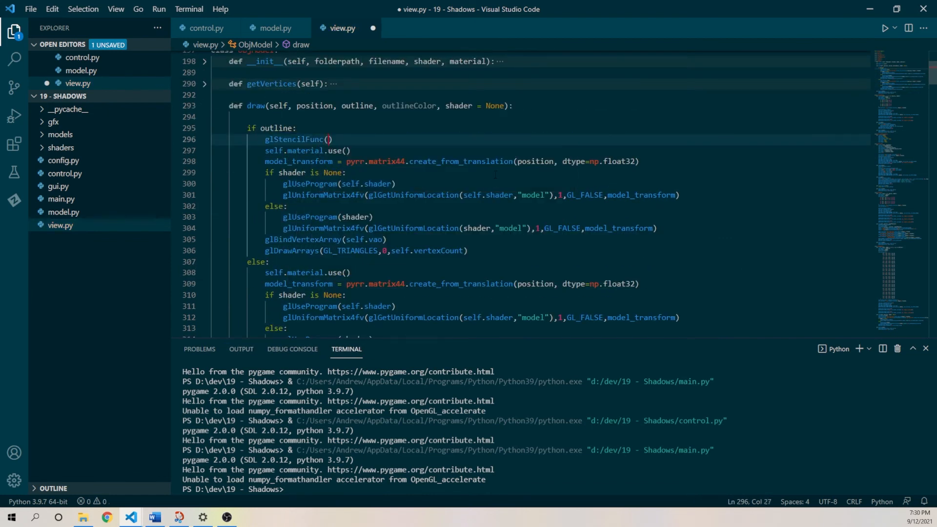
pyautogui.write('GL_ALWAYS')
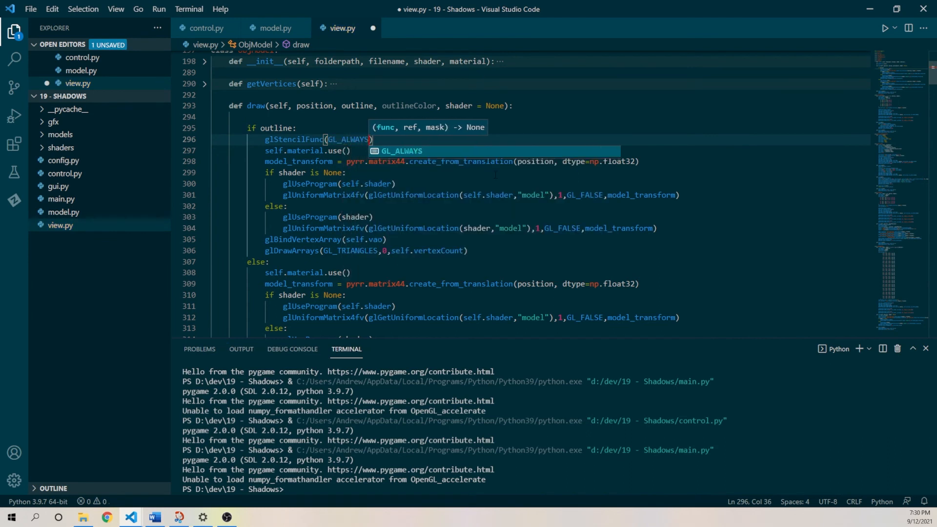
pyautogui.write(', 1, 255)')
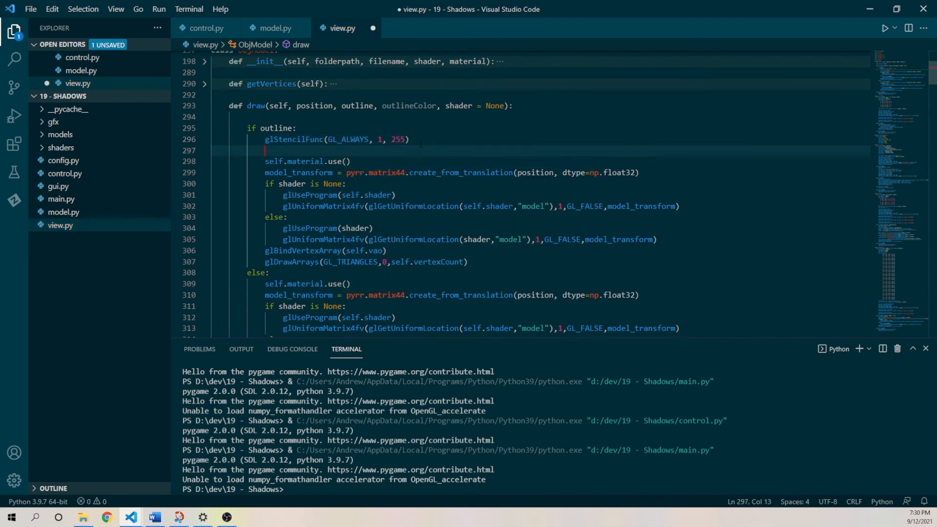
pyautogui.write('glStencilMask(255)')
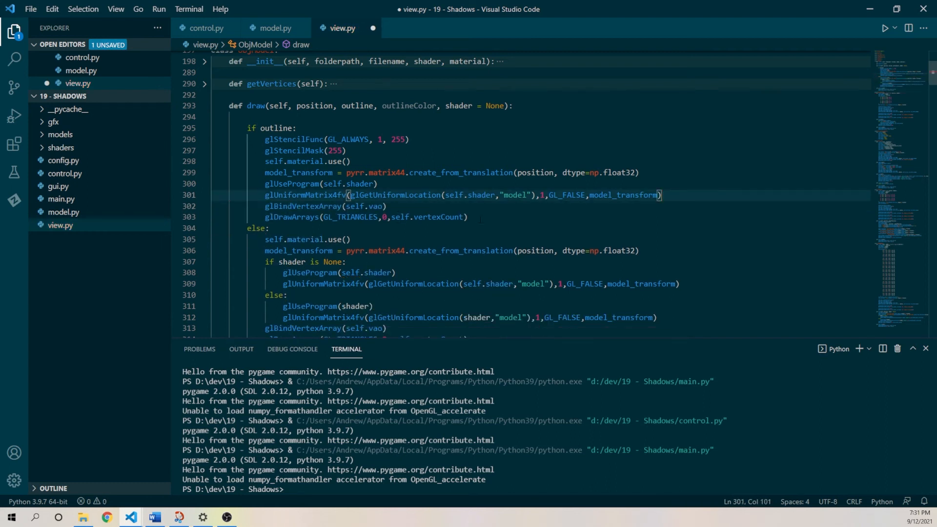
# - Duplicate the drawing pass and start editing the copy's stencil mask to 0
pyautogui.press('ctrl+s')
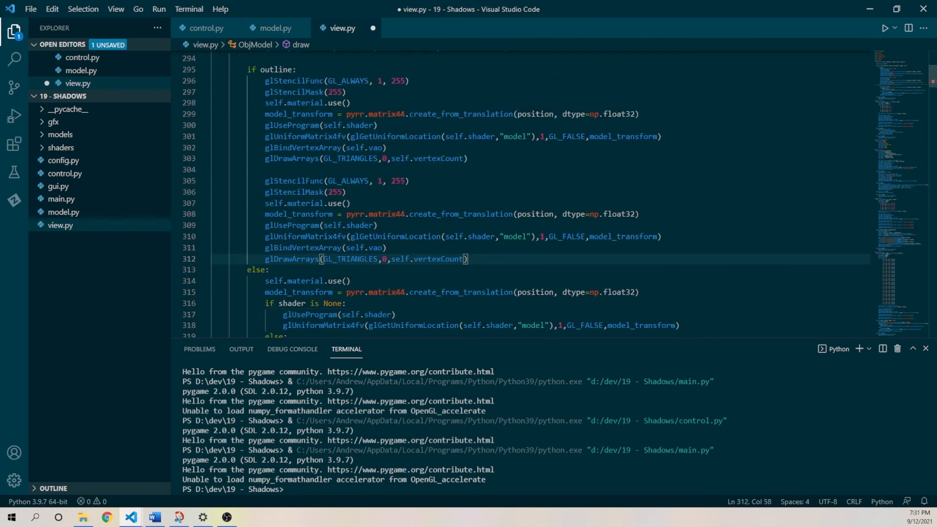
pyautogui.click(265, 182)
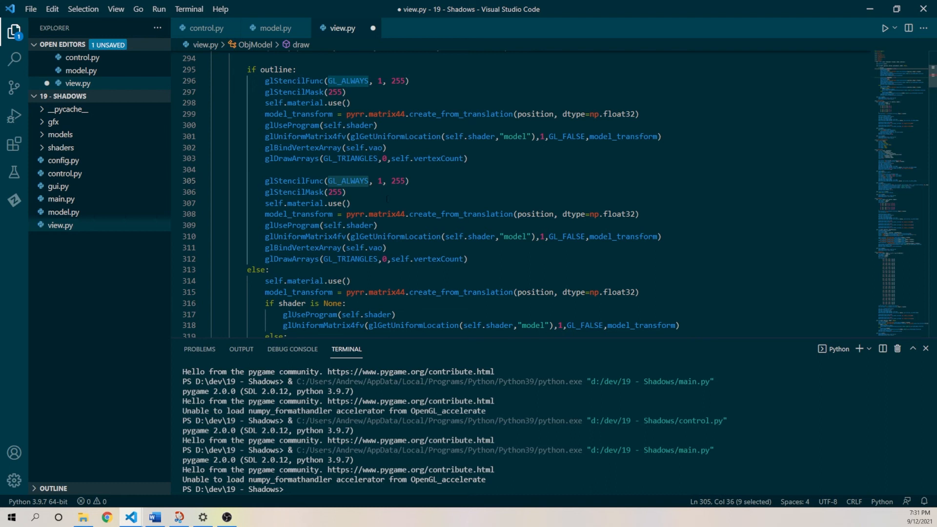
pyautogui.click(335, 193)
pyautogui.write('model_transform =')
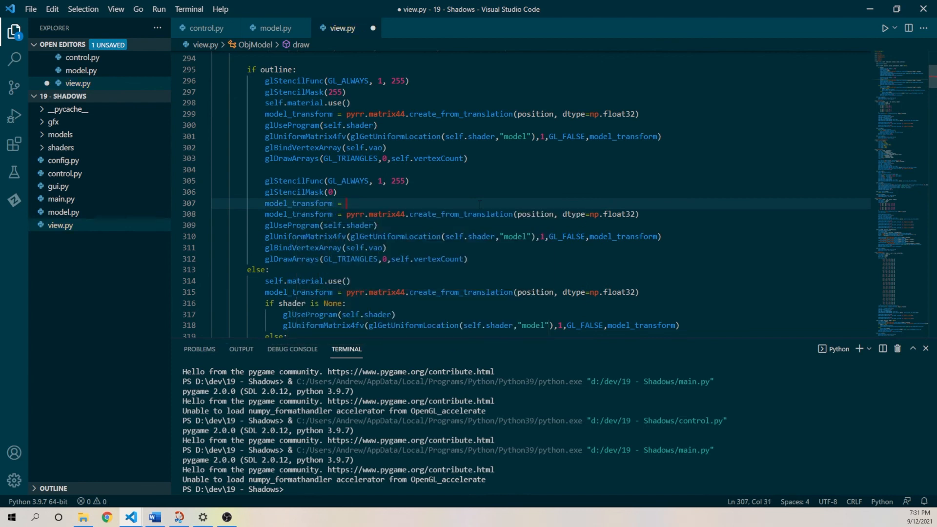
# - Build the second pass's model_transform as identity multiplied by a 1.05 scale matrix, dtype np.float32
pyautogui.write('pyrr.matrix44.create_identity')
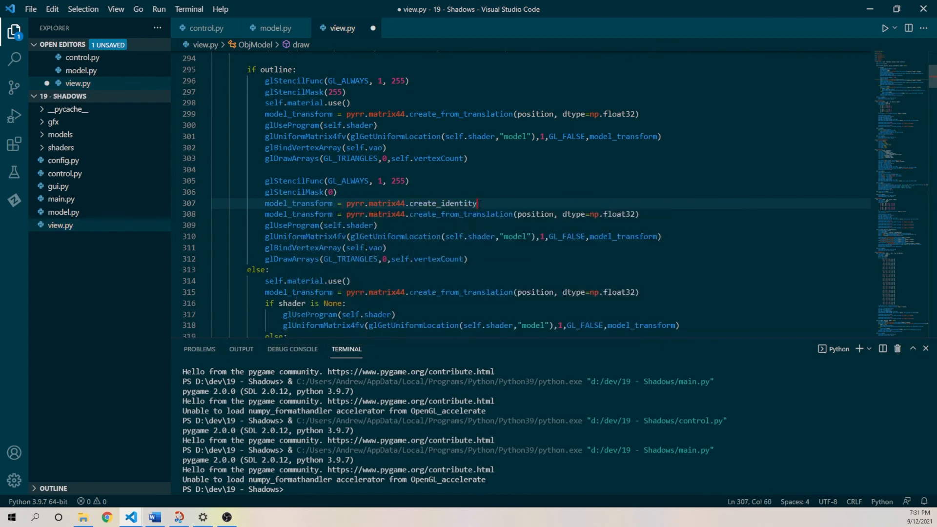
pyautogui.write('model_transform = pyrr.matrix44.multiply(model_transform, pyrr')
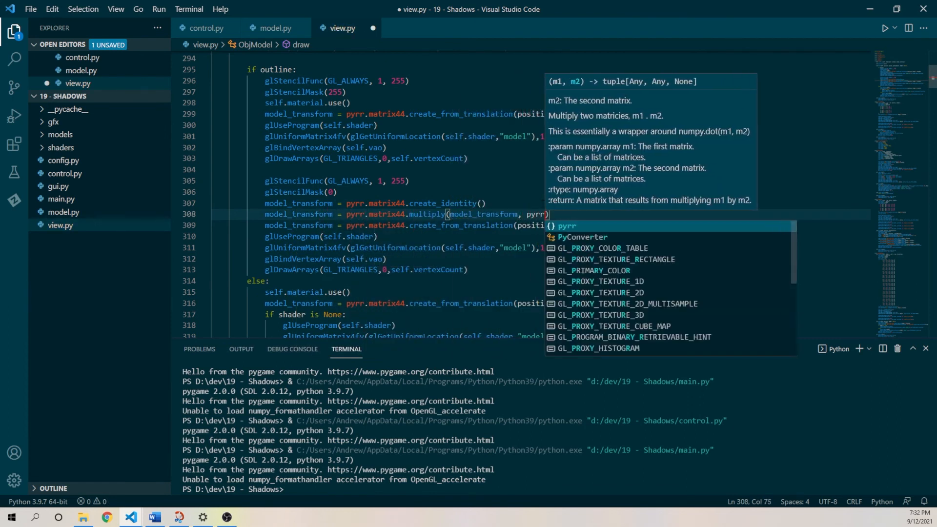
pyautogui.write('pyrr.matrix44.create_from_scale')
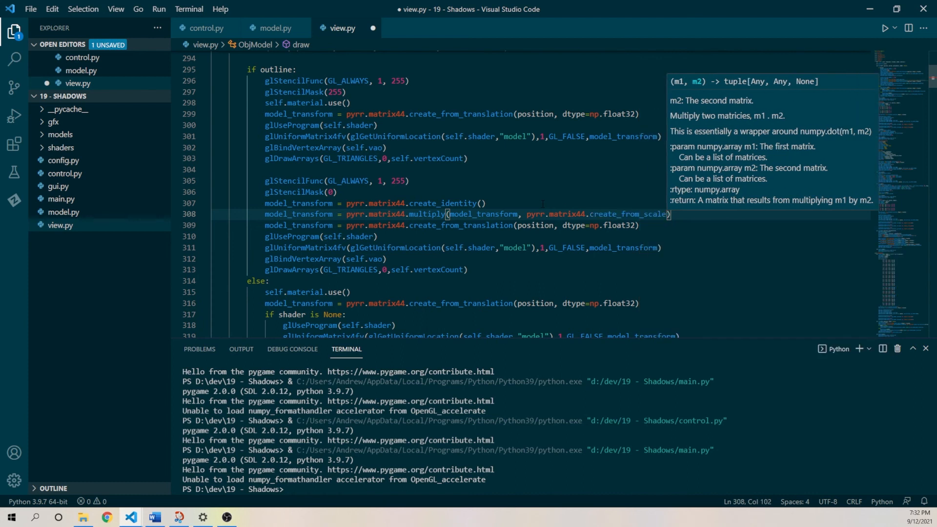
pyautogui.write('scale=np.array')
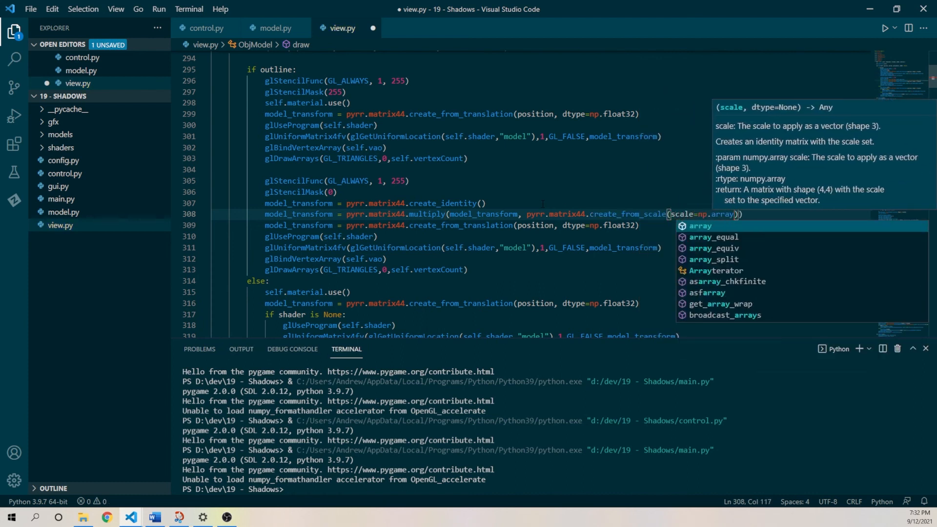
pyautogui.write('[1.05, 1.05]')
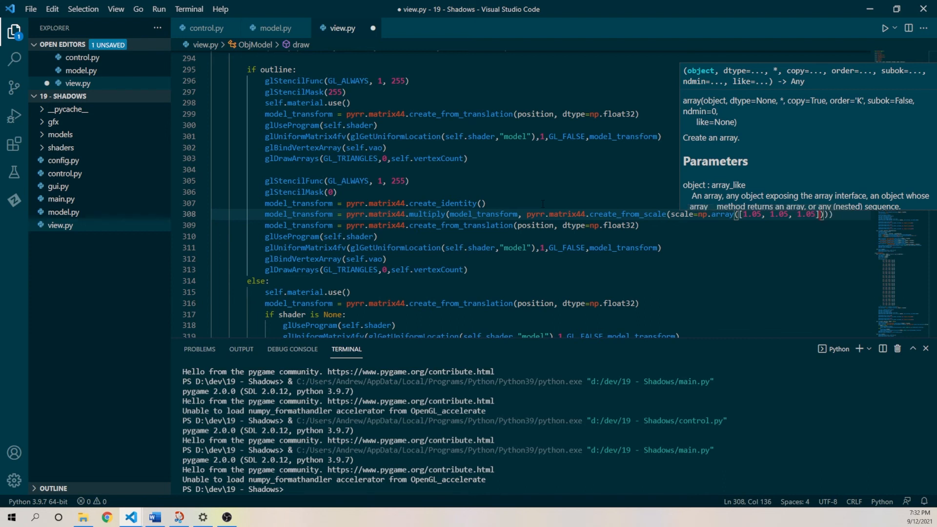
pyautogui.write(',dtype=np.float32')
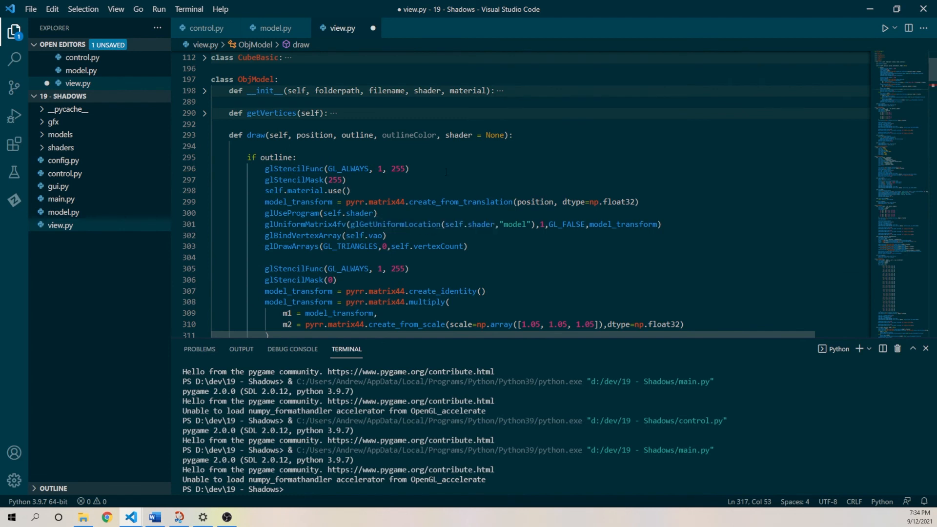
# - Use the given shader and upload outlineColor via glUniform3fv to its color uniform
pyautogui.scroll(-3)
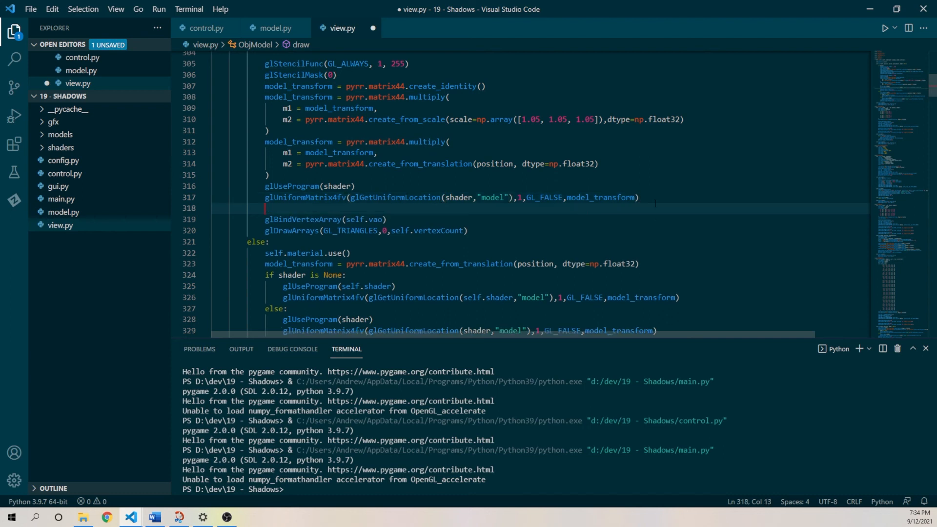
pyautogui.write('glUniform3fv(')
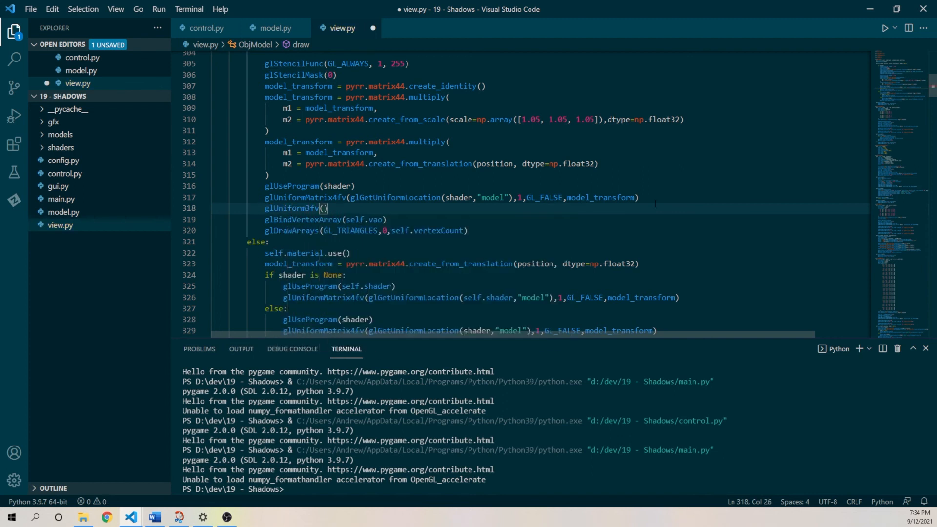
pyautogui.write('glGetUniformLocation(shader,"color')
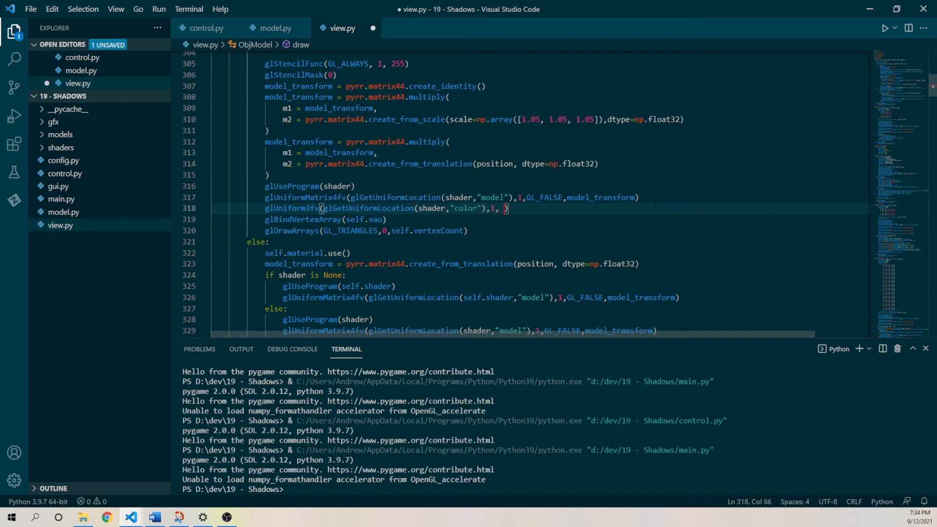
pyautogui.write('outlineColor')
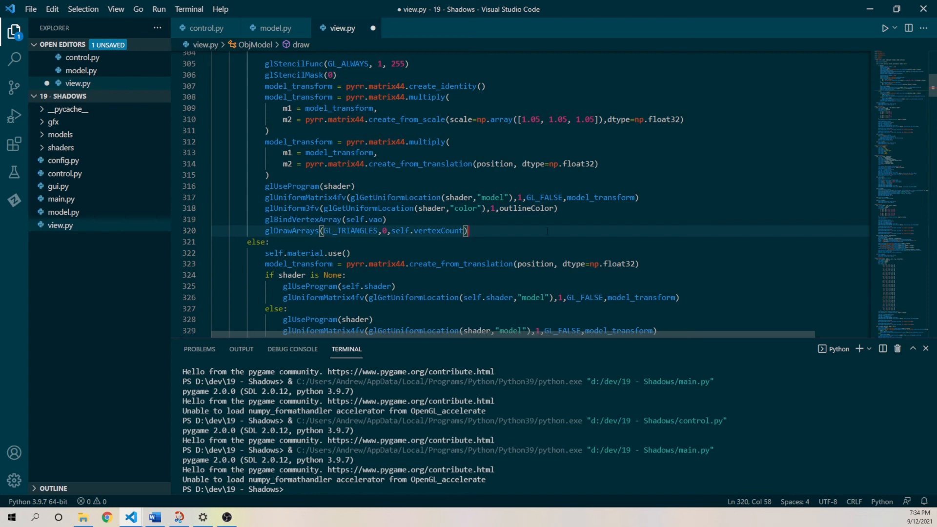
# - After drawing, restore glStencilMask(255) and glStencilFunc(GL_ALWAYS, 1, 255), and save view.py
pyautogui.write('glStencilMask(')
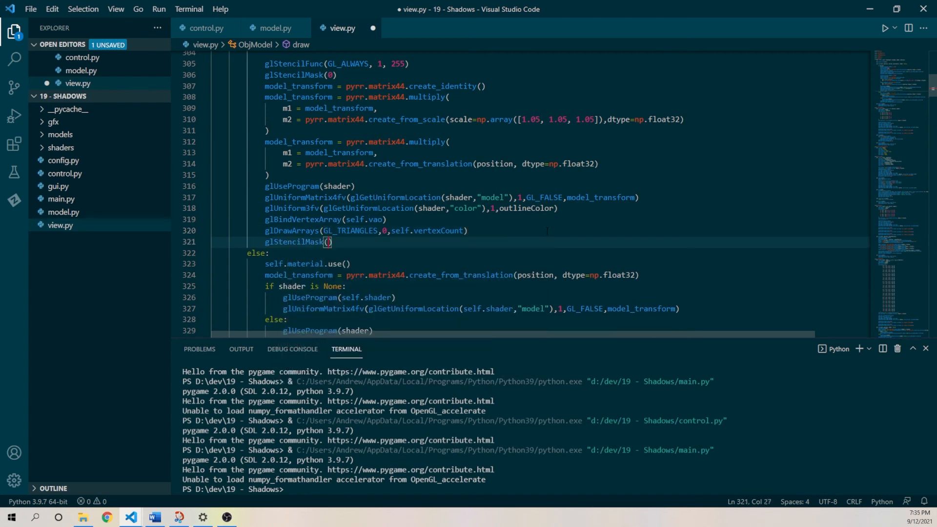
pyautogui.write('255')
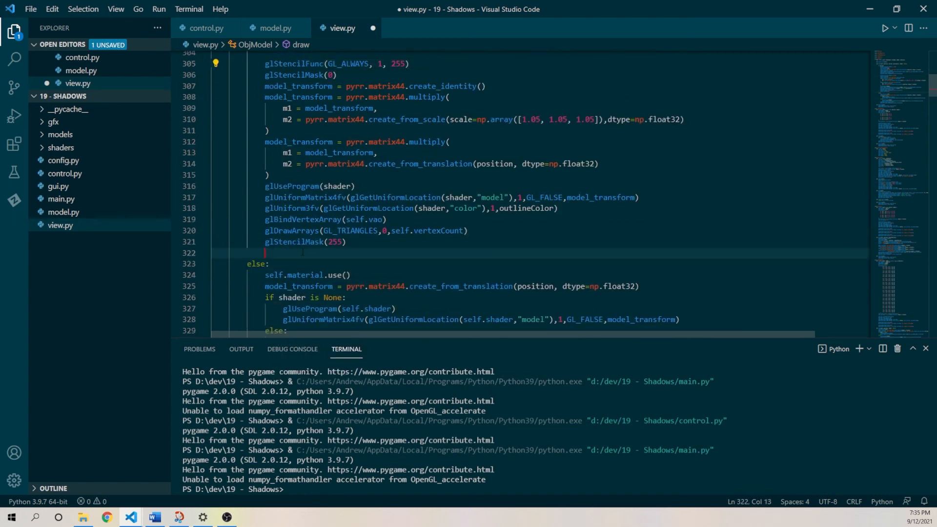
pyautogui.write('glStencilFunc(GL_ALWAYS, 1, 255)')
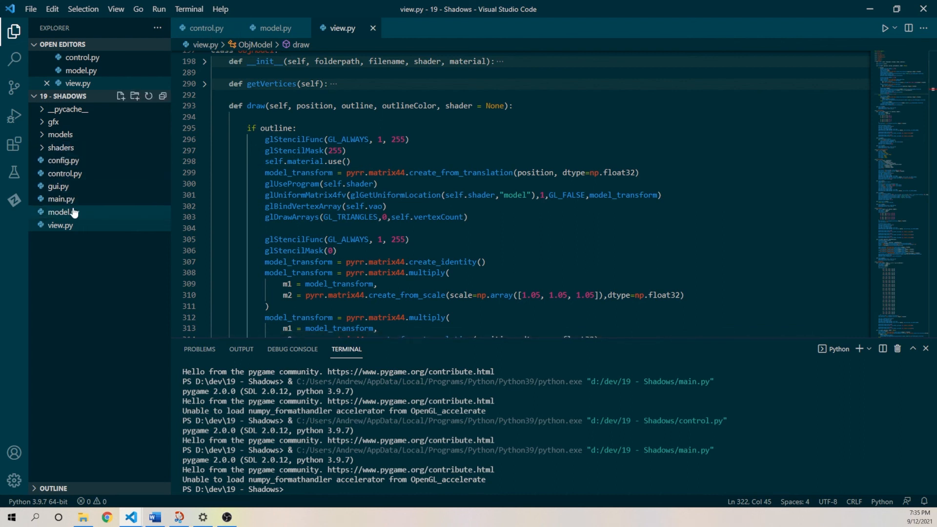
# - Run main.py, hit the crash, check draw() in view.py and go to lightRender in control.py
pyautogui.click(61, 212)
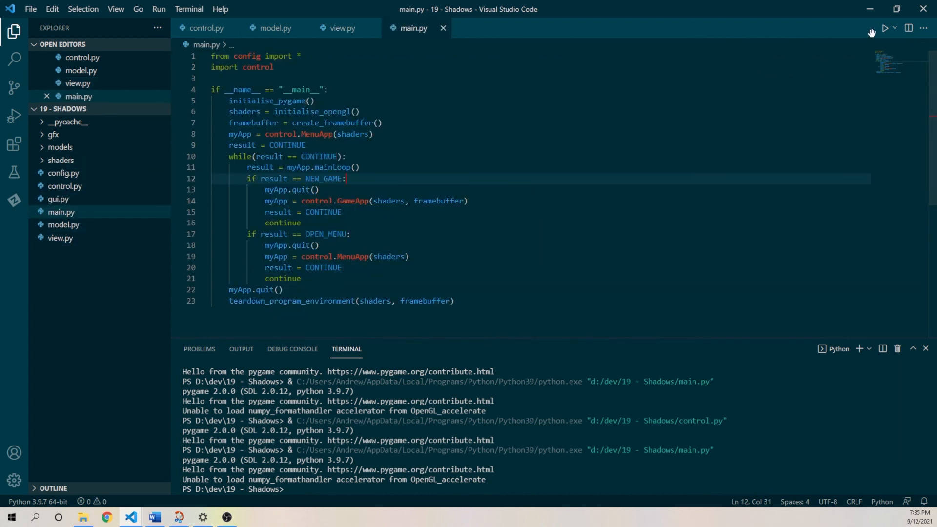
pyautogui.click(886, 28)
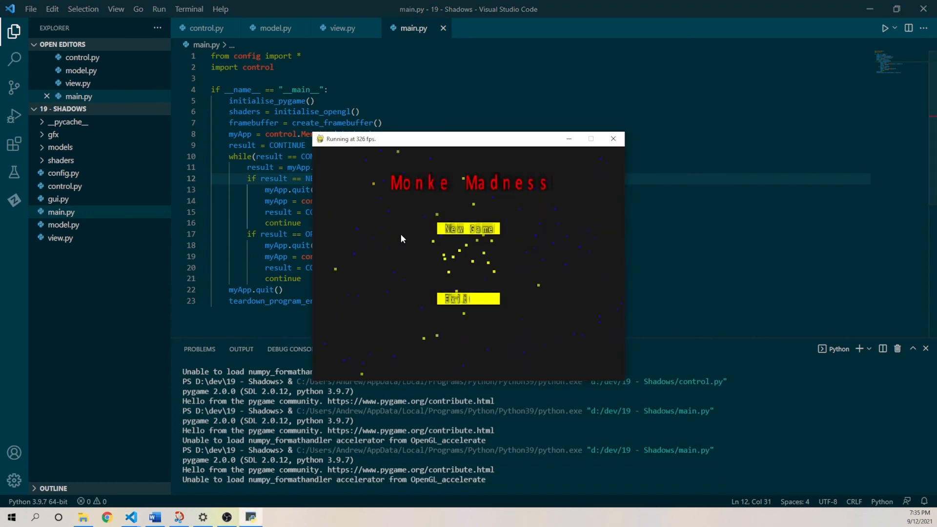
pyautogui.click(467, 228)
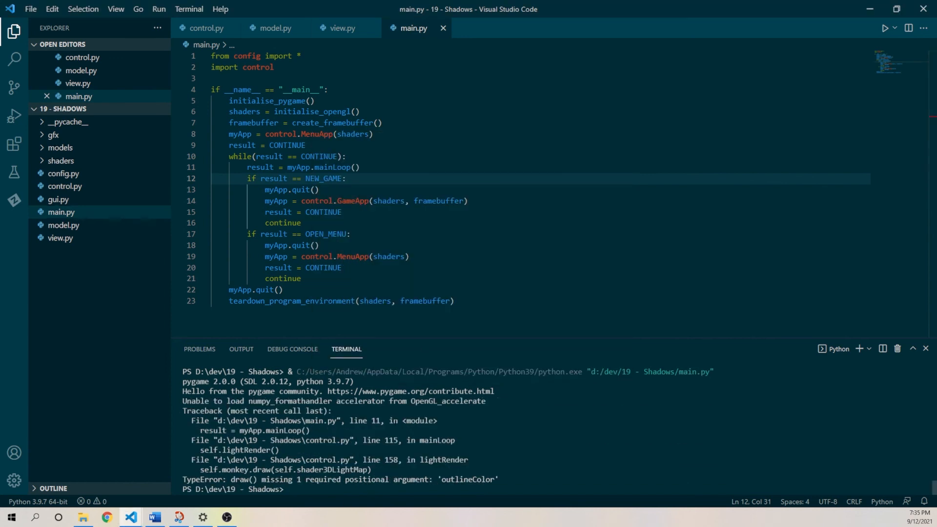
pyautogui.click(343, 28)
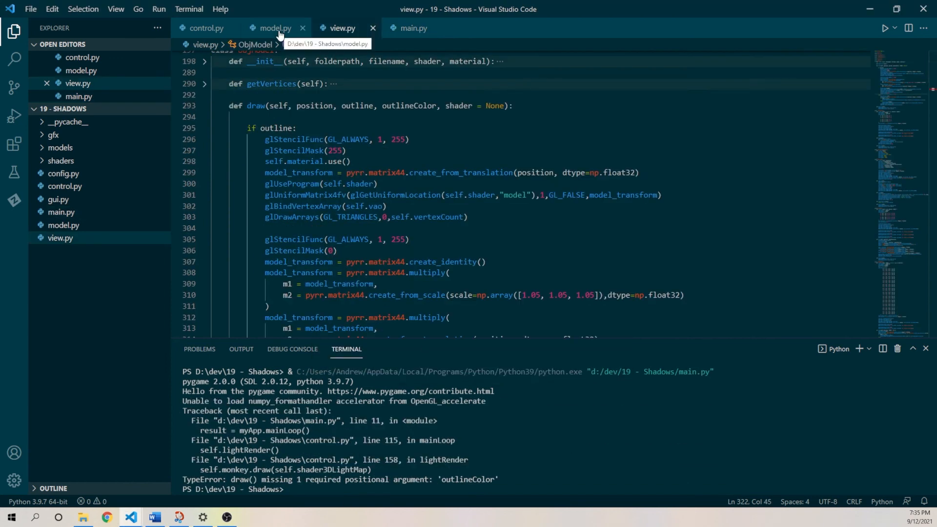
pyautogui.click(206, 29)
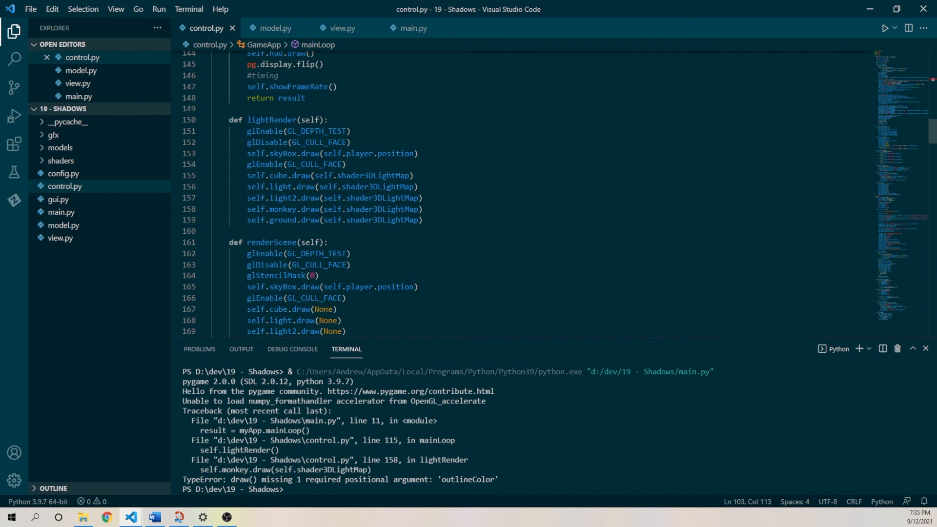
pyautogui.moveTo(331, 214)
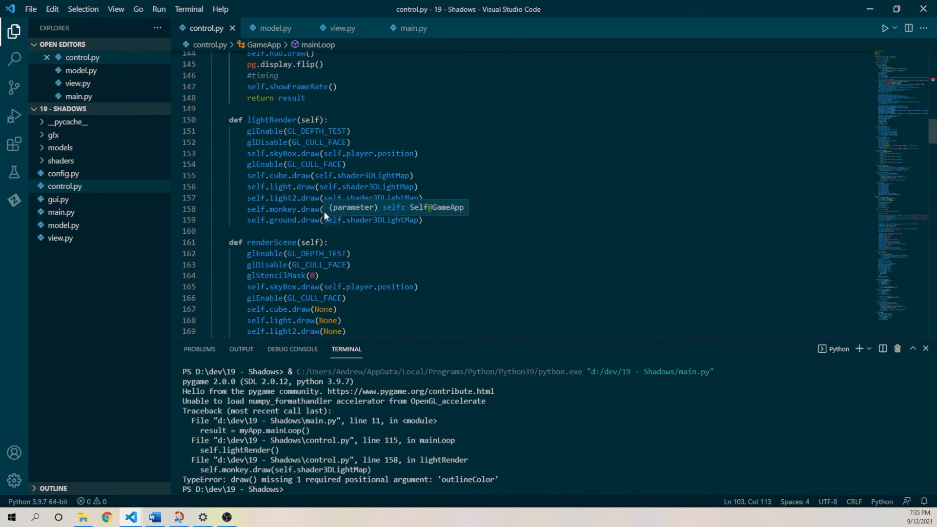
# - Change the monkey's light-map draw to draw(False, None, self.shader3DLightMap) and relaunch the game
pyautogui.click(324, 209)
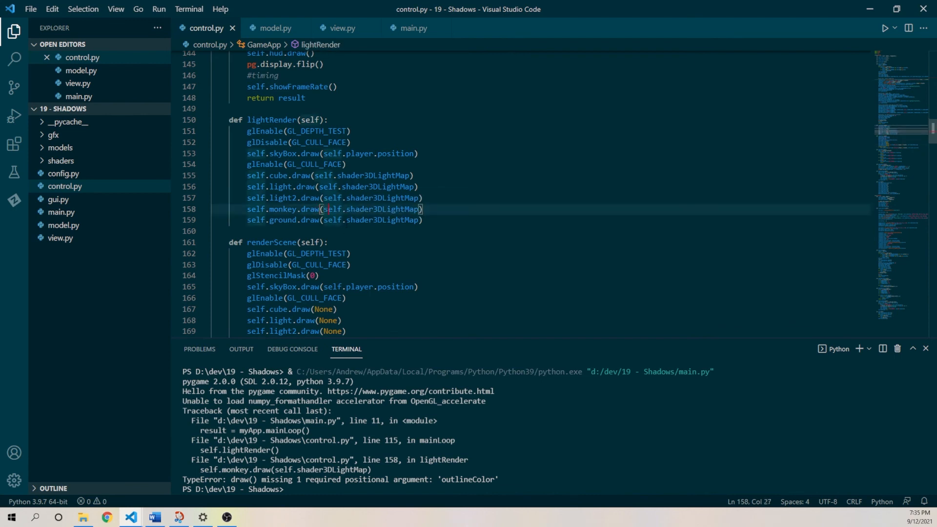
pyautogui.write('F')
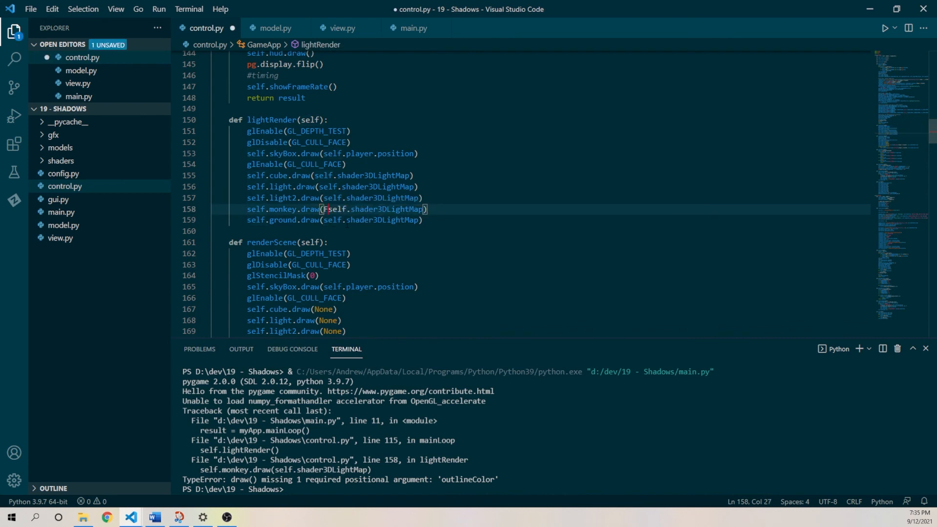
pyautogui.write('False,')
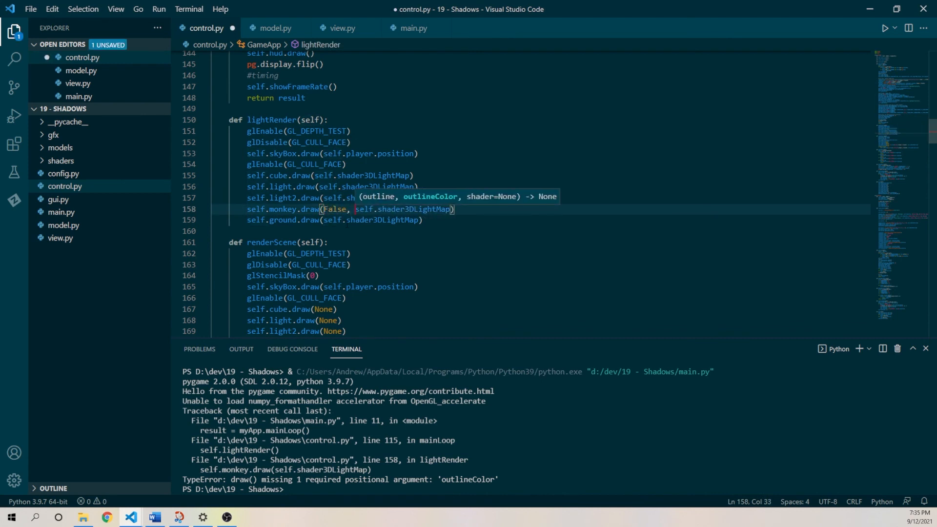
pyautogui.write('None,')
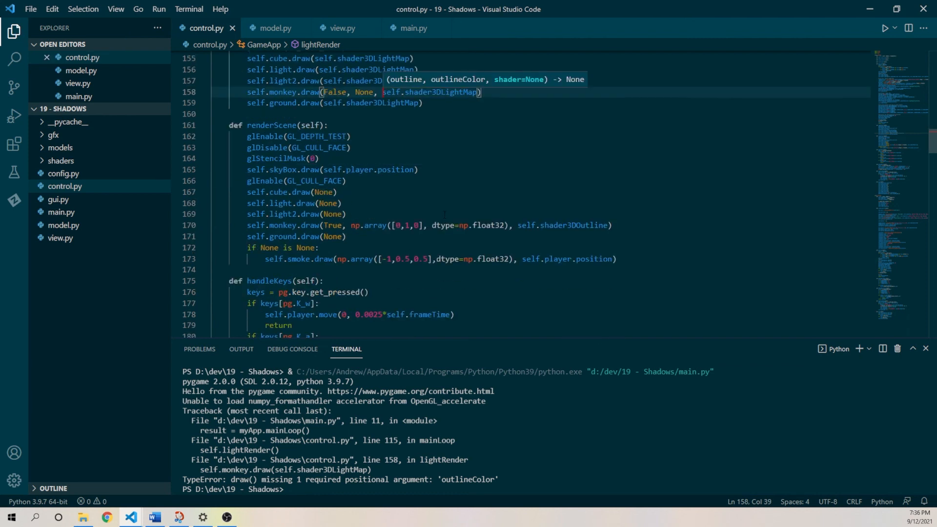
pyautogui.click(412, 27)
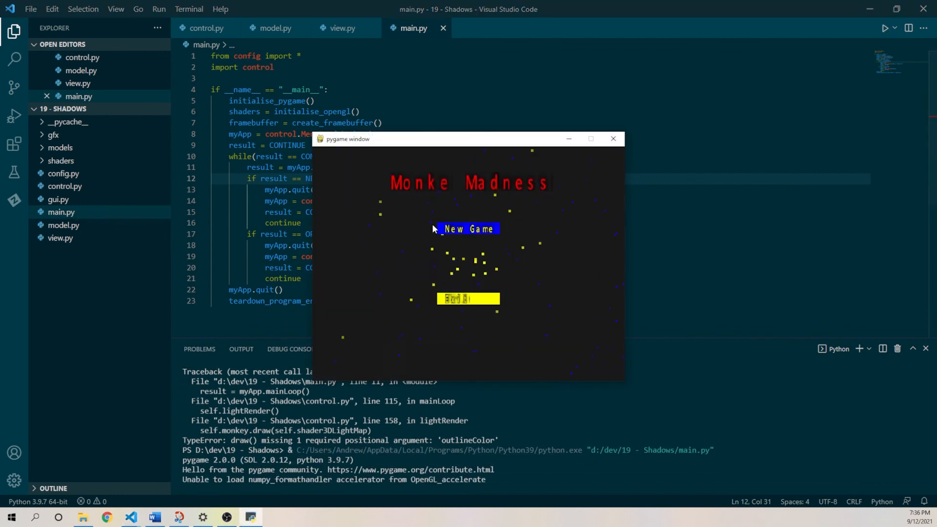
# - Start a new game, observe the solid green monkey, and close the game window
pyautogui.click(469, 228)
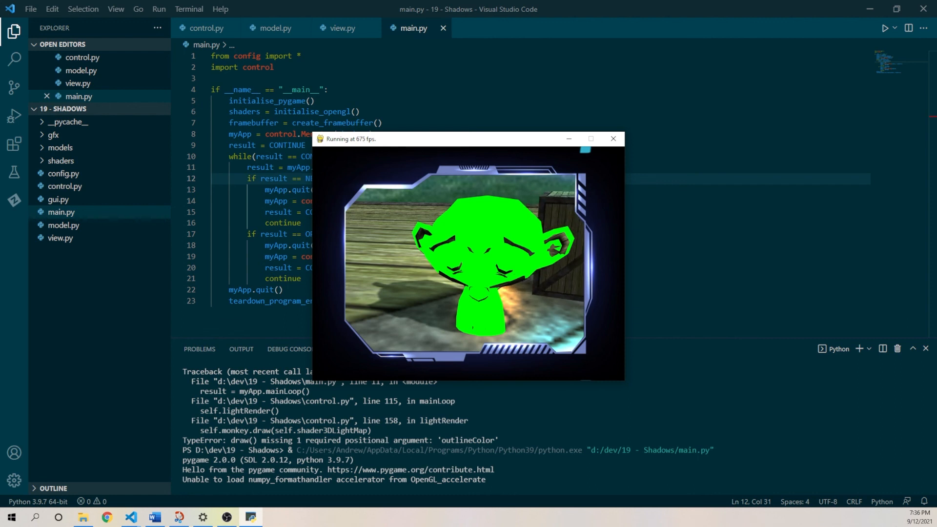
pyautogui.click(613, 138)
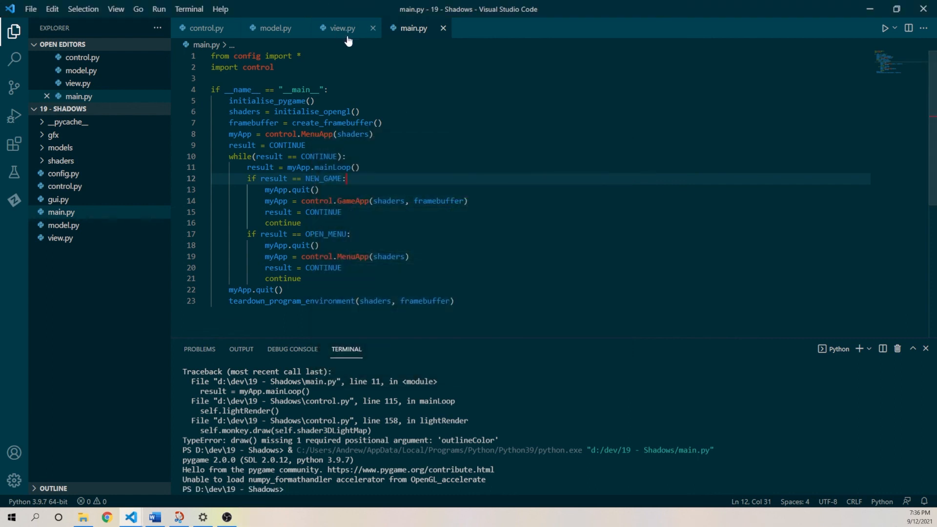
# - Change the second pass to glStencilFunc(GL_NOTEQUAL, 1, 255), save, and relaunch the game
pyautogui.click(341, 28)
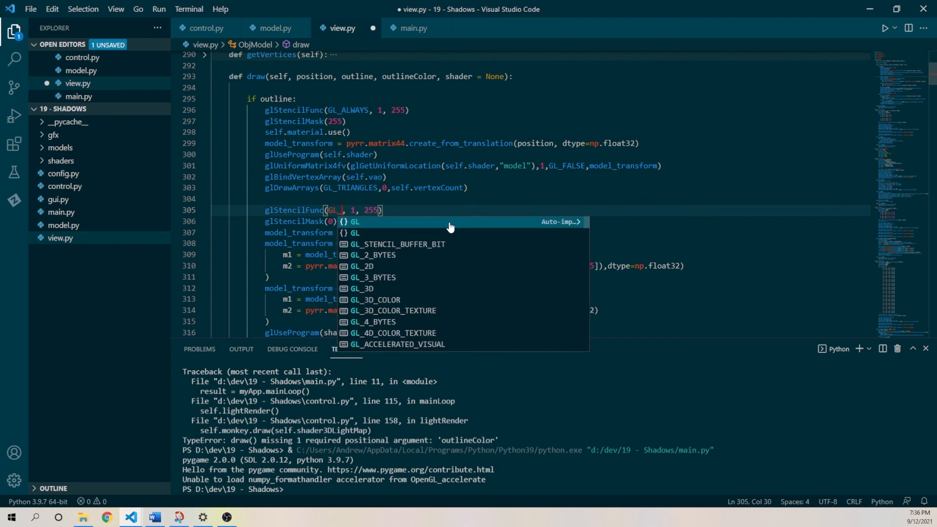
pyautogui.write('NO')
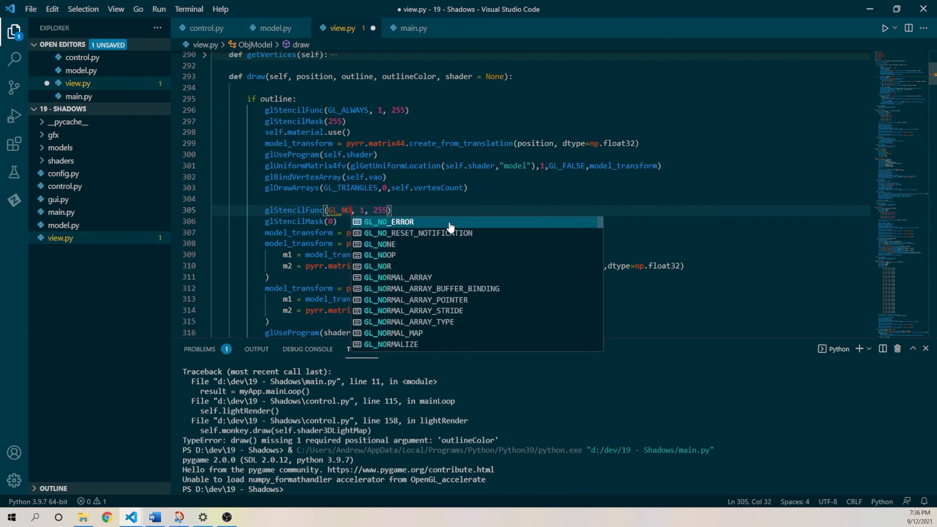
pyautogui.write('TEQUAL')
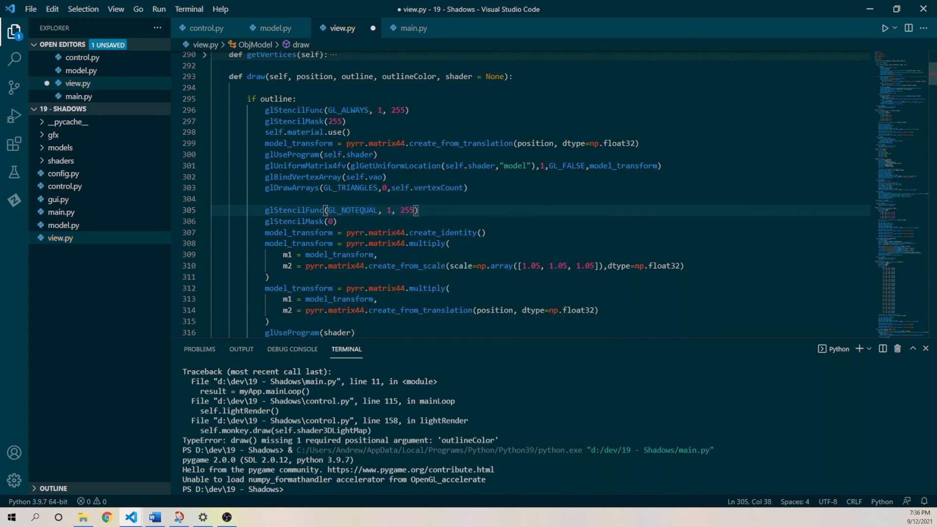
pyautogui.click(407, 211)
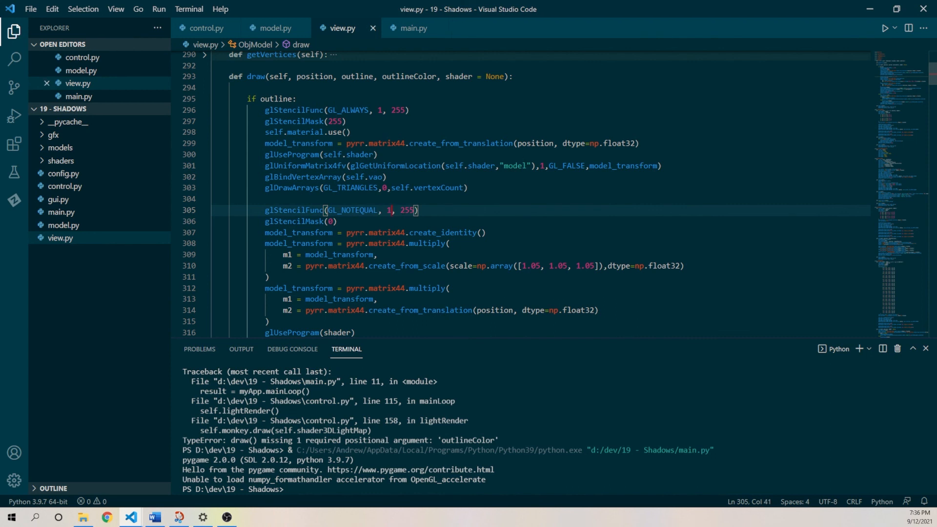
pyautogui.click(206, 29)
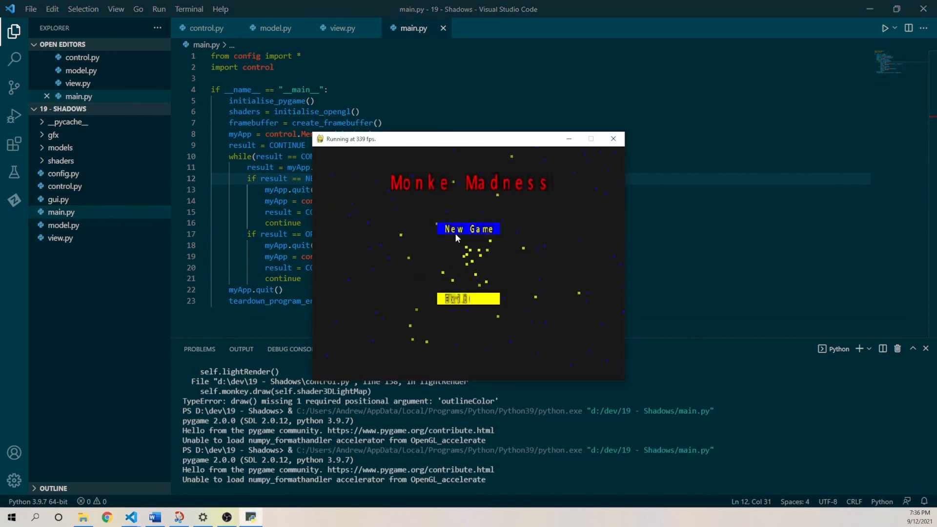
# - Start a new game to view the monkey, then bring up GameApp's stencil setup in control.py
pyautogui.click(467, 228)
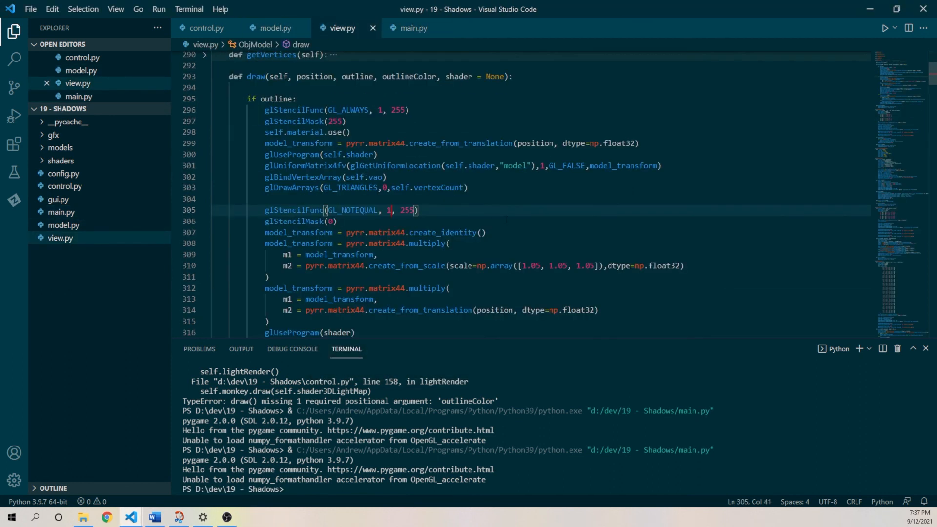
pyautogui.scroll(-3)
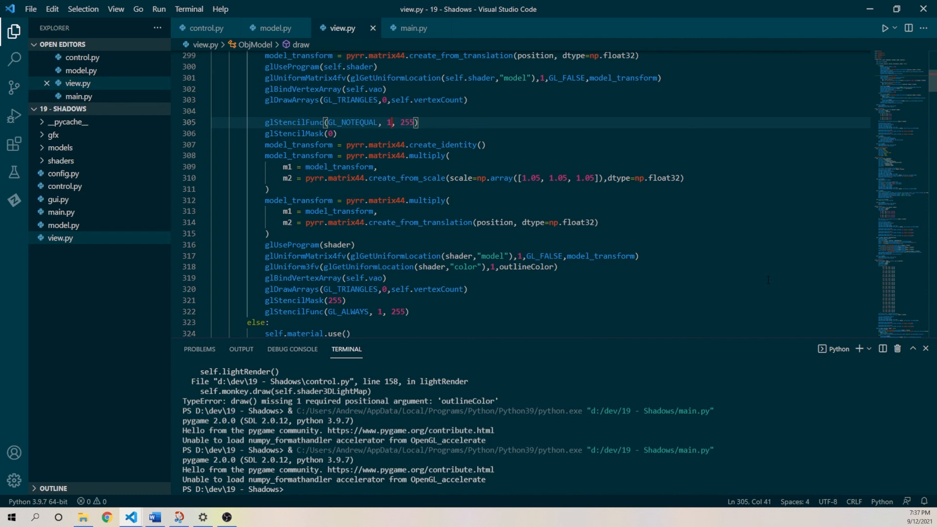
pyautogui.click(206, 28)
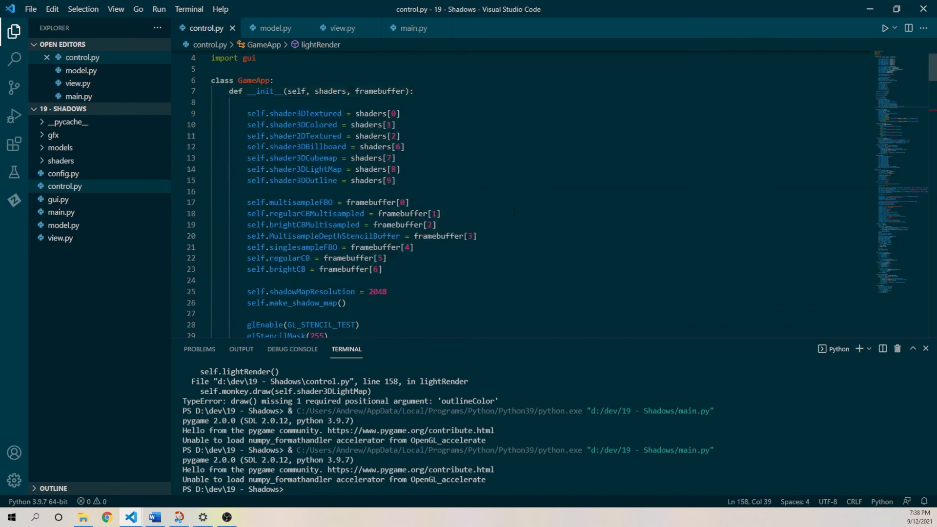
# - Set glStencilOp(GL_KEEP, GL_KEEP, GL_REPLACE) in GameApp and run the game to test it
pyautogui.scroll(-3)
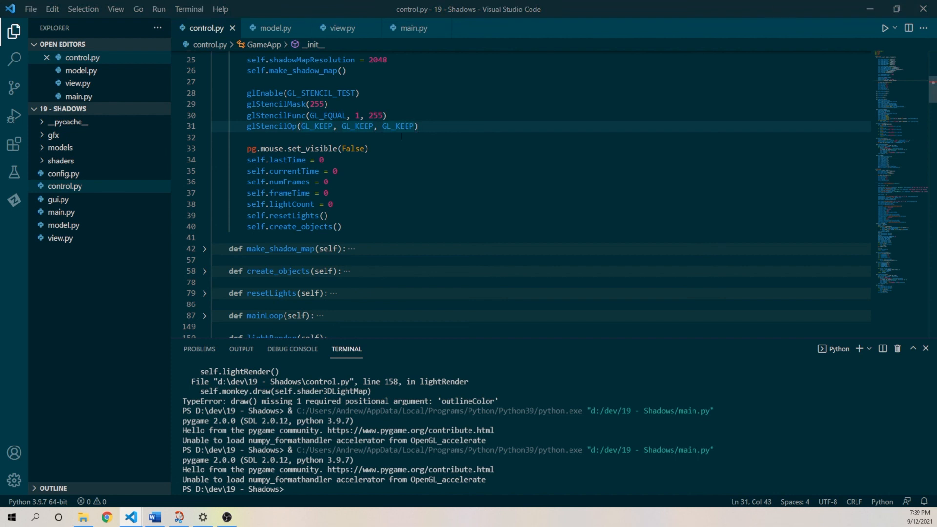
pyautogui.click(412, 28)
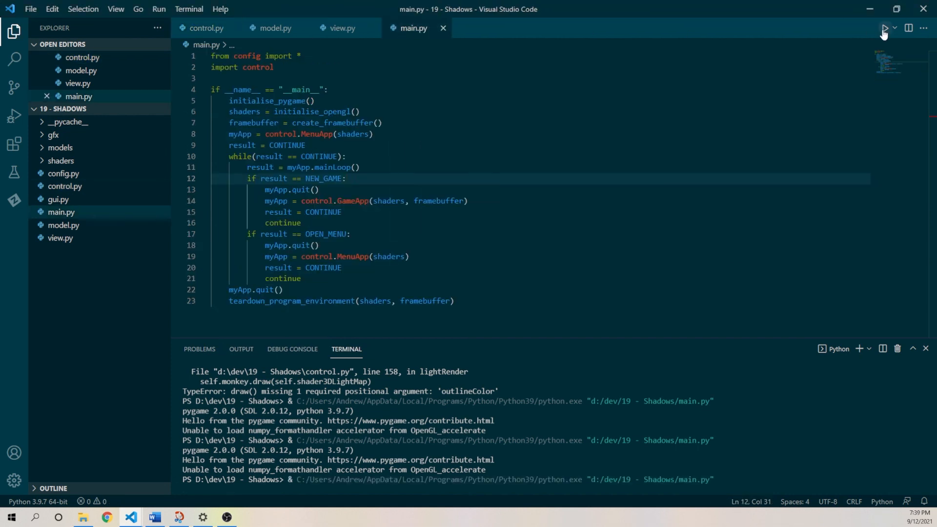
pyautogui.click(886, 28)
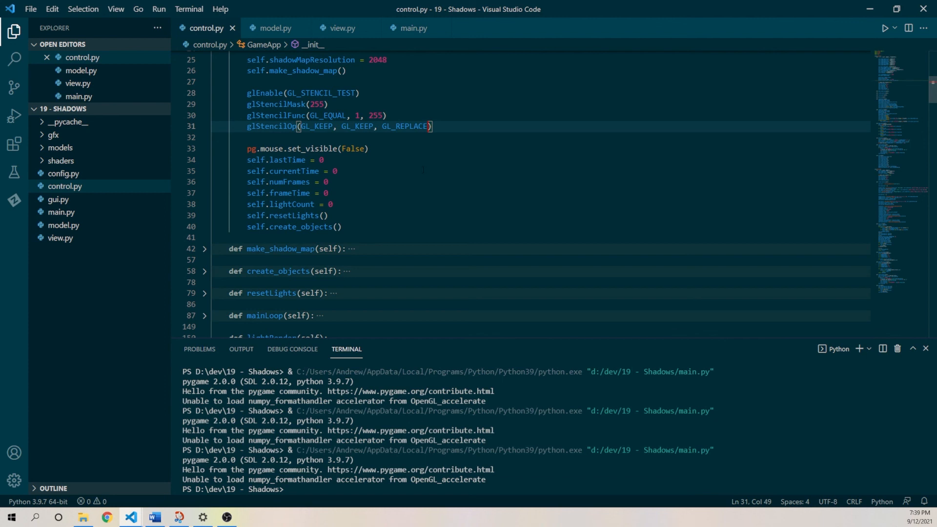
pyautogui.moveTo(278, 126)
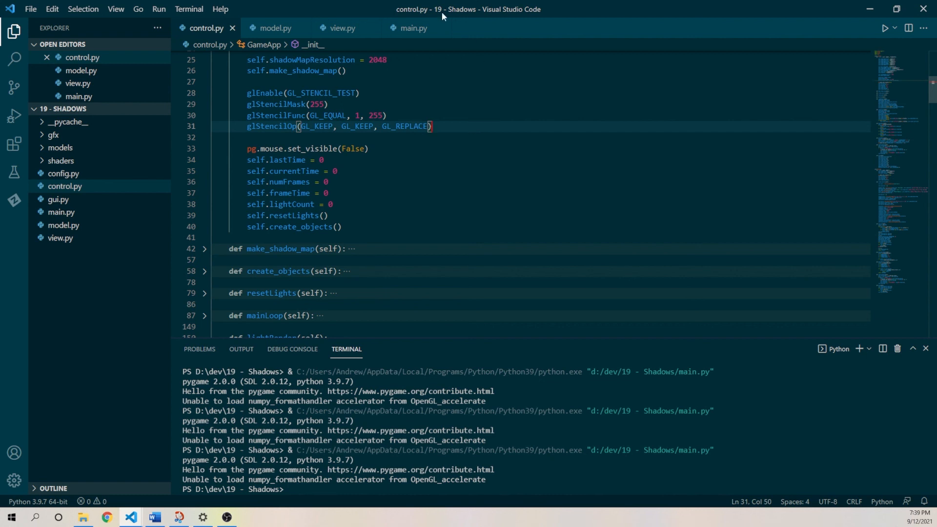
# - Run main.py and start a new game to view the monkey's green stencil outline
pyautogui.click(412, 27)
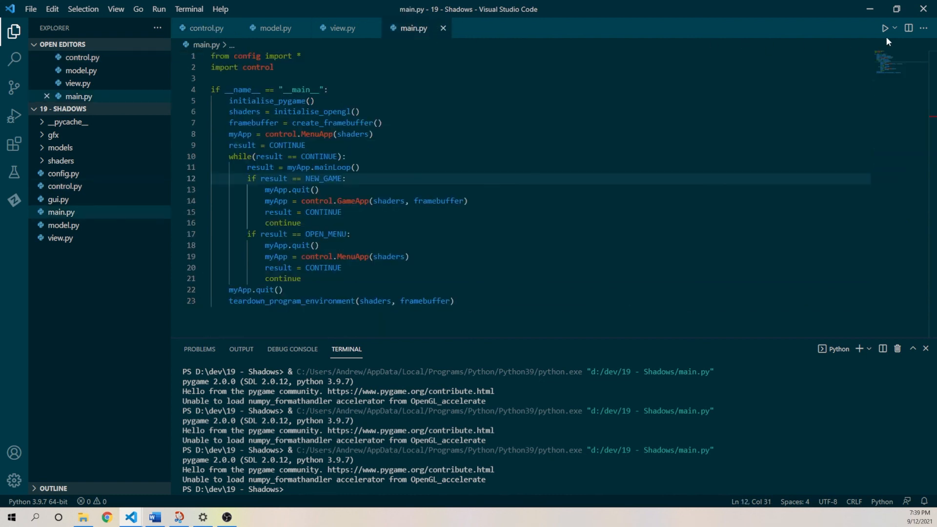
pyautogui.moveTo(886, 28)
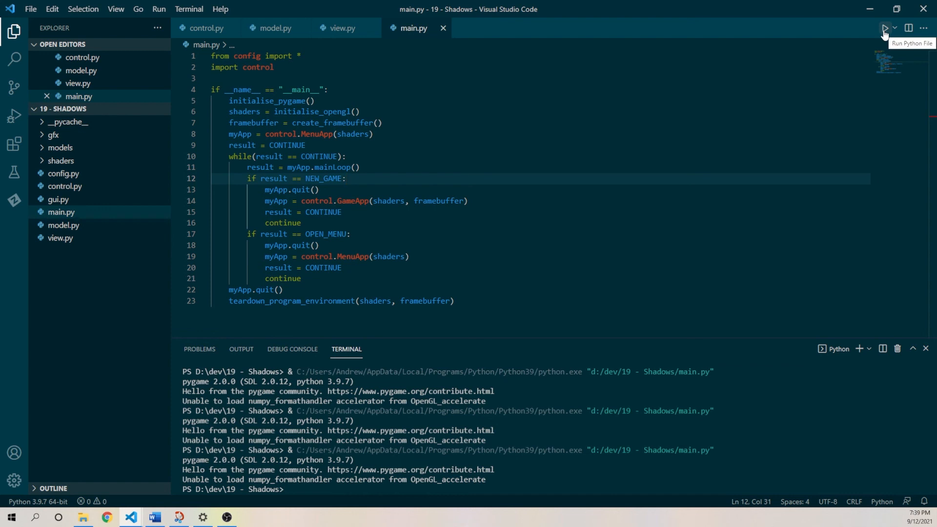
pyautogui.click(886, 28)
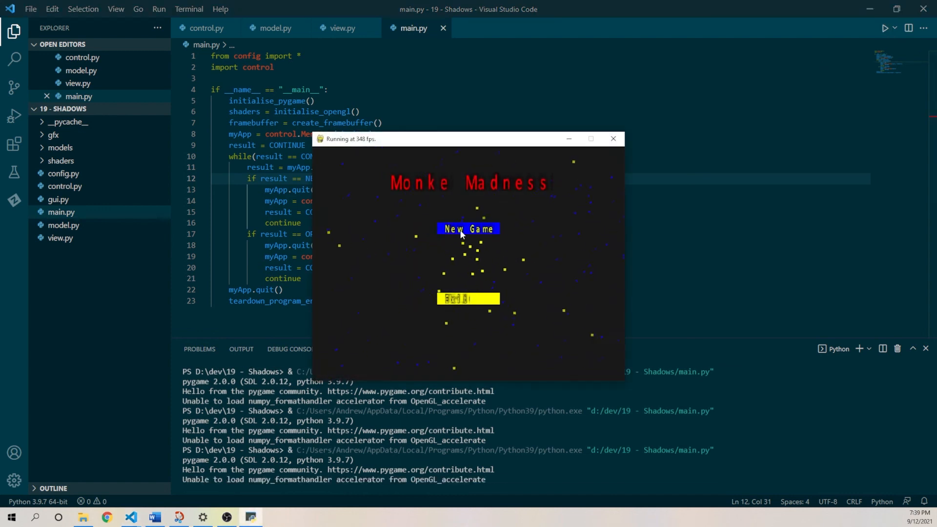
pyautogui.click(468, 228)
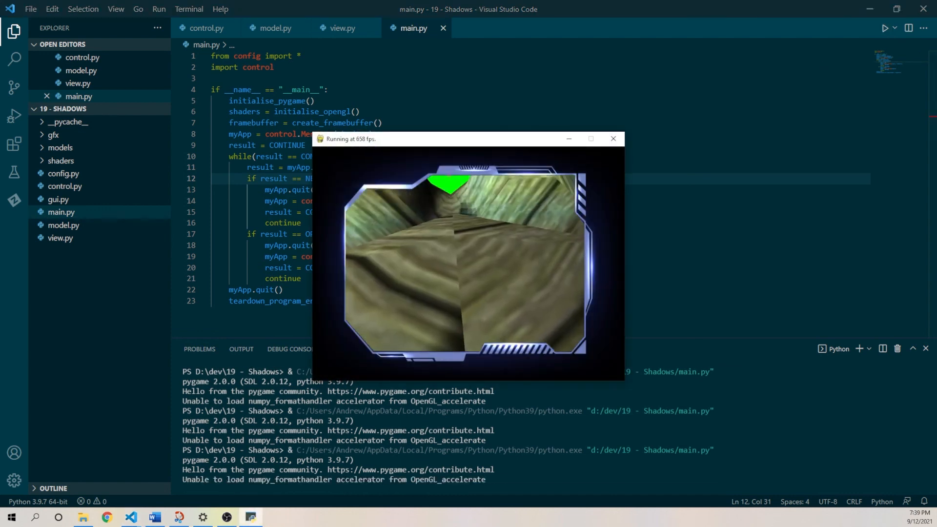